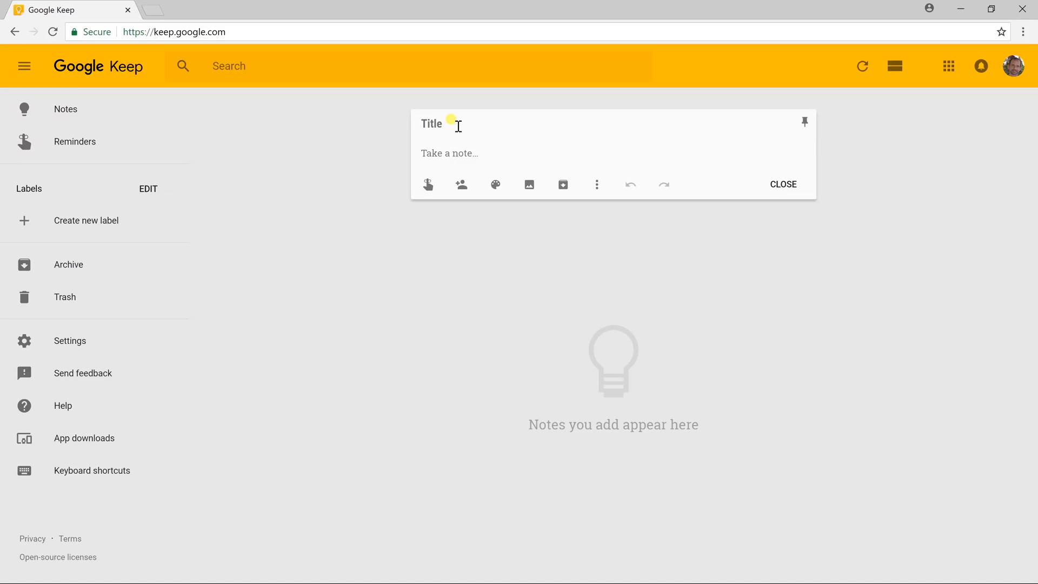
Create and save a 'Shopping' note listing Celery and Lettuce.
{"action": "type", "text": "Shopping"}
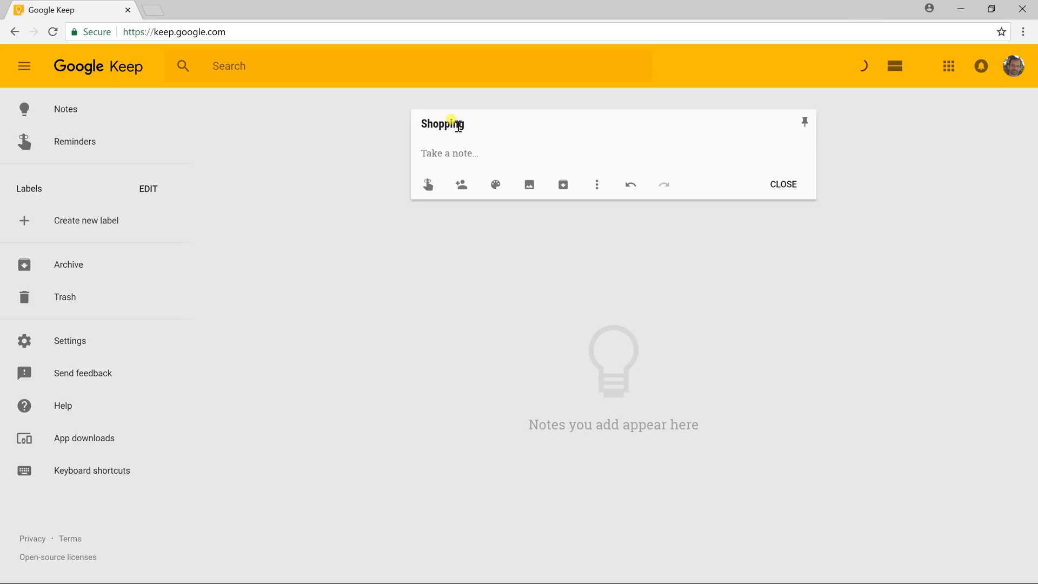
{"action": "type", "text": "Celery"}
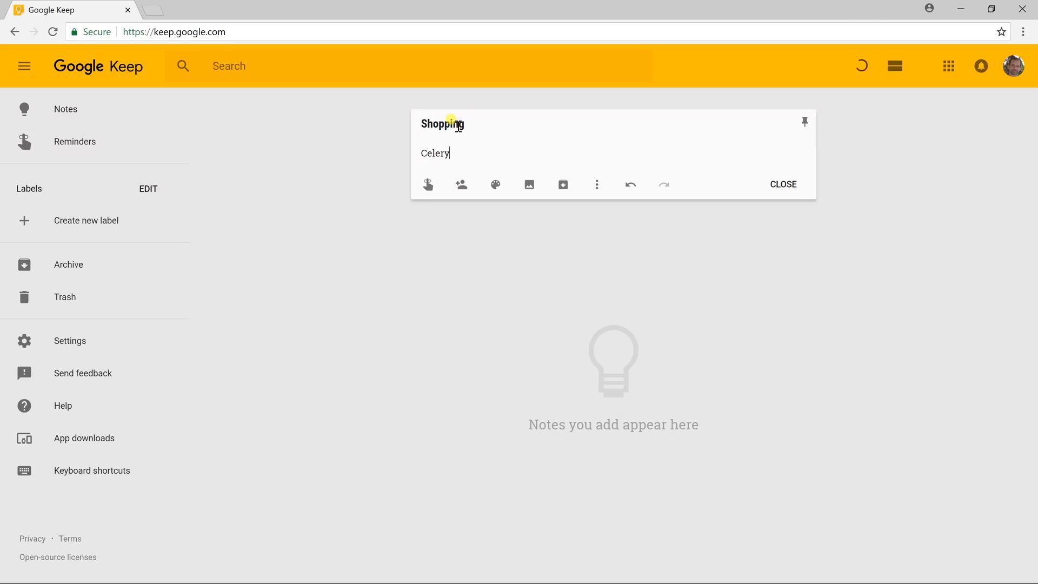
{"action": "mouse_move", "coordinate": [481, 149]}
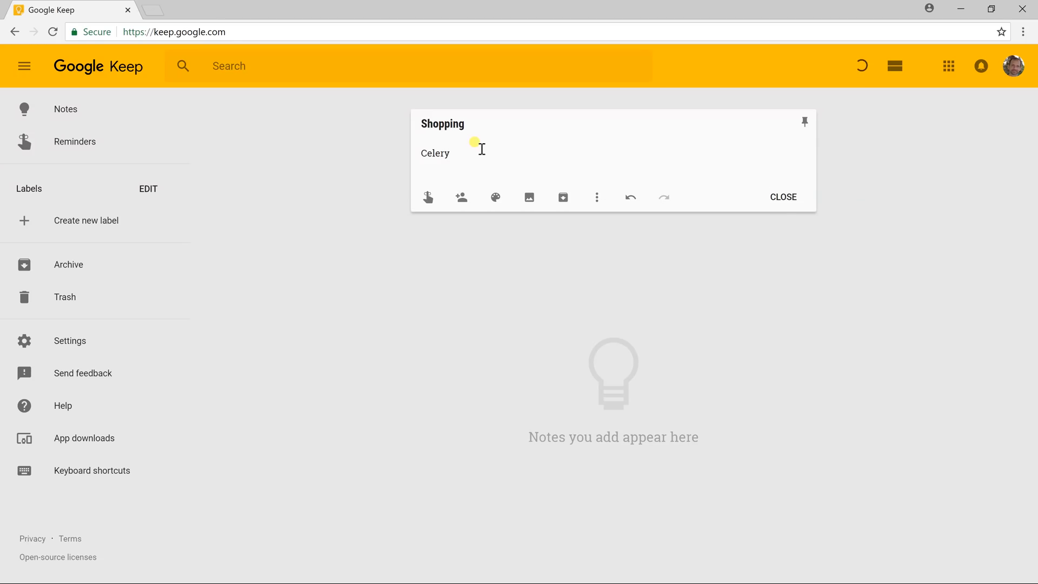
{"action": "type", "text": "Lettu"}
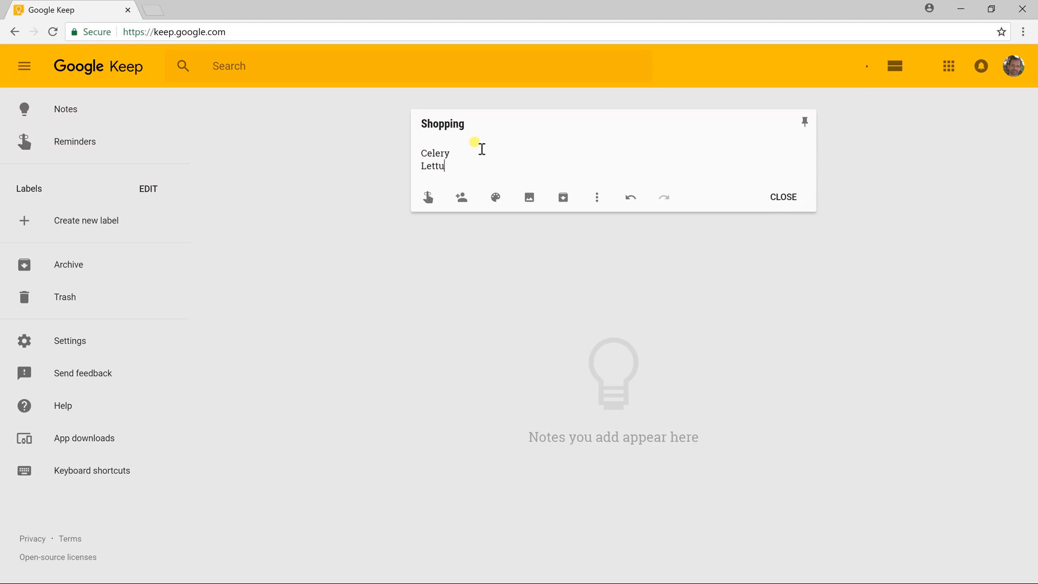
{"action": "type", "text": "ce"}
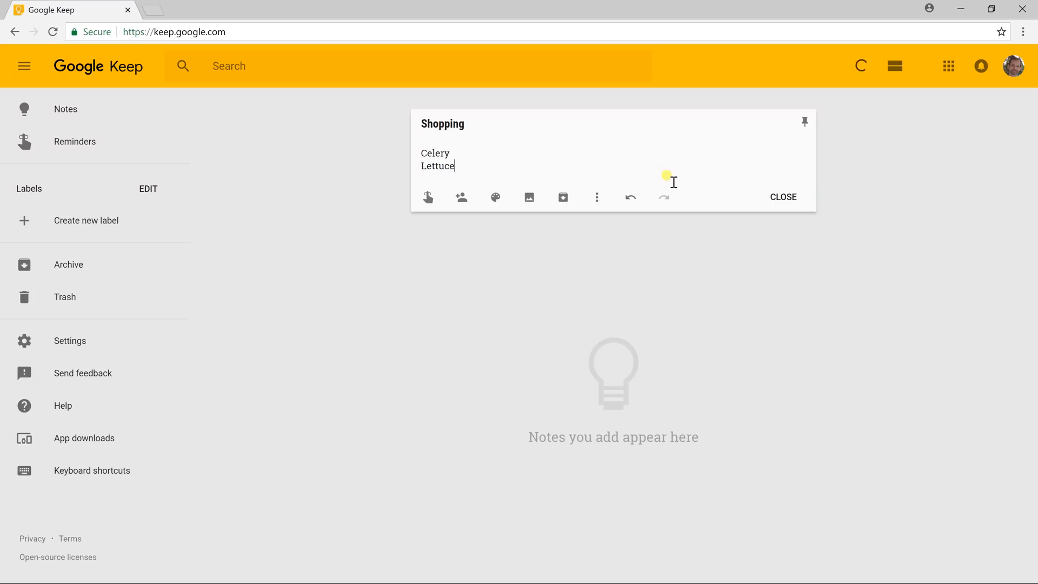
{"action": "mouse_move", "coordinate": [783, 197]}
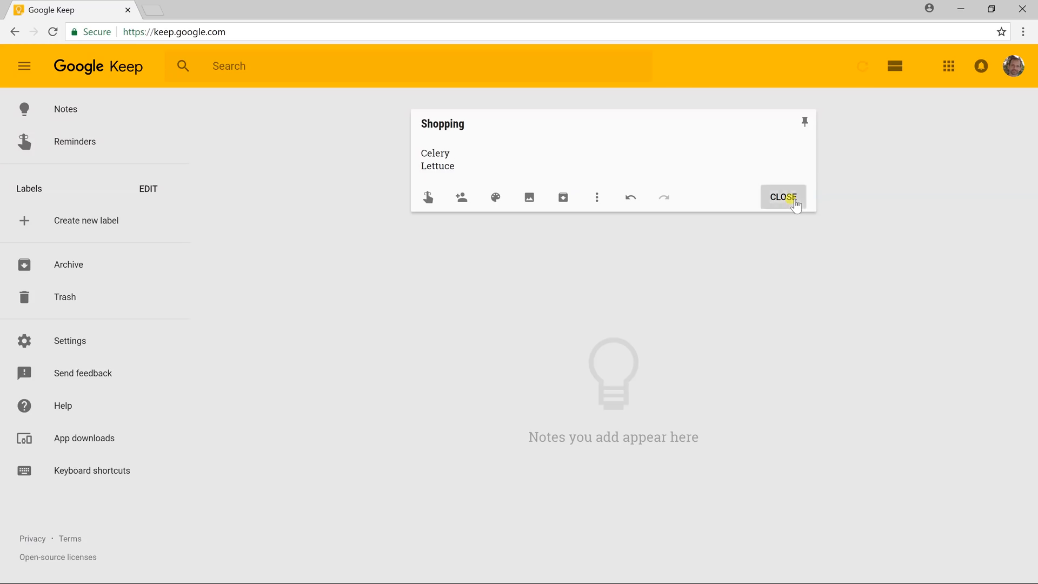
{"action": "left_click", "coordinate": [782, 197]}
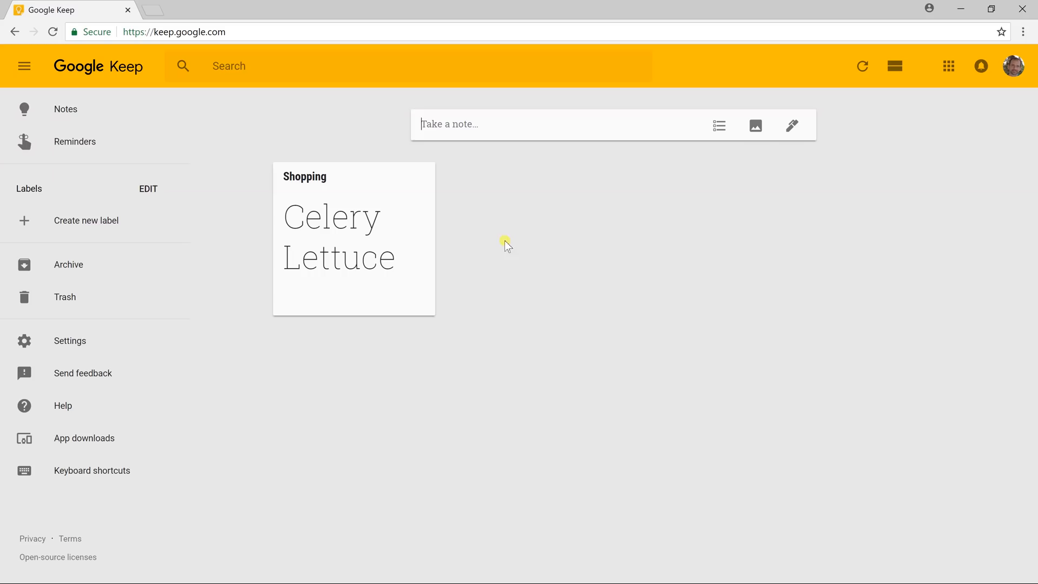
{"action": "mouse_move", "coordinate": [471, 238]}
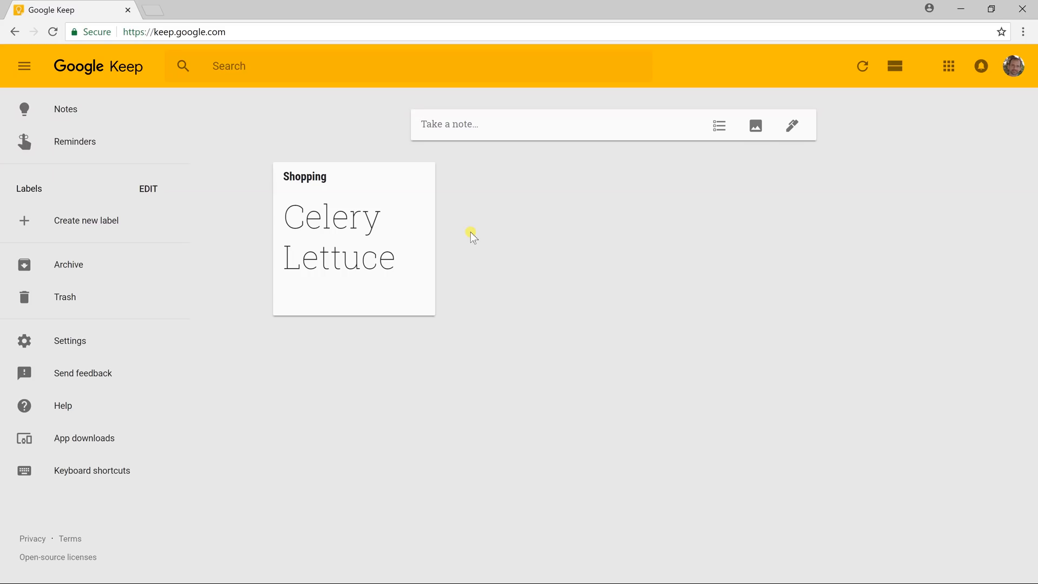
{"action": "mouse_move", "coordinate": [396, 180]}
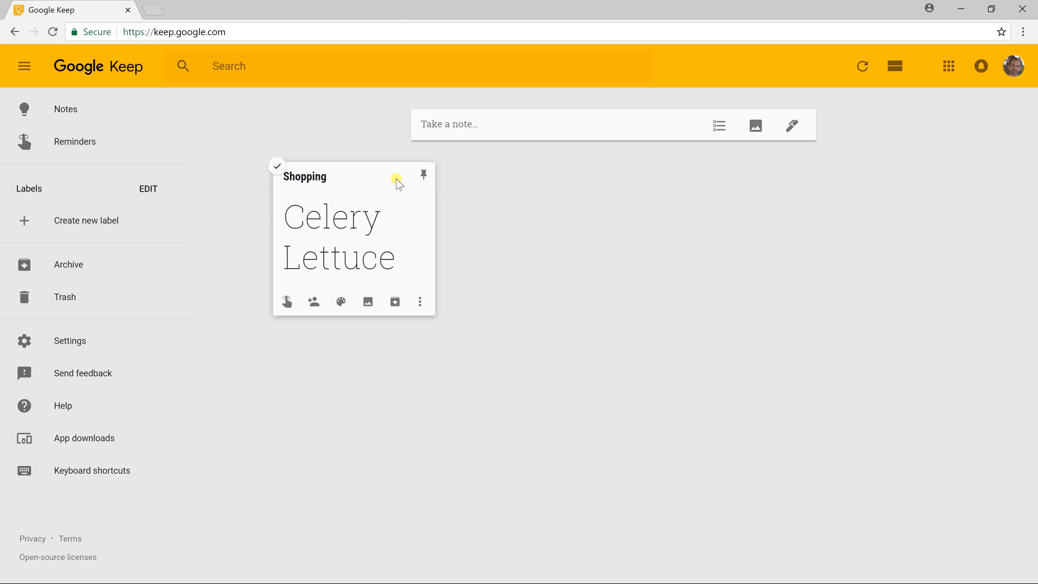
Reopen the Shopping note and show its More options menu.
{"action": "left_click", "coordinate": [338, 236]}
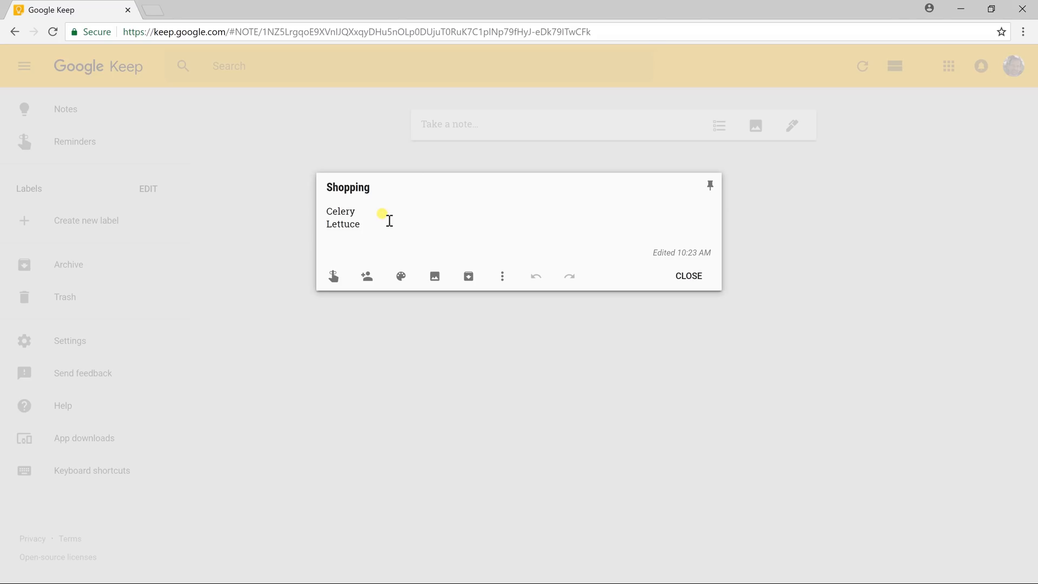
{"action": "mouse_move", "coordinate": [325, 153]}
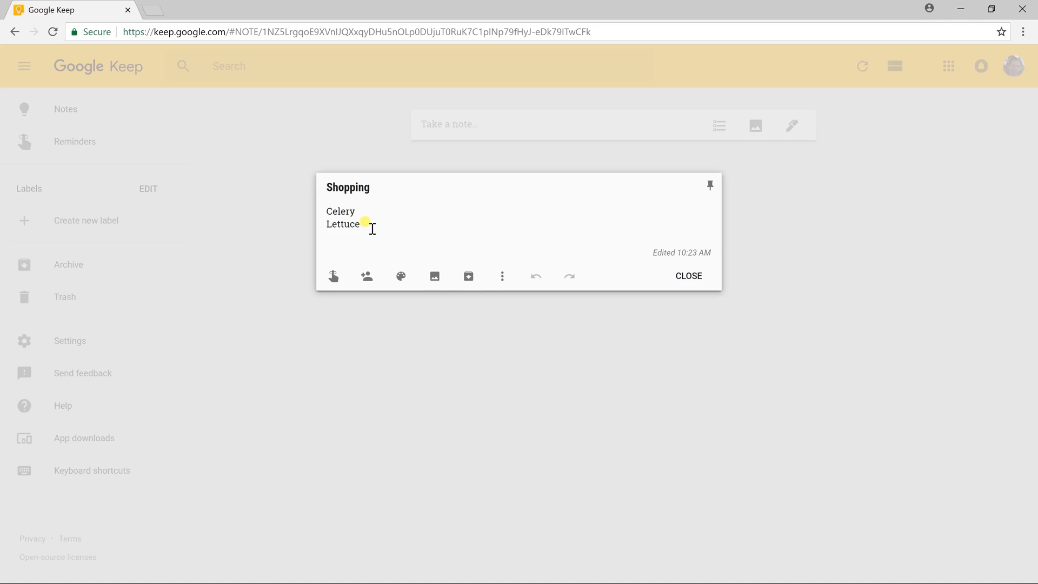
{"action": "mouse_move", "coordinate": [502, 276]}
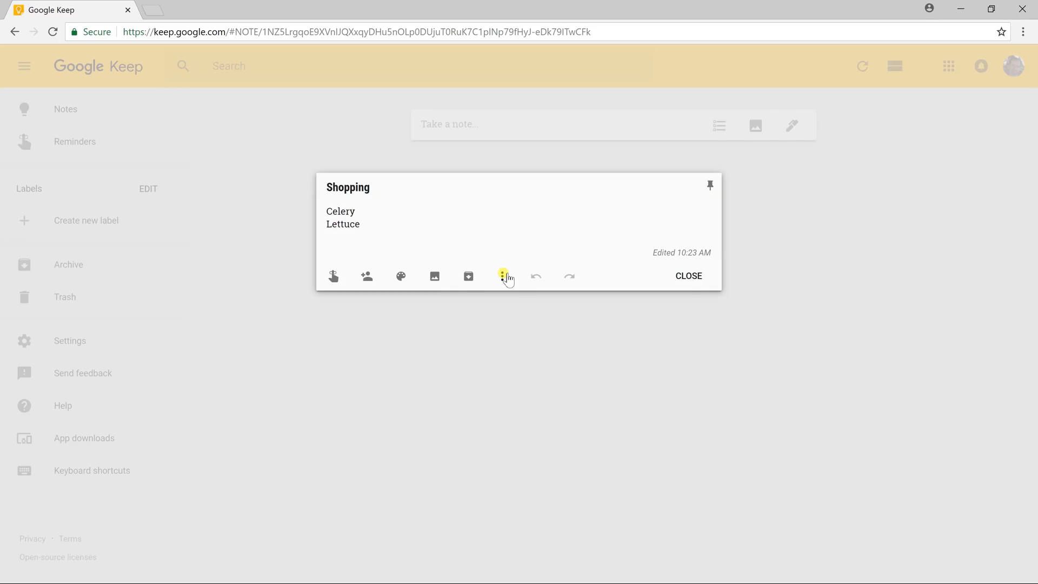
{"action": "left_click", "coordinate": [504, 276]}
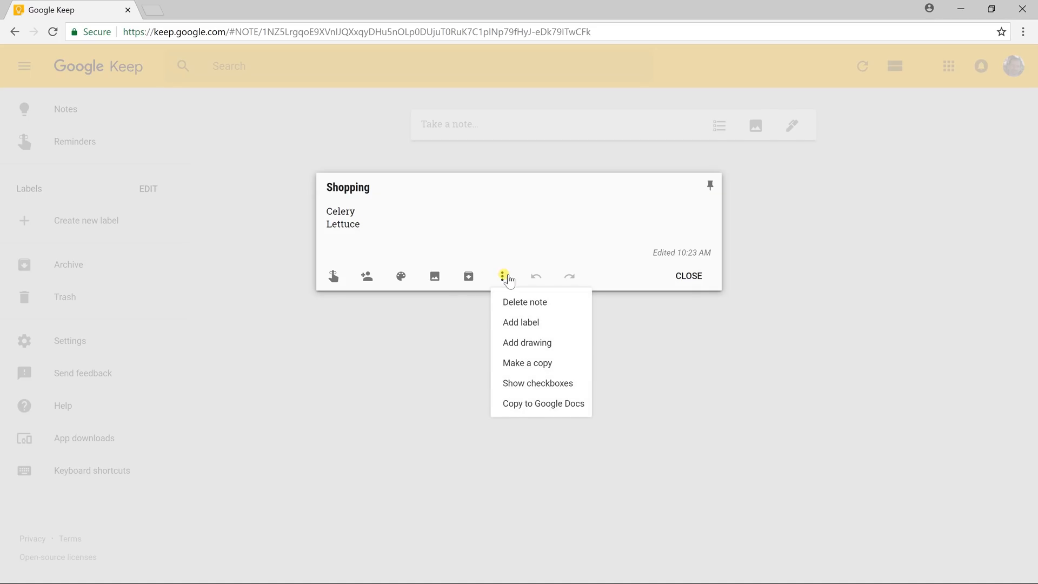
Convert Shopping to a checklist, tick Lettuce, and add Applesauce and other items.
{"action": "left_click", "coordinate": [537, 383]}
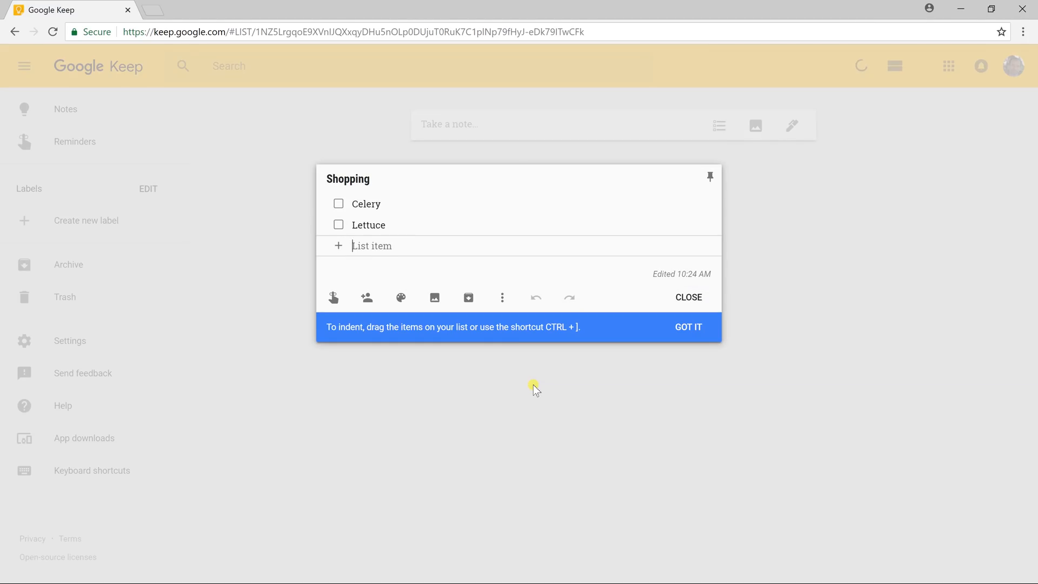
{"action": "mouse_move", "coordinate": [340, 224]}
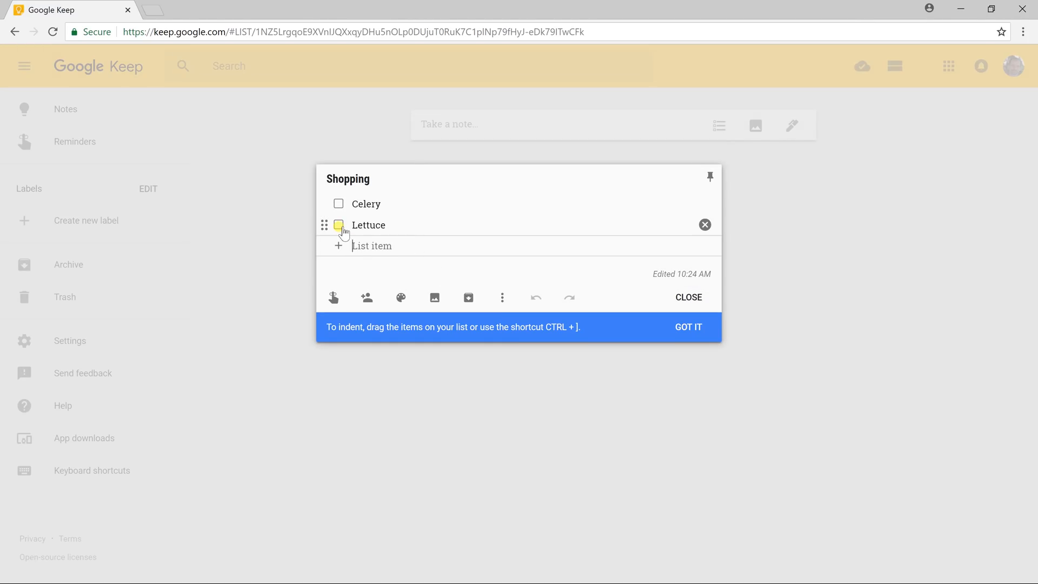
{"action": "left_click", "coordinate": [339, 224]}
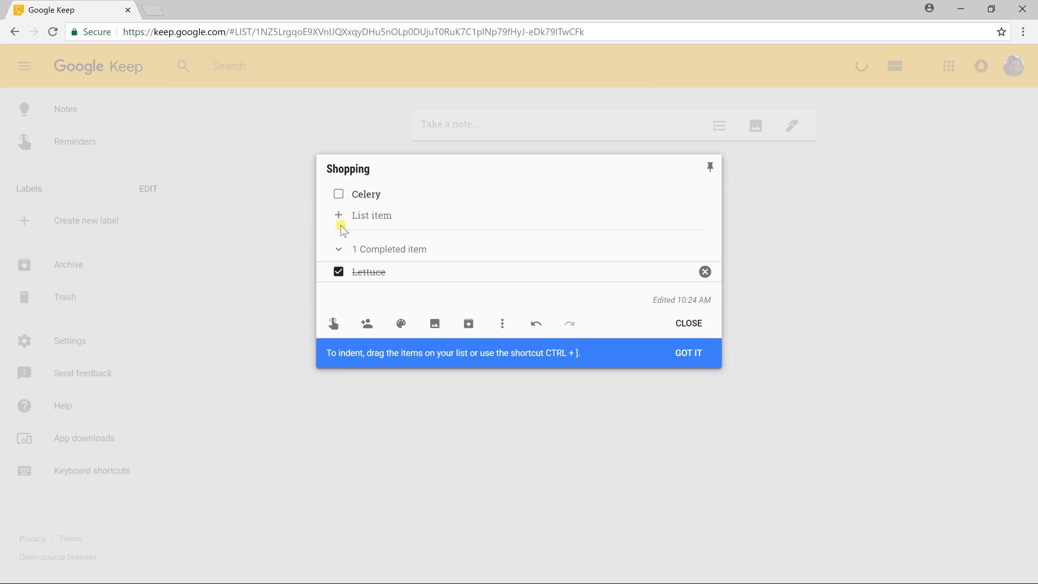
{"action": "mouse_move", "coordinate": [368, 271]}
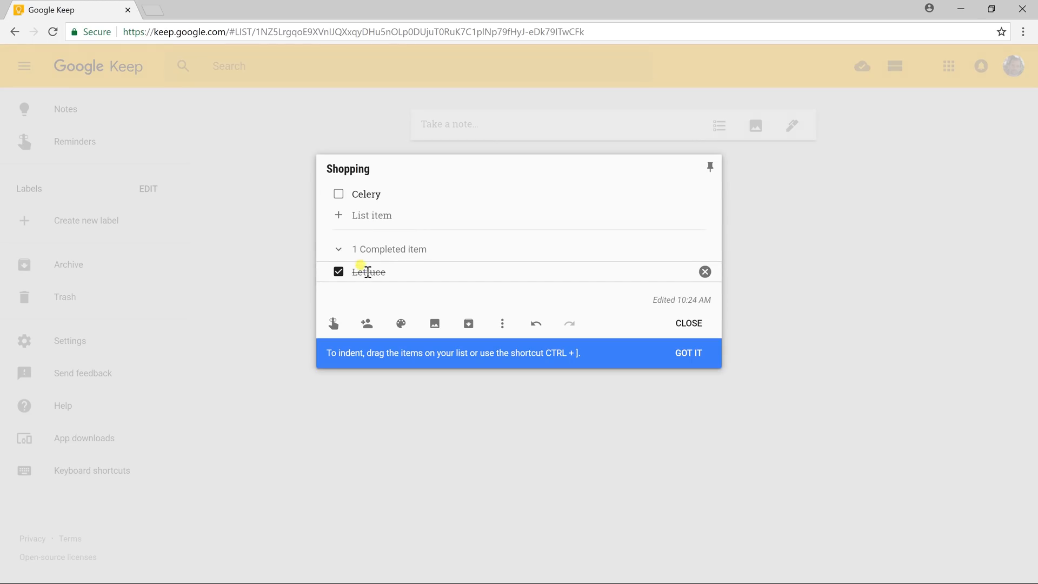
{"action": "type", "text": "Apple"}
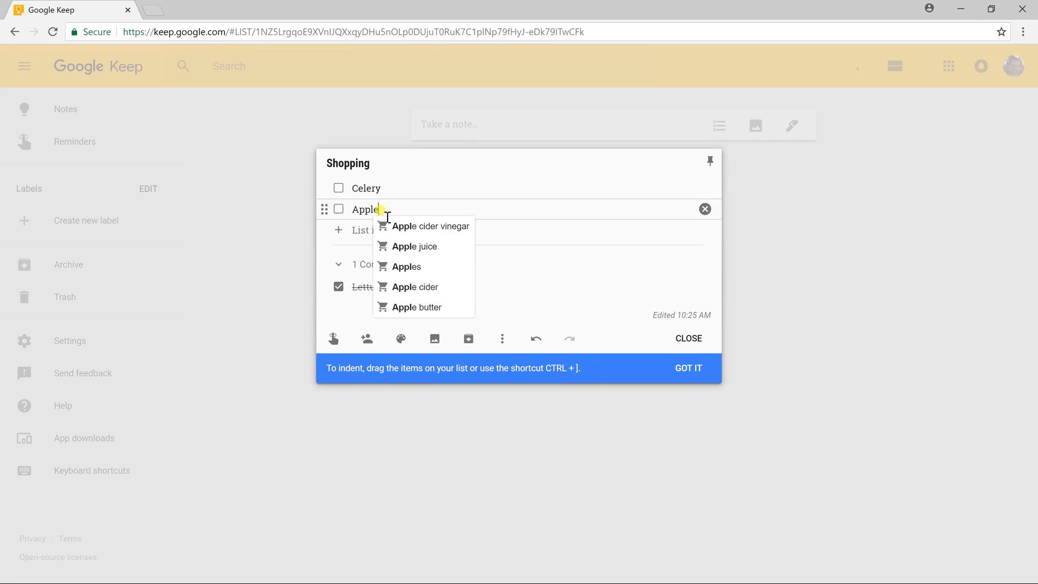
{"action": "type", "text": "sauce"}
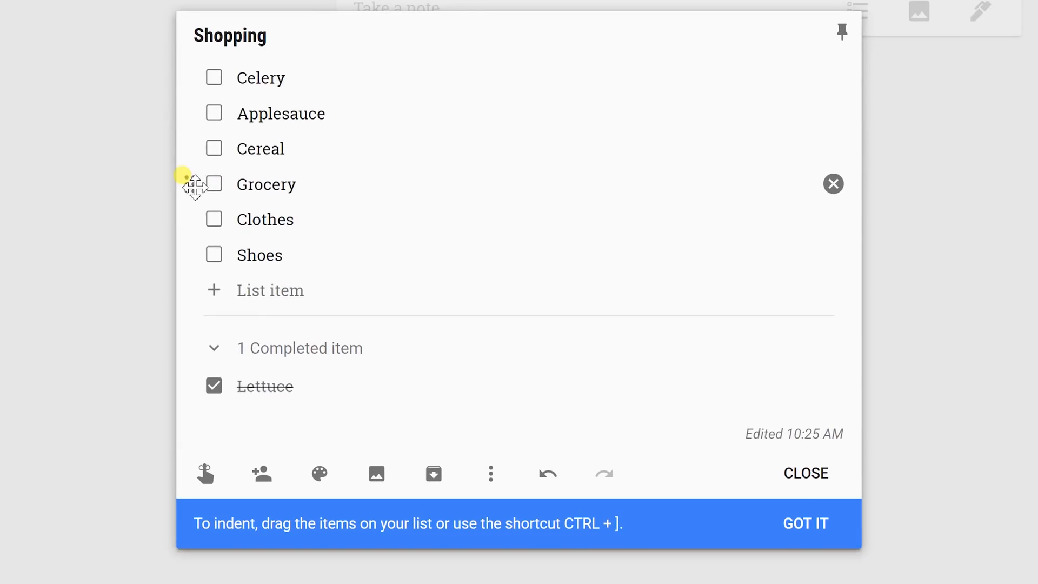
Drag Grocery to the top, indenting Celery and Applesauce beneath it.
{"action": "left_click_drag", "start_coordinate": [195, 184], "coordinate": [195, 121]}
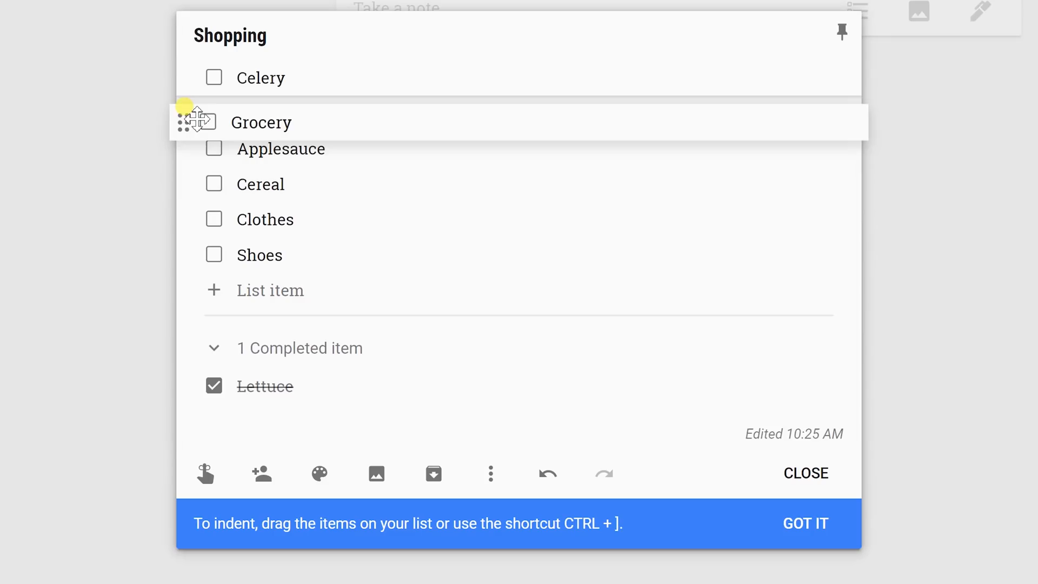
{"action": "left_click_drag", "start_coordinate": [196, 121], "coordinate": [212, 77]}
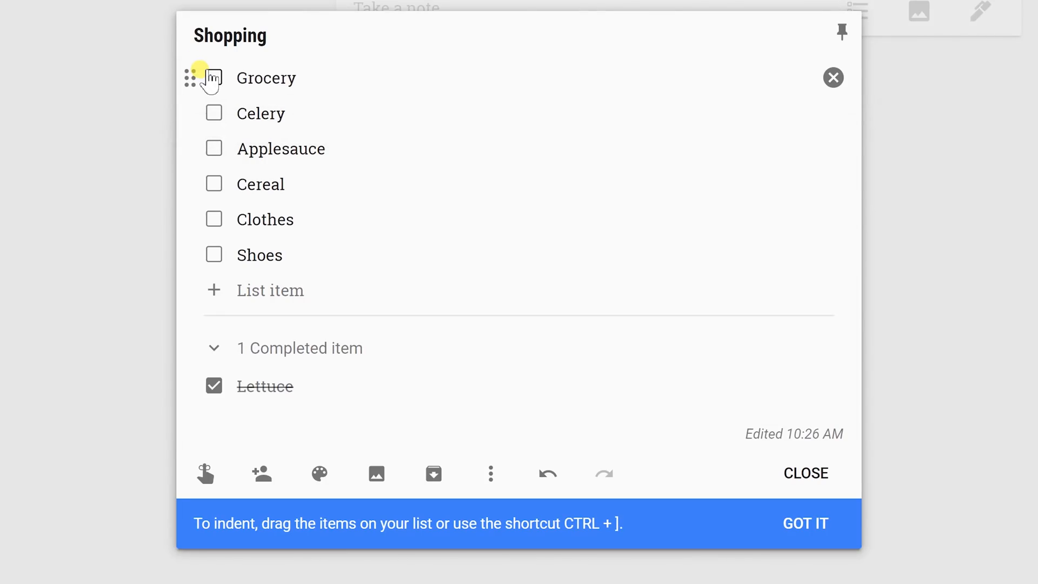
{"action": "mouse_move", "coordinate": [192, 113]}
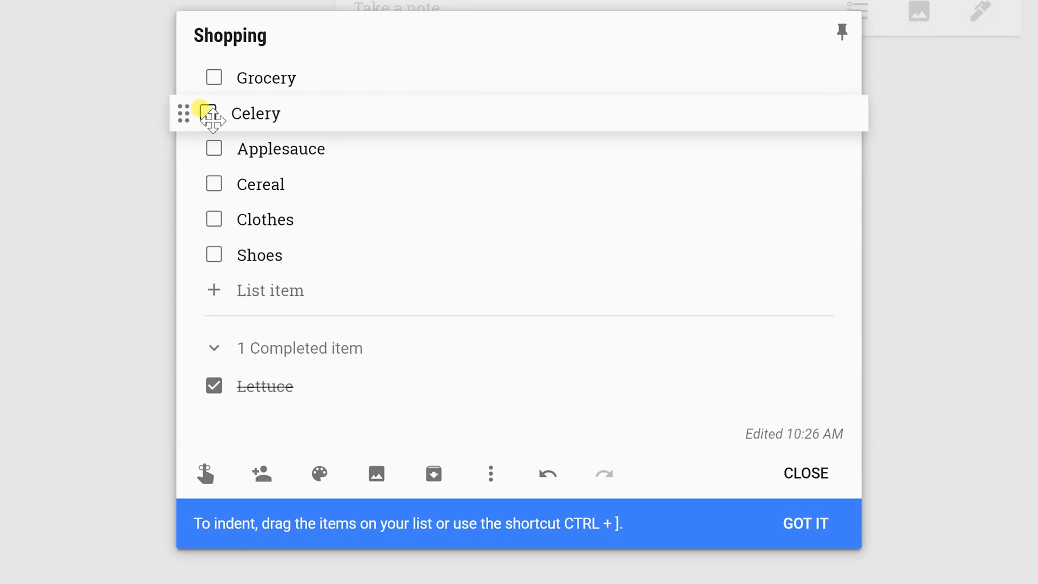
{"action": "left_click_drag", "start_coordinate": [213, 113], "coordinate": [242, 113]}
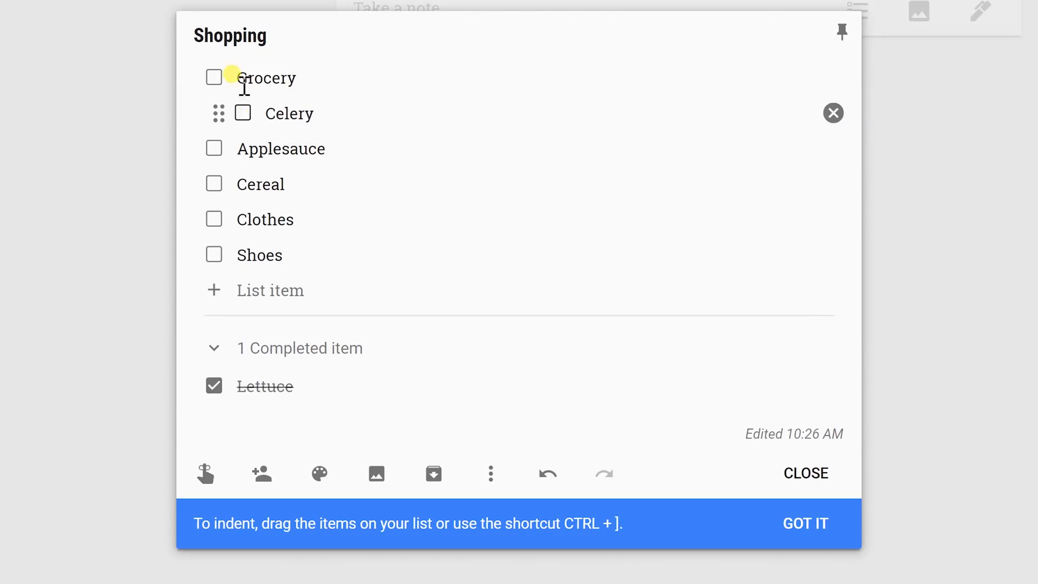
{"action": "mouse_move", "coordinate": [194, 155]}
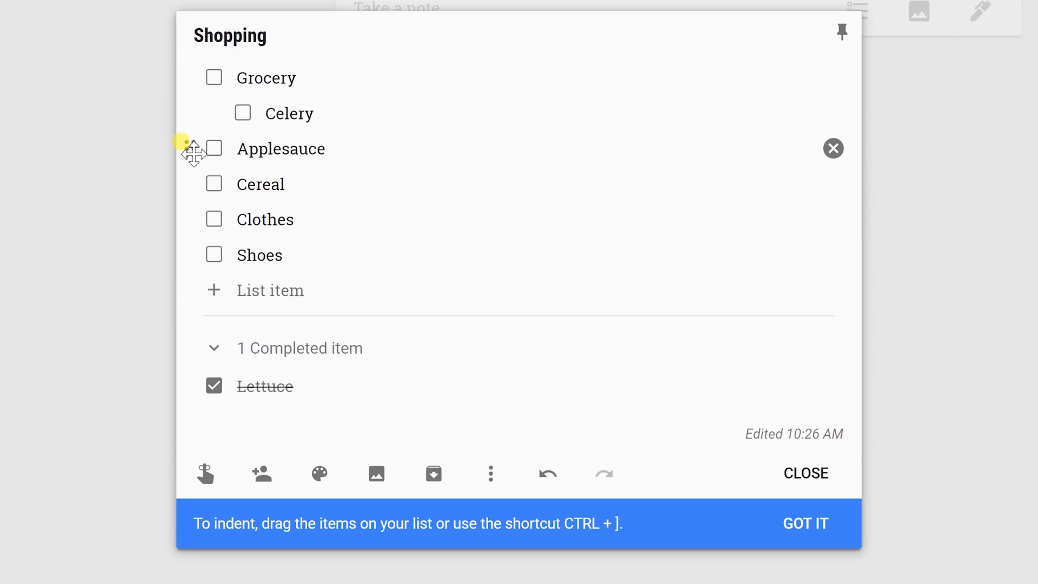
{"action": "left_click_drag", "start_coordinate": [194, 148], "coordinate": [242, 148]}
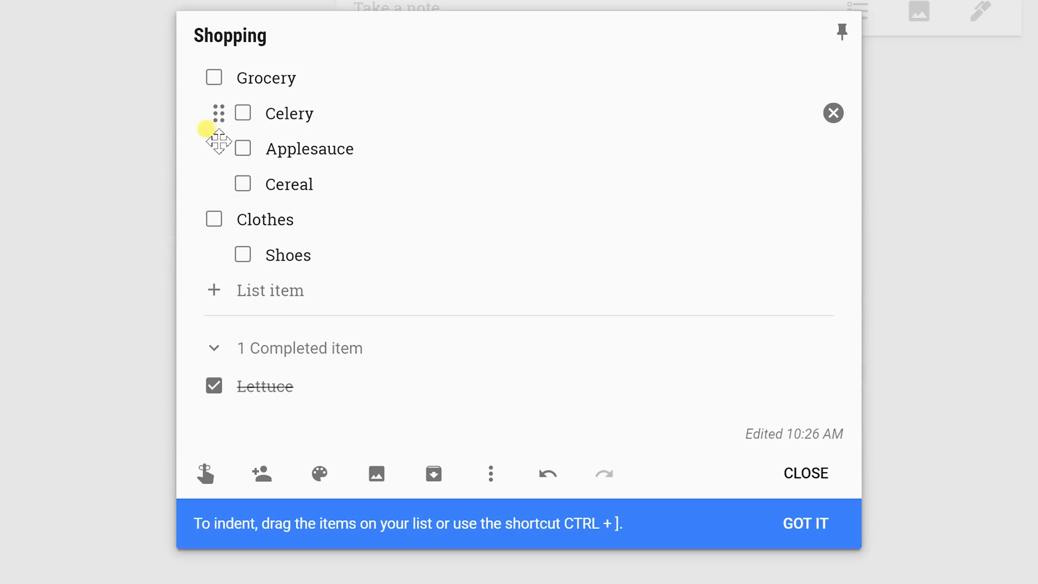
{"action": "mouse_move", "coordinate": [308, 136]}
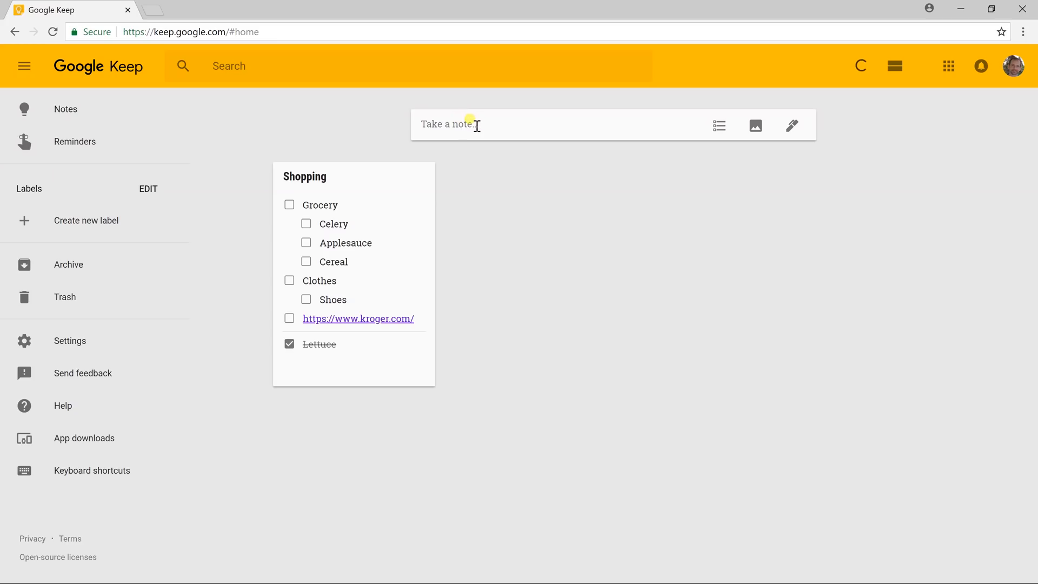
{"action": "mouse_move", "coordinate": [699, 125]}
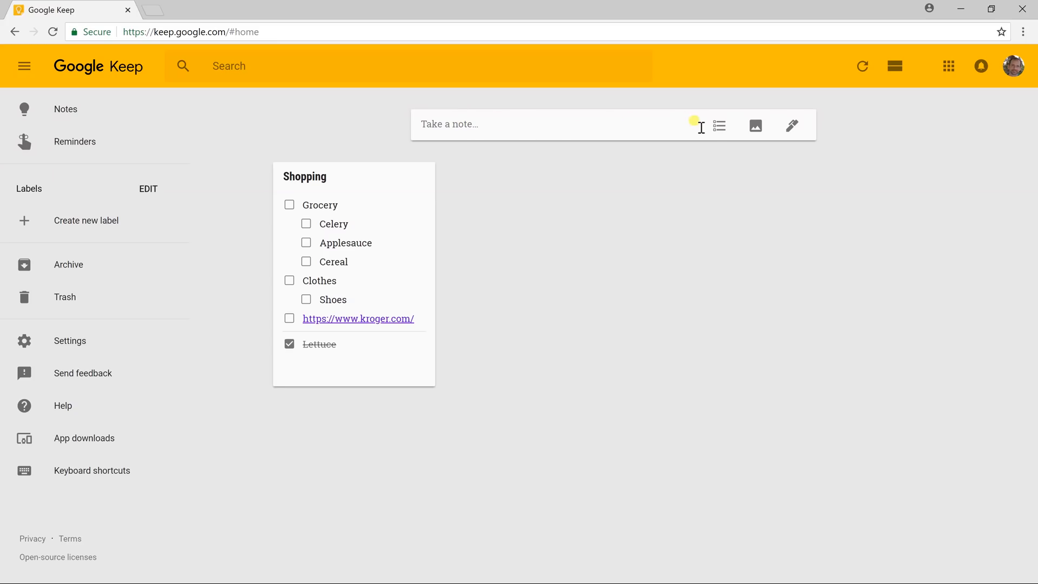
{"action": "mouse_move", "coordinate": [721, 124]}
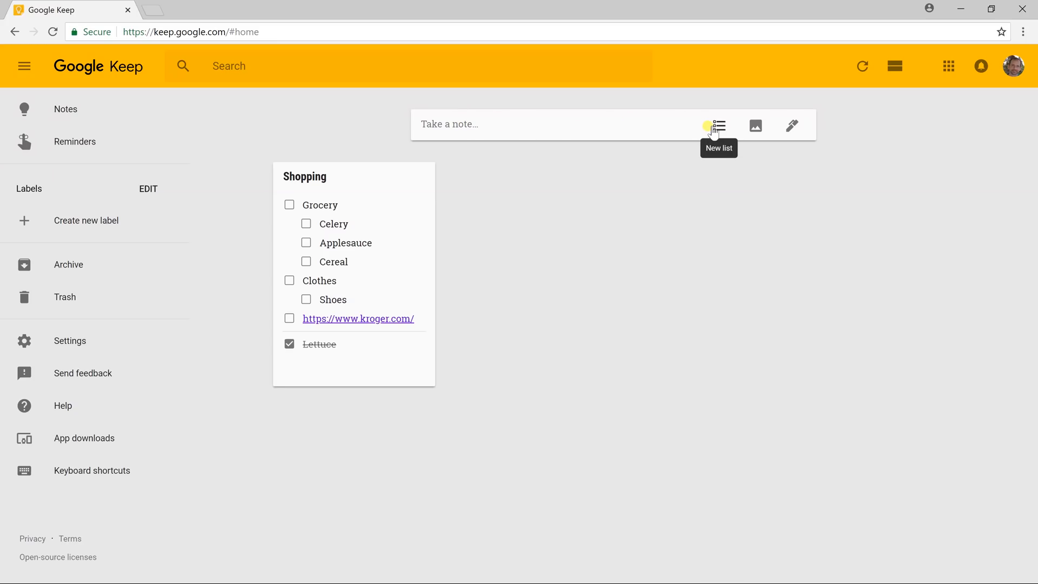
{"action": "mouse_move", "coordinate": [756, 125]}
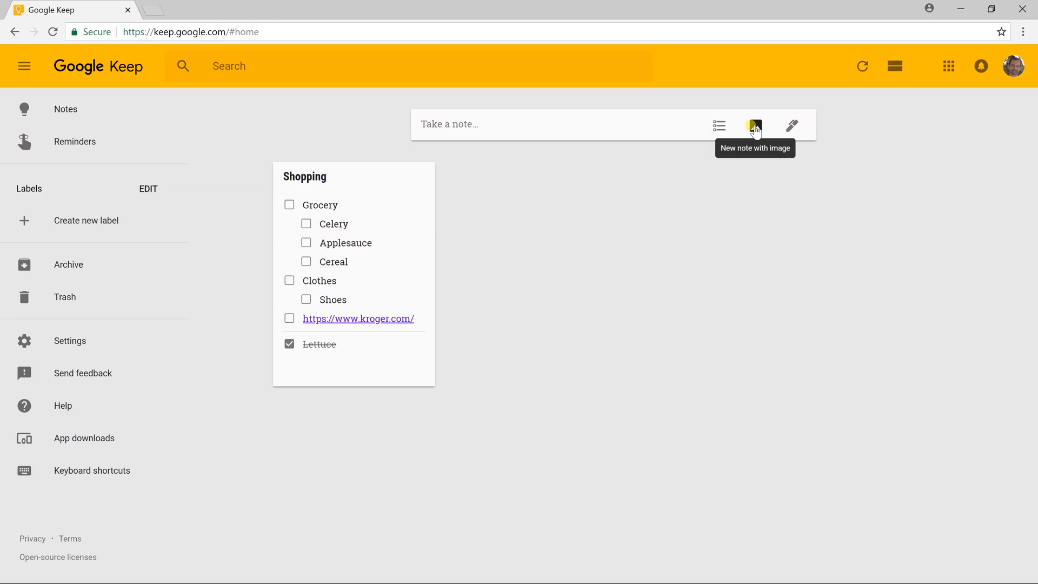
{"action": "mouse_move", "coordinate": [792, 125]}
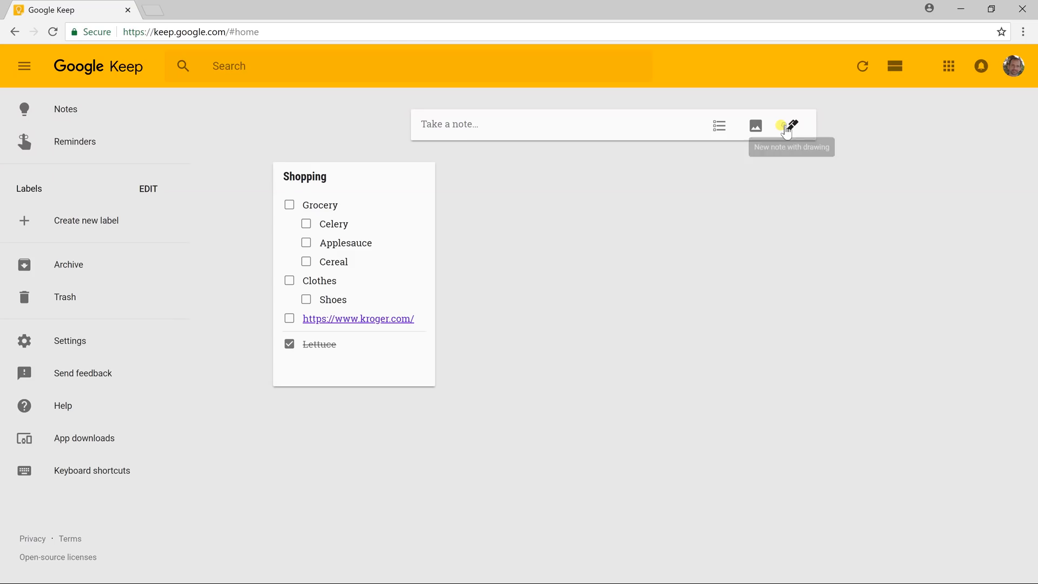
Start a new Google Keep note with a drawing canvas.
{"action": "left_click", "coordinate": [788, 125]}
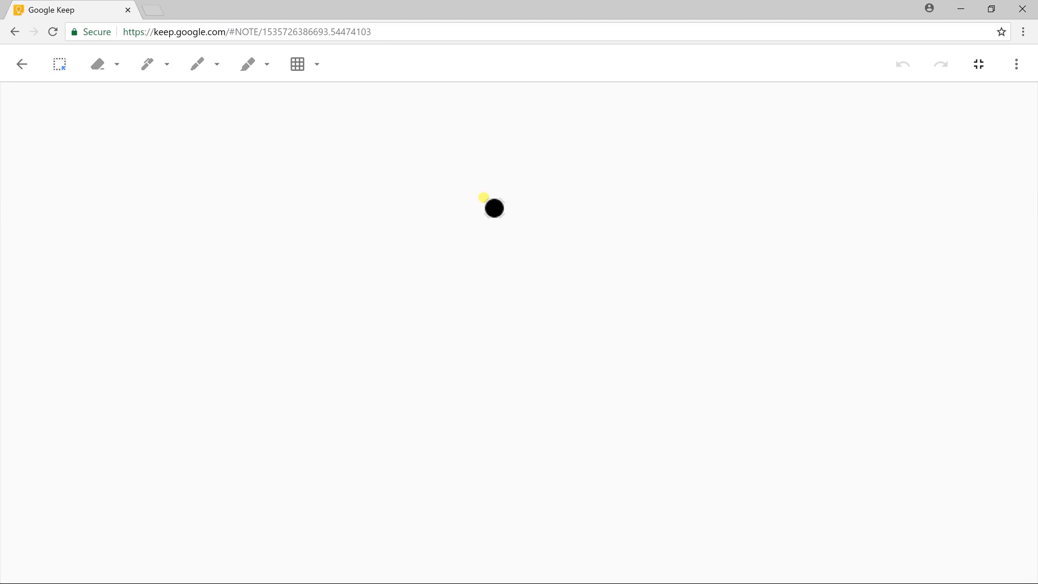
{"action": "left_click", "coordinate": [1016, 65]}
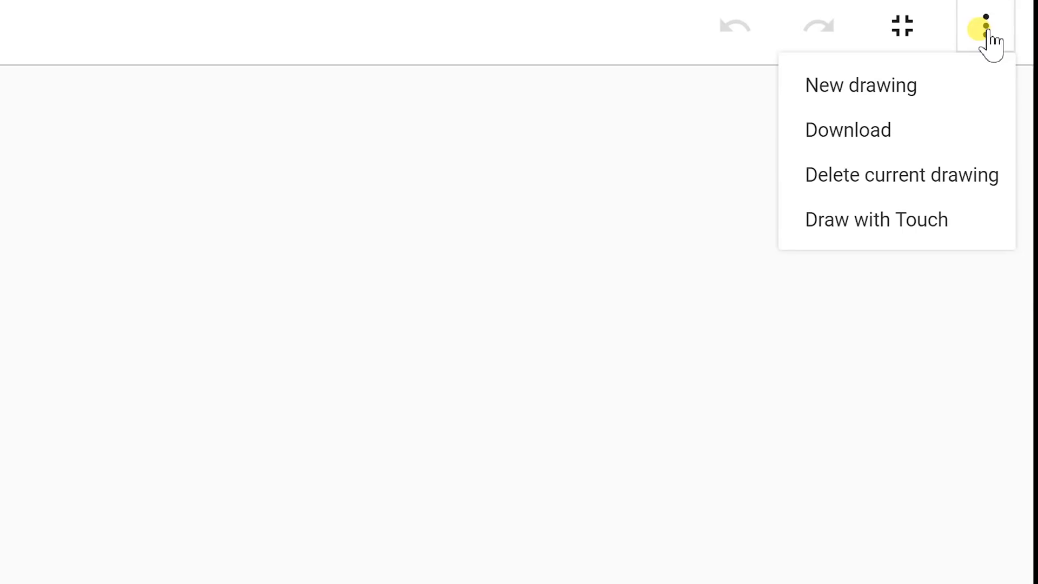
{"action": "mouse_move", "coordinate": [896, 172]}
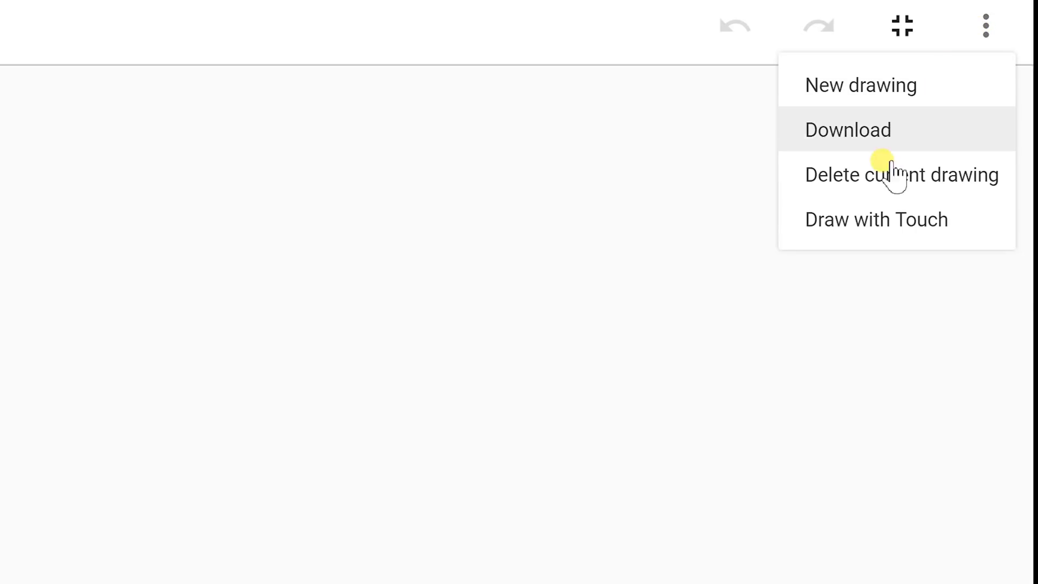
{"action": "mouse_move", "coordinate": [881, 219]}
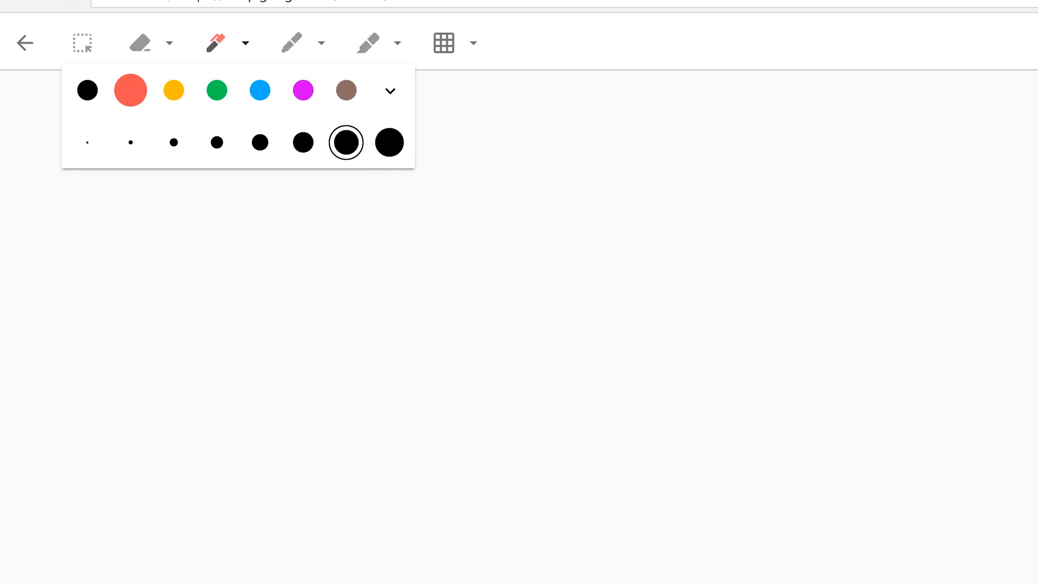
{"action": "mouse_move", "coordinate": [207, 114]}
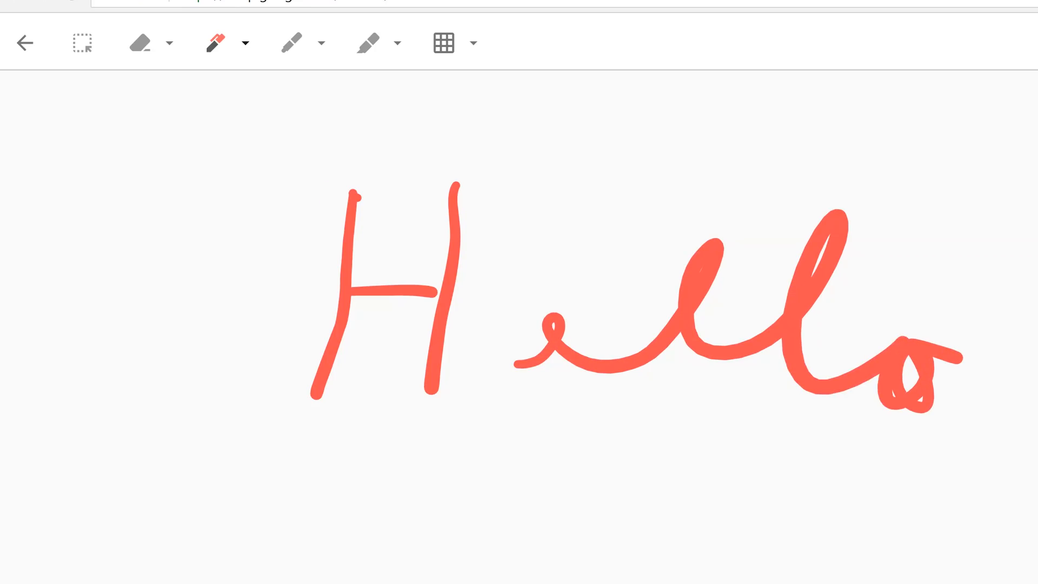
Choose pen settings and handwrite Hello in red with a fainter word below.
{"action": "left_click", "coordinate": [563, 265]}
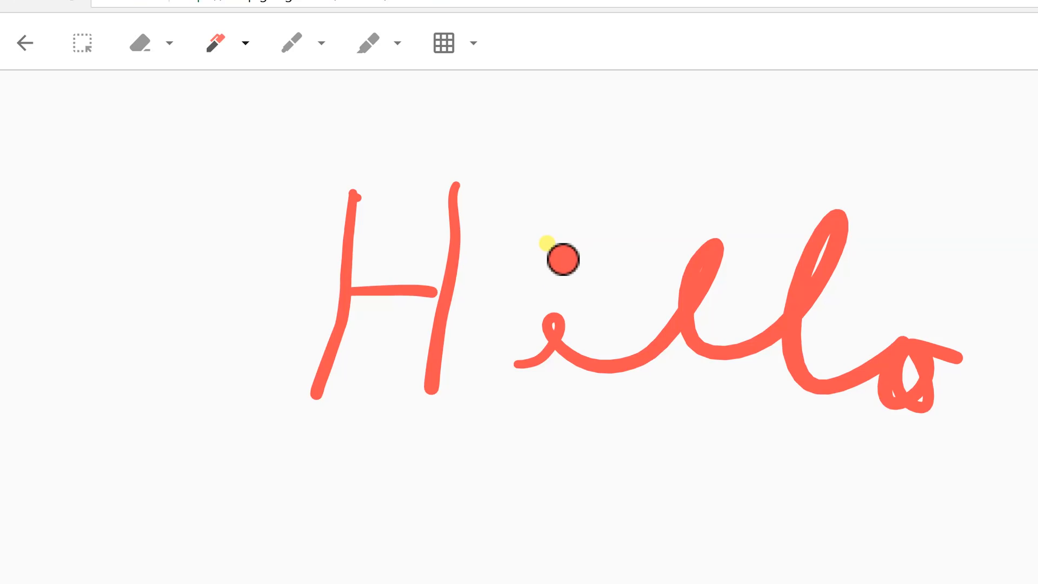
{"action": "mouse_move", "coordinate": [526, 239]}
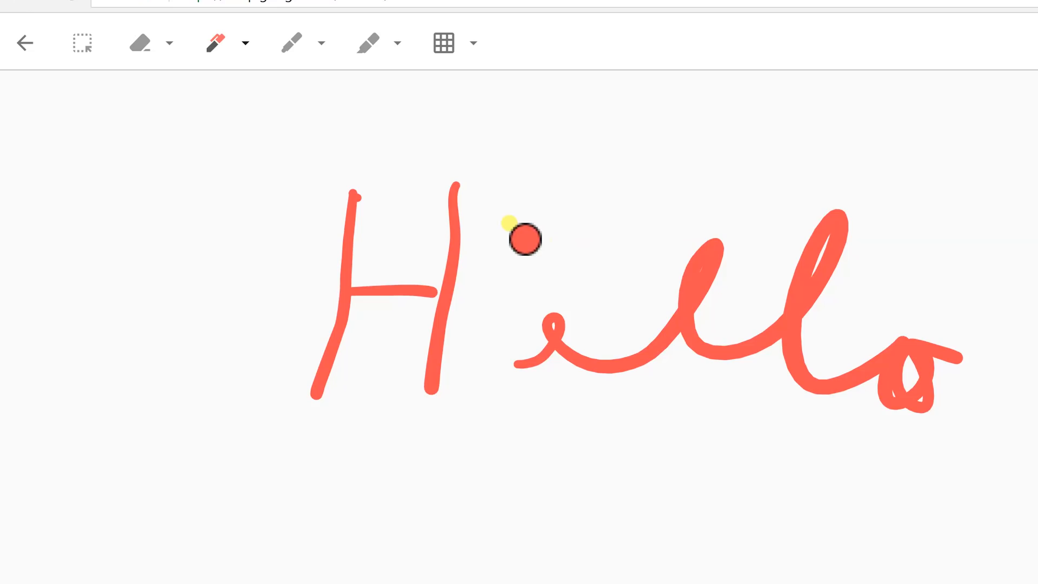
{"action": "left_click", "coordinate": [290, 42]}
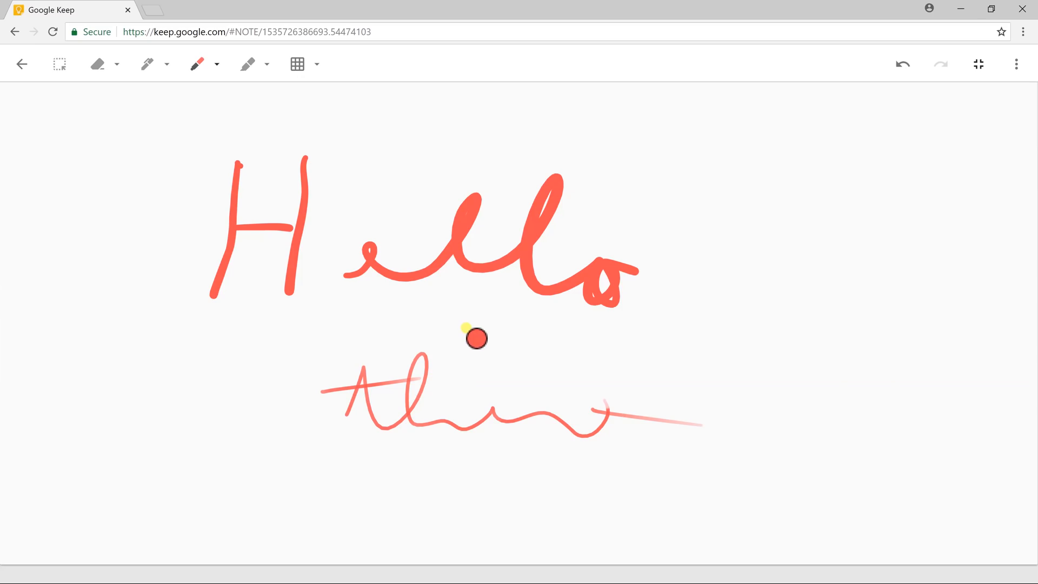
{"action": "mouse_move", "coordinate": [275, 139]}
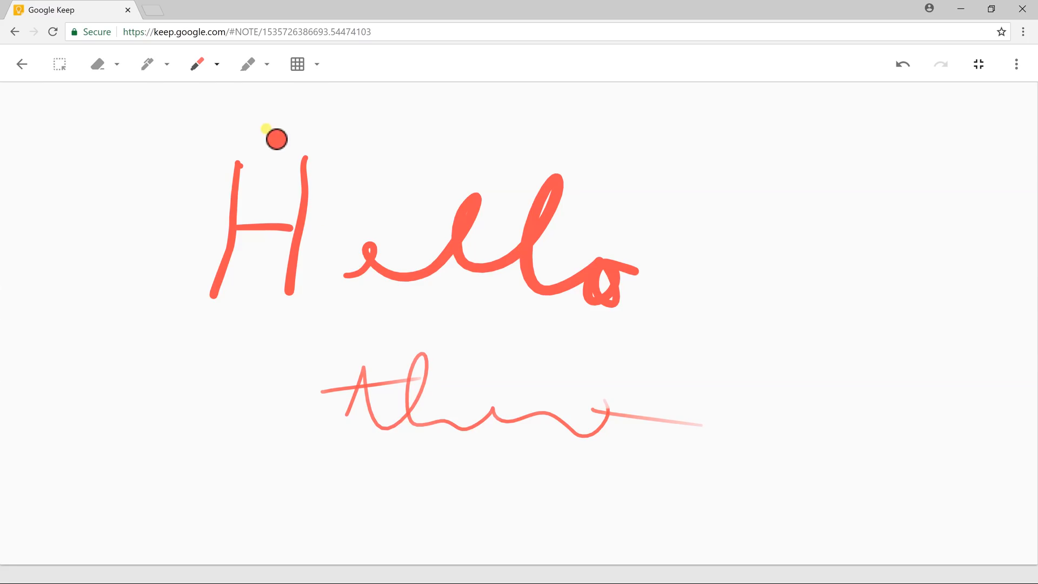
Highlight parts of both handwritten words in yellow.
{"action": "left_click", "coordinate": [266, 64]}
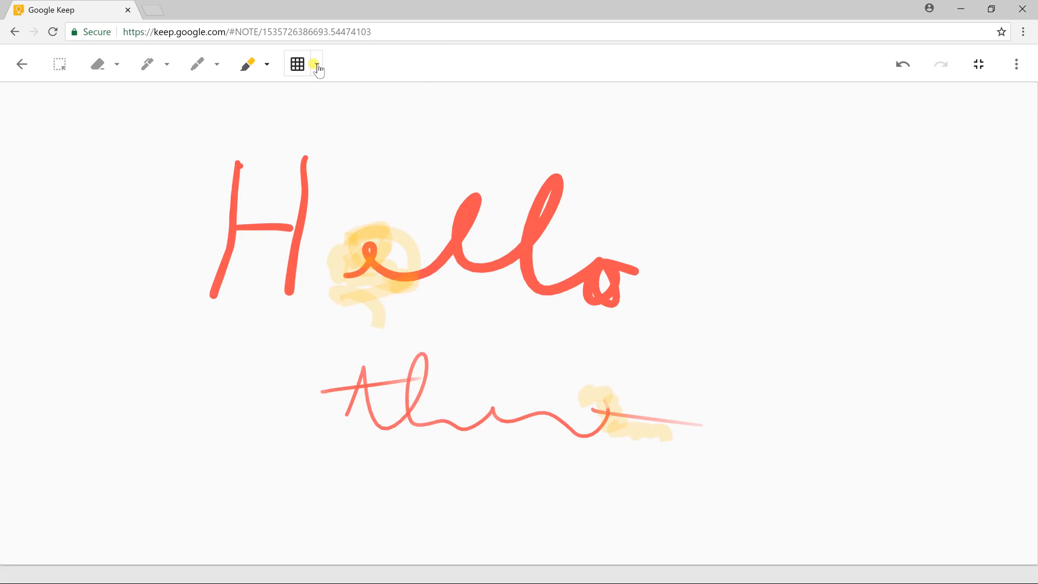
Set the drawing canvas background to Dots.
{"action": "left_click", "coordinate": [315, 65]}
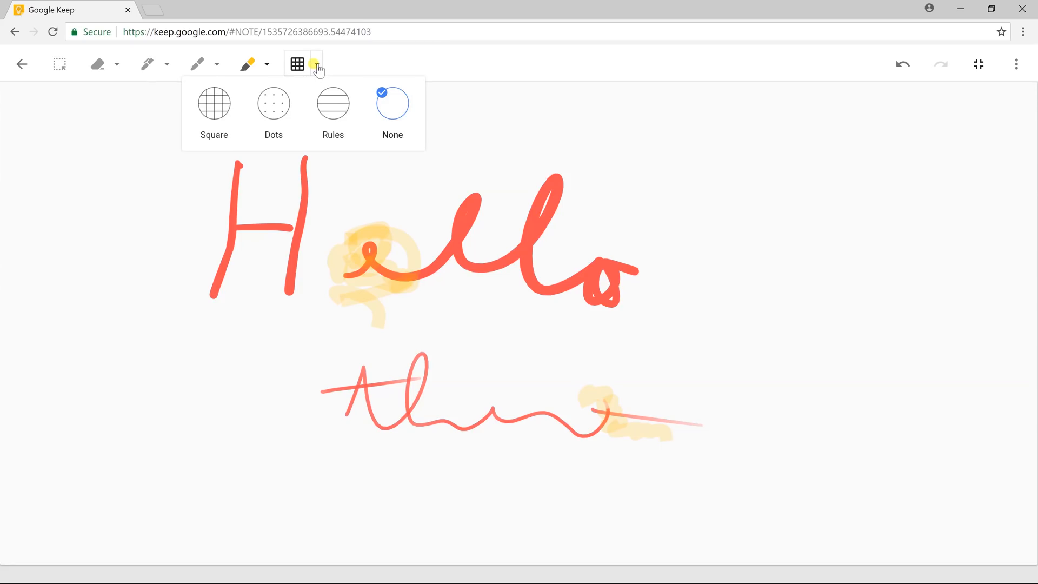
{"action": "mouse_move", "coordinate": [272, 103]}
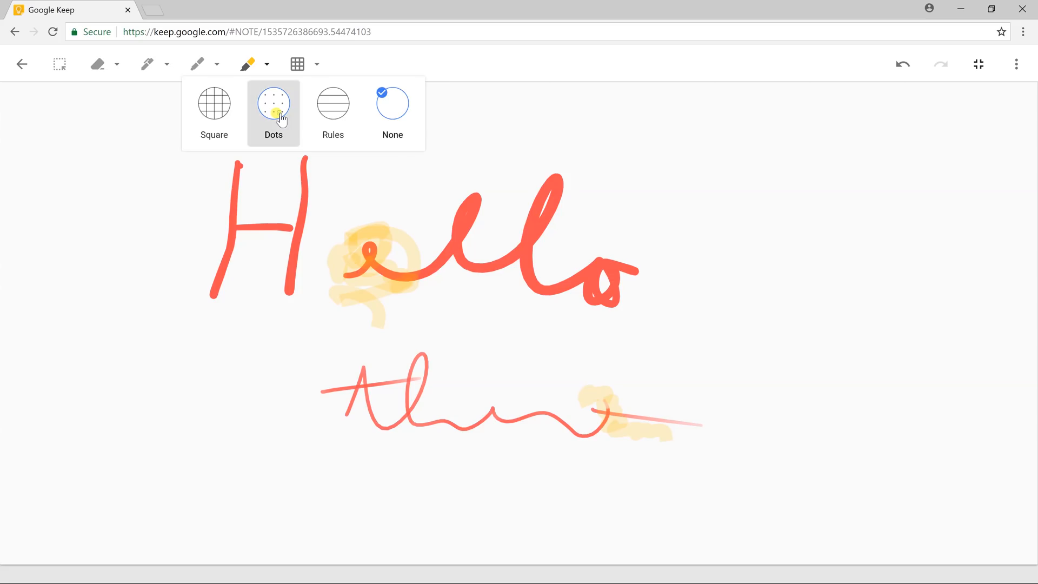
{"action": "left_click", "coordinate": [273, 102]}
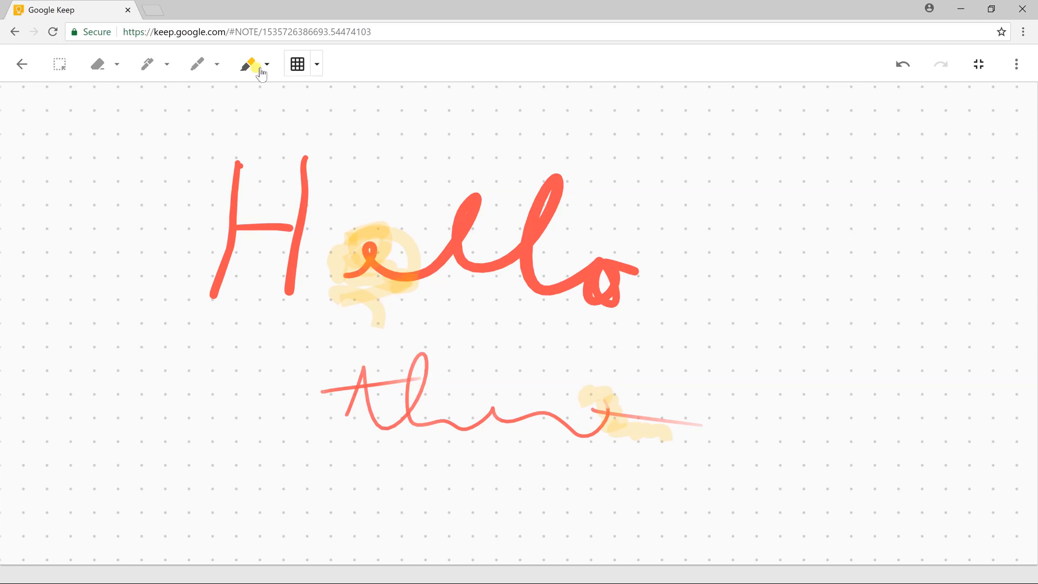
Erase most of the Hello strokes and return to the note.
{"action": "left_click", "coordinate": [97, 63]}
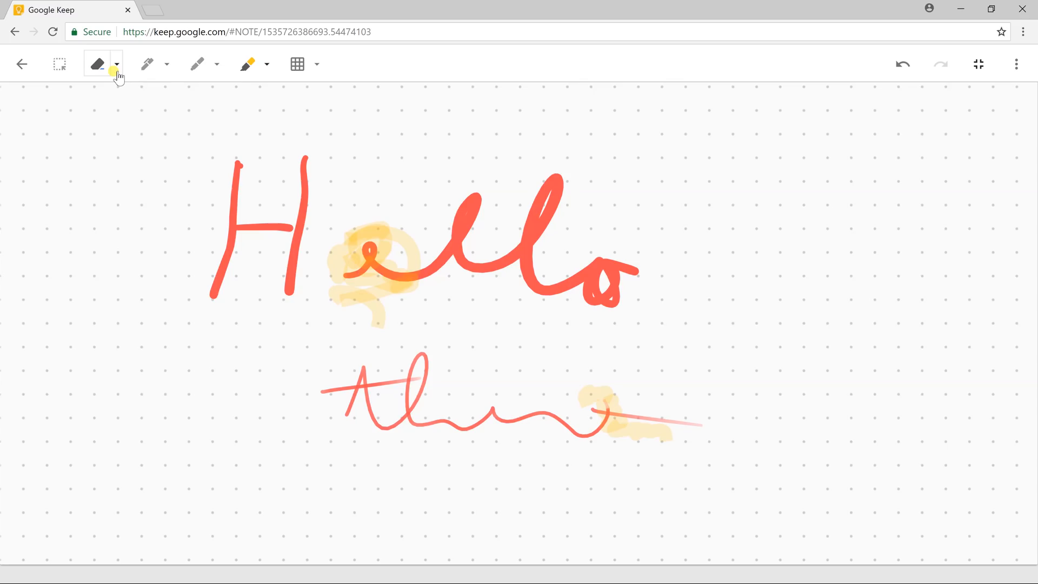
{"action": "left_click", "coordinate": [117, 64]}
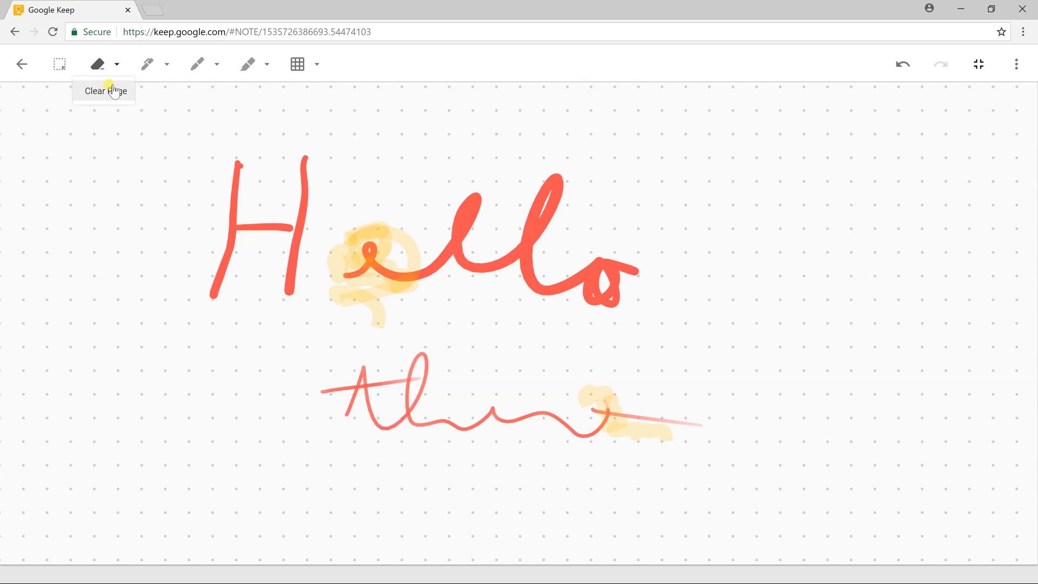
{"action": "mouse_move", "coordinate": [96, 65]}
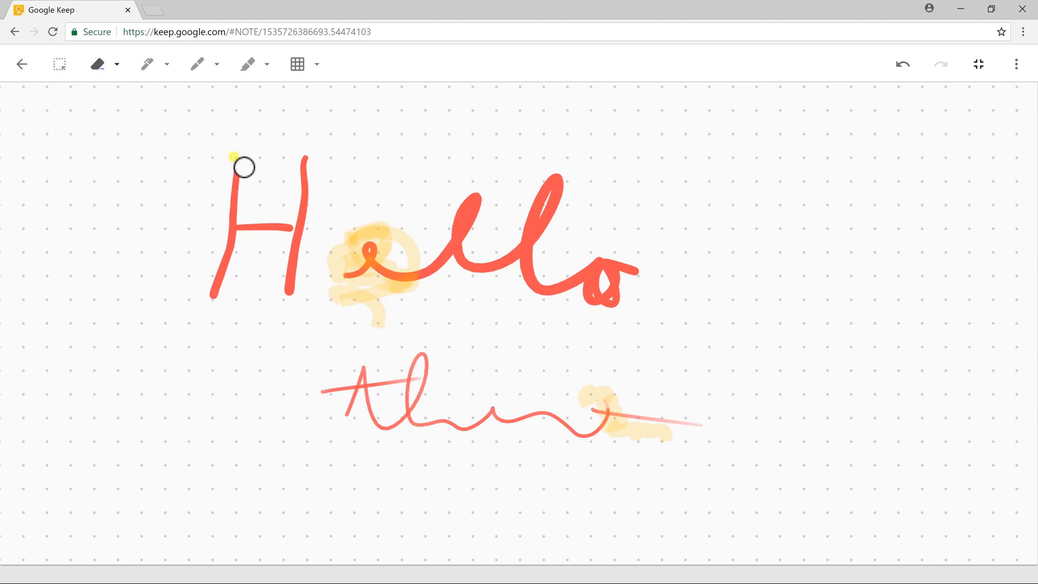
{"action": "mouse_move", "coordinate": [245, 165]}
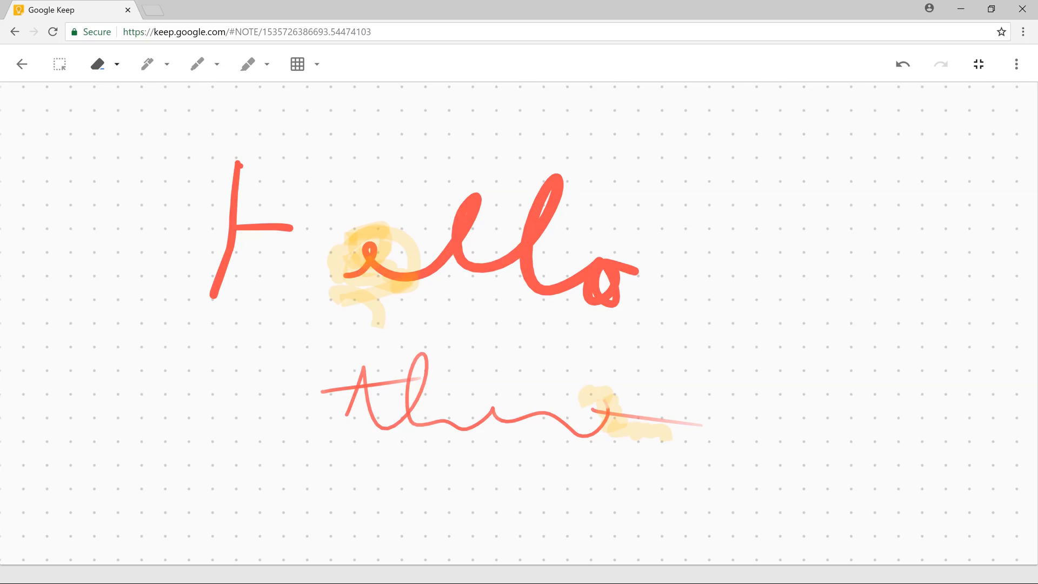
{"action": "mouse_move", "coordinate": [643, 155]}
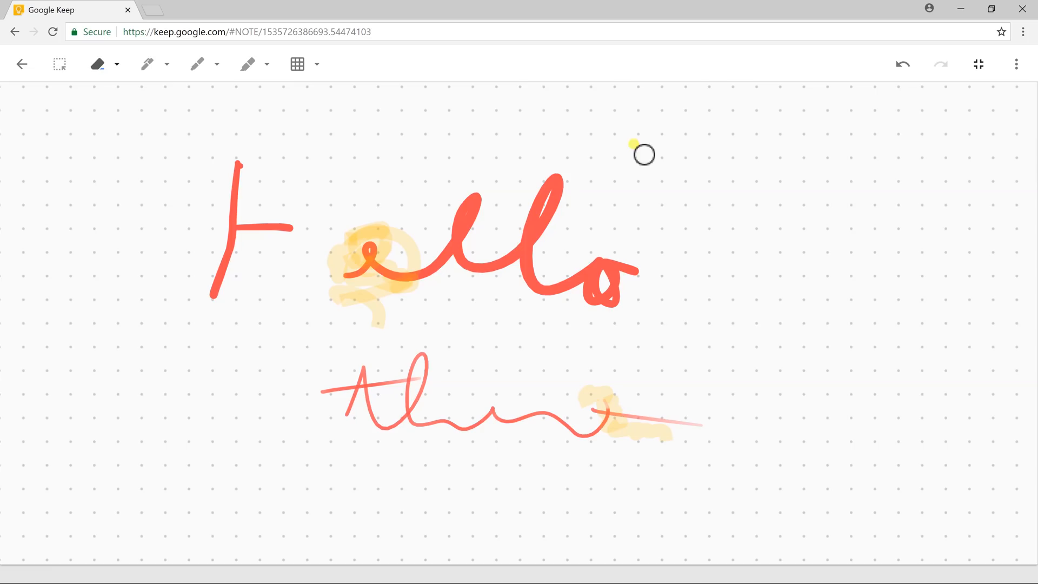
{"action": "mouse_move", "coordinate": [549, 232]}
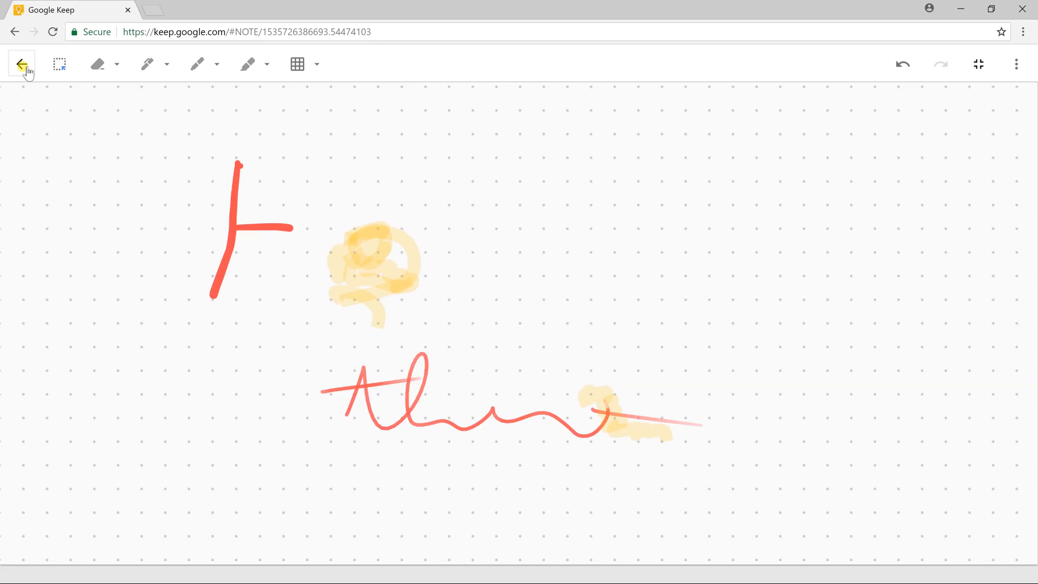
{"action": "left_click", "coordinate": [21, 64]}
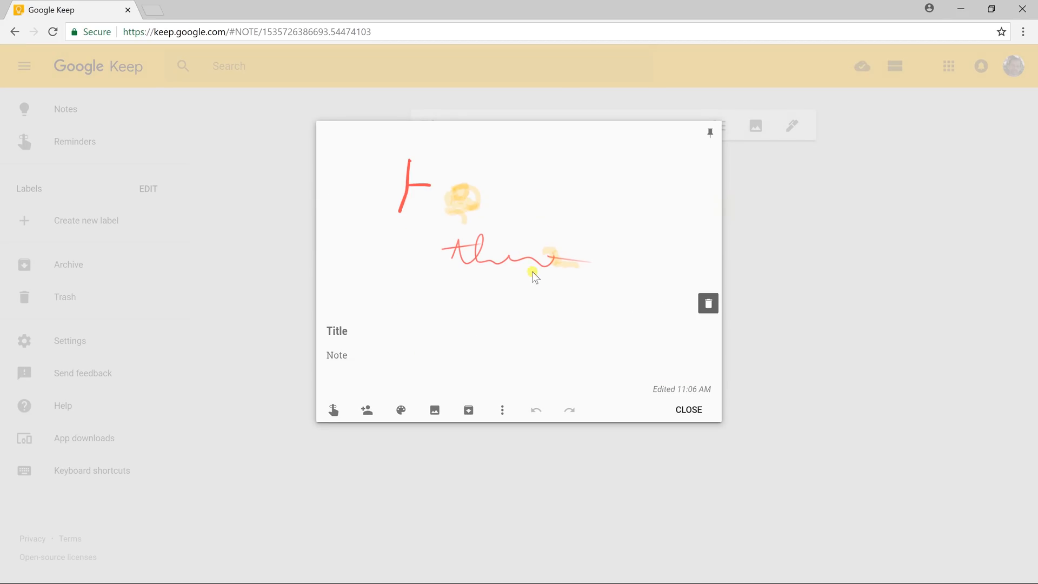
{"action": "mouse_move", "coordinate": [387, 333]}
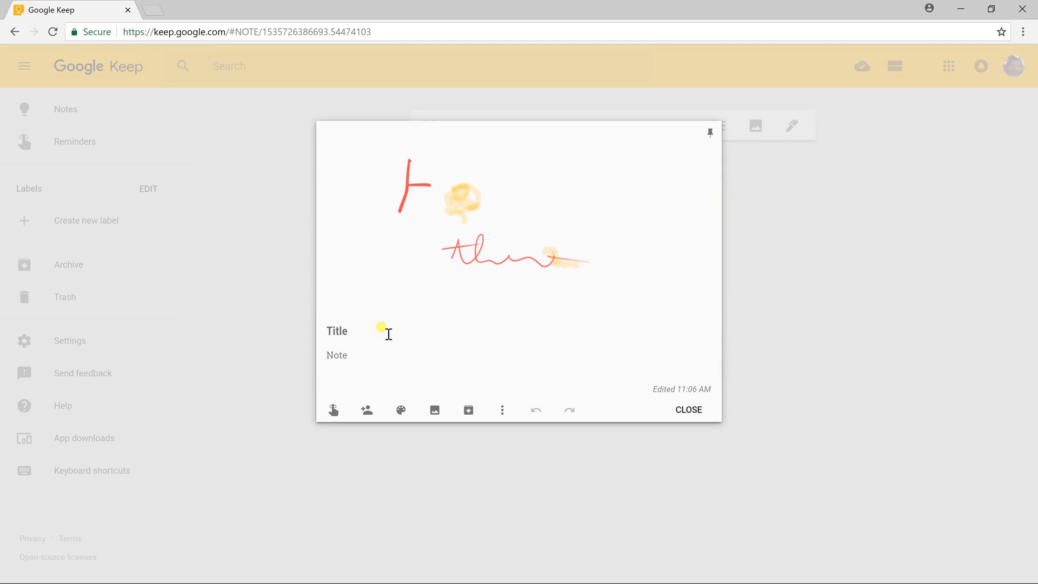
Title the drawing note 'To do tommorow' and close it.
{"action": "left_click", "coordinate": [337, 331]}
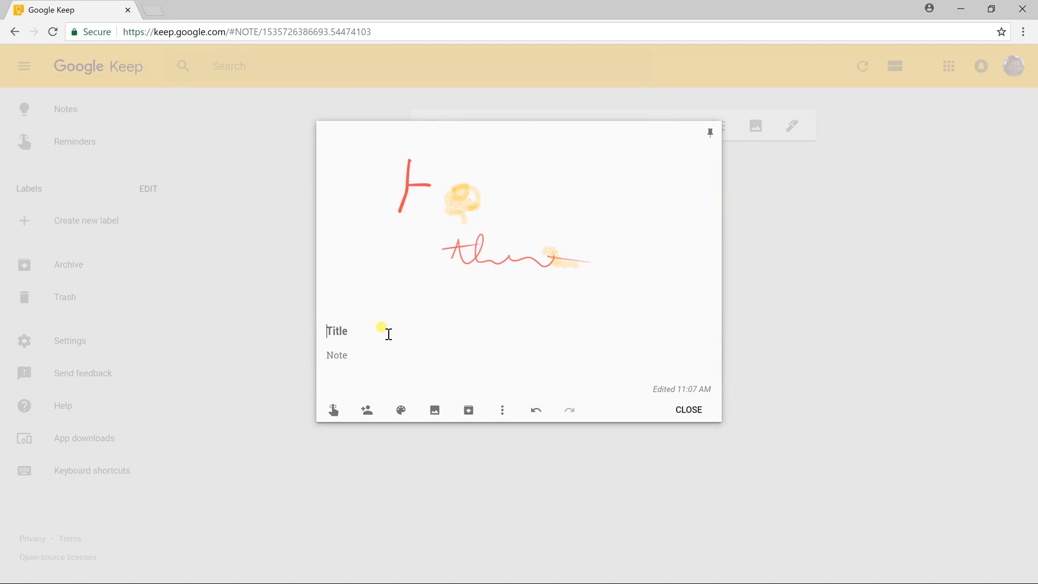
{"action": "type", "text": "To do tomo"}
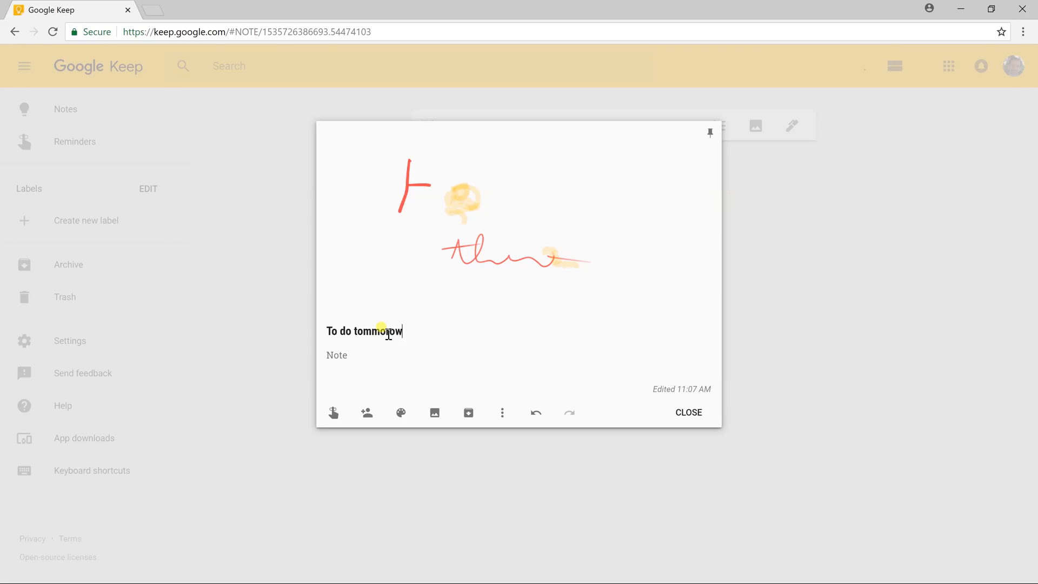
{"action": "left_click", "coordinate": [687, 412]}
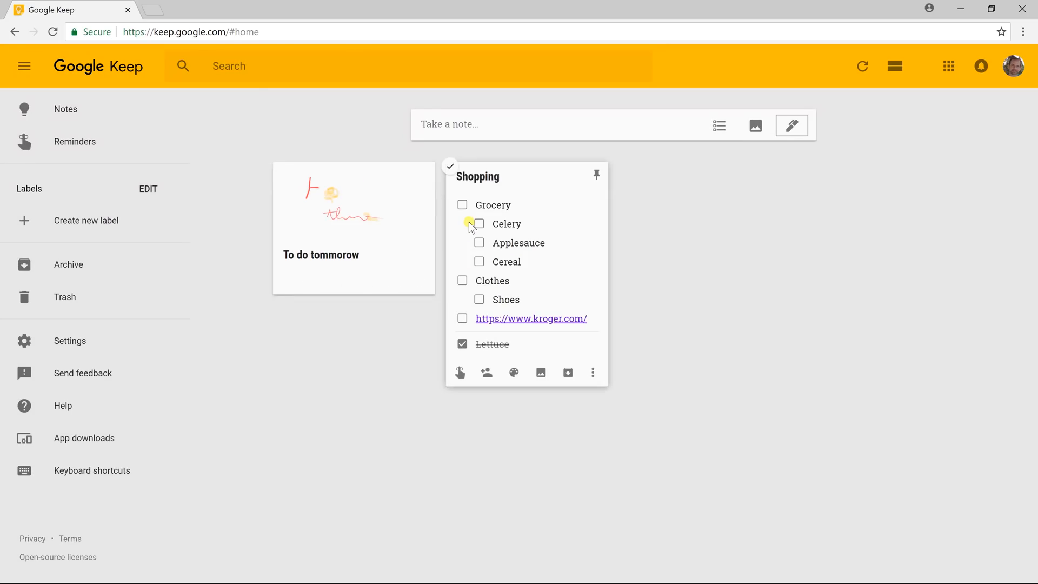
{"action": "mouse_move", "coordinate": [379, 230]}
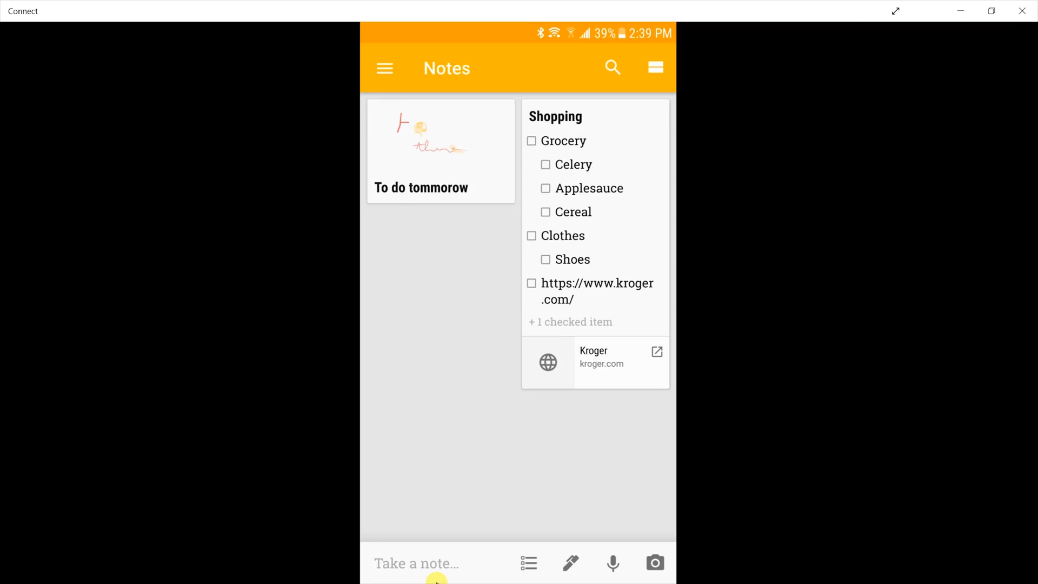
{"action": "mouse_move", "coordinate": [704, 558]}
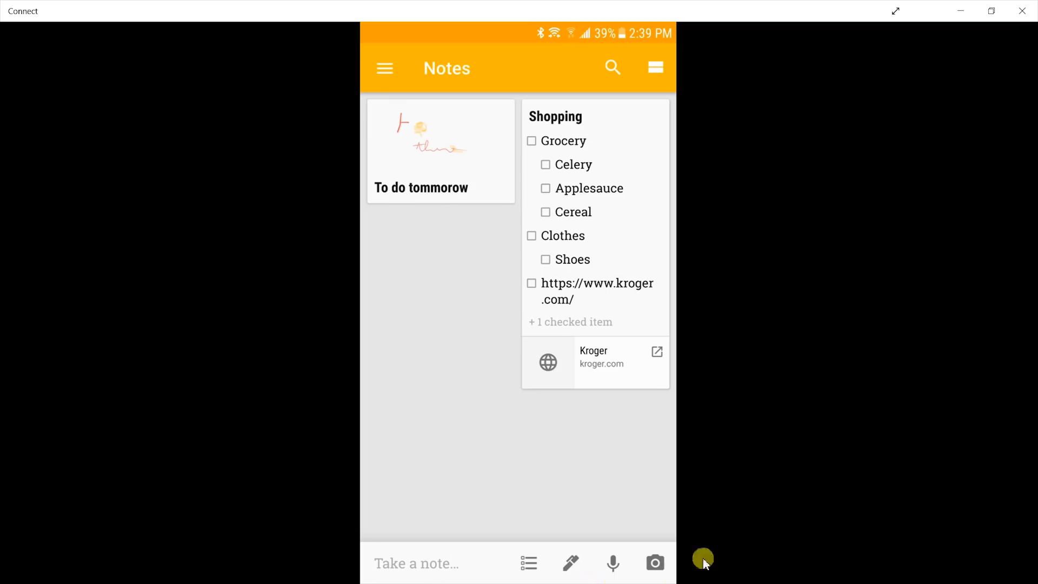
{"action": "mouse_move", "coordinate": [521, 475]}
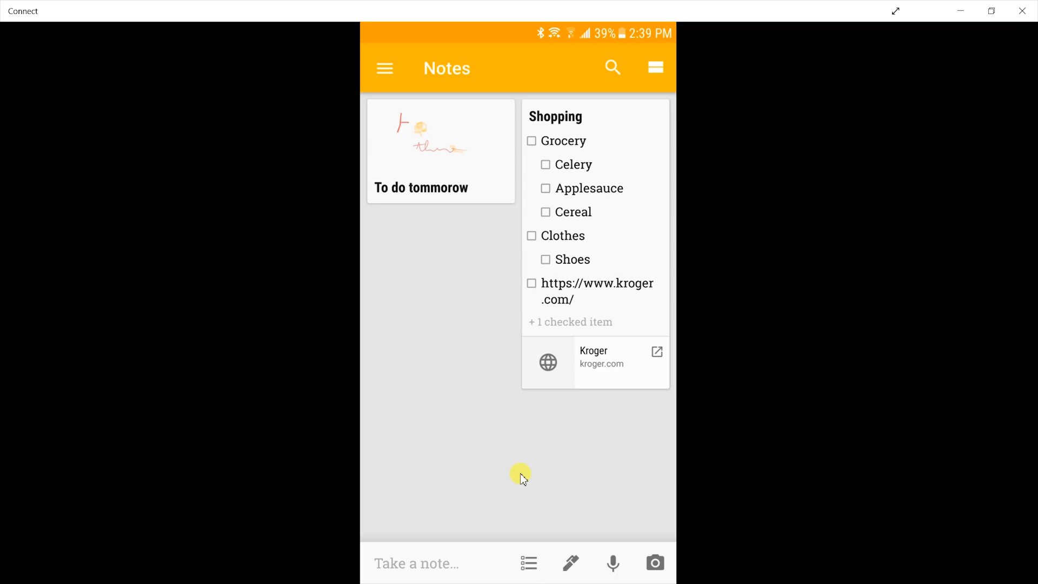
{"action": "mouse_move", "coordinate": [655, 561]}
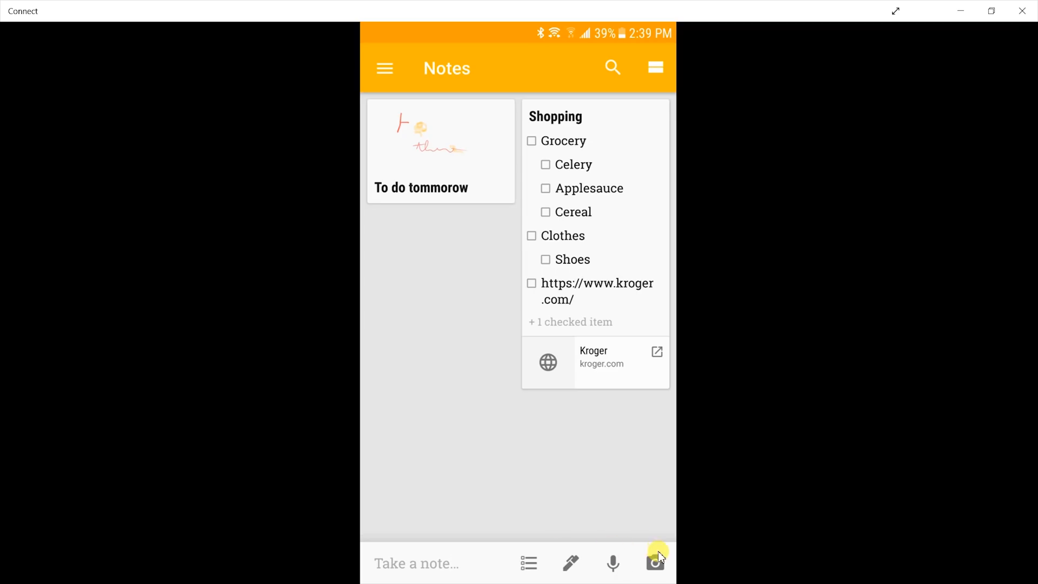
{"action": "mouse_move", "coordinate": [654, 562]}
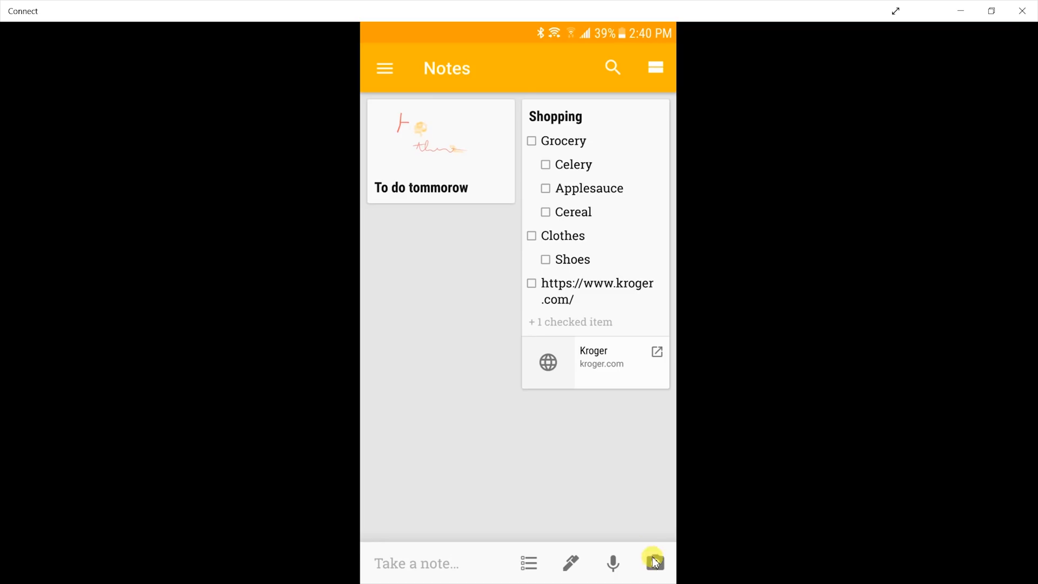
{"action": "mouse_move", "coordinate": [636, 550]}
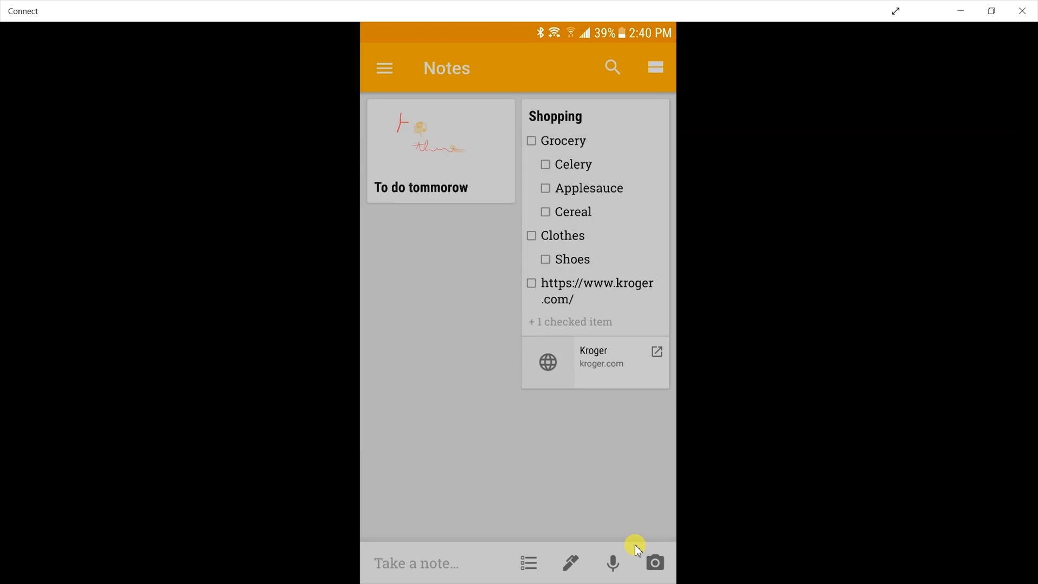
Start a new Keep note by photographing the FedEx Office receipt.
{"action": "left_click", "coordinate": [655, 564]}
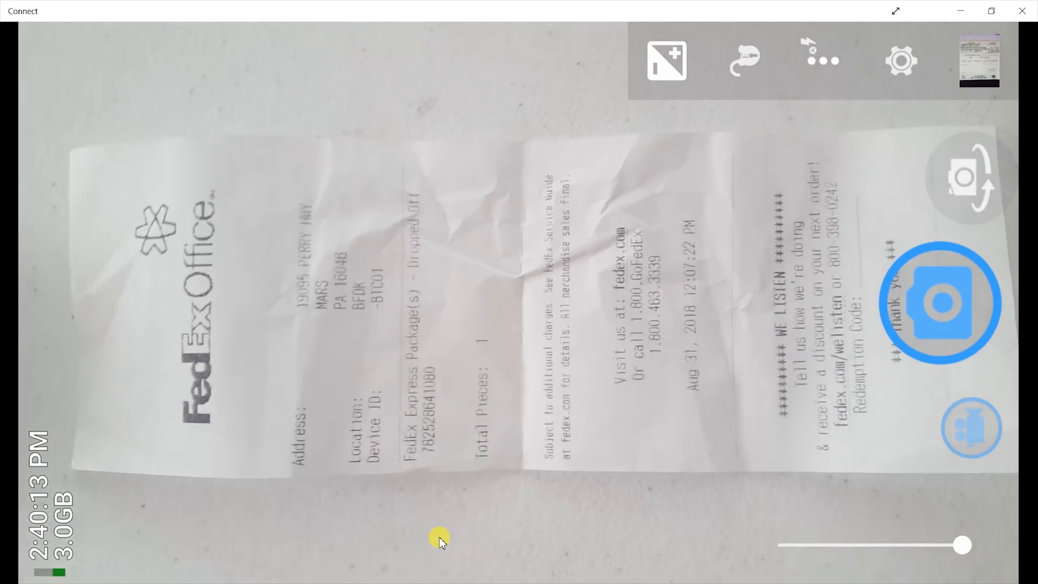
{"action": "left_click", "coordinate": [967, 177]}
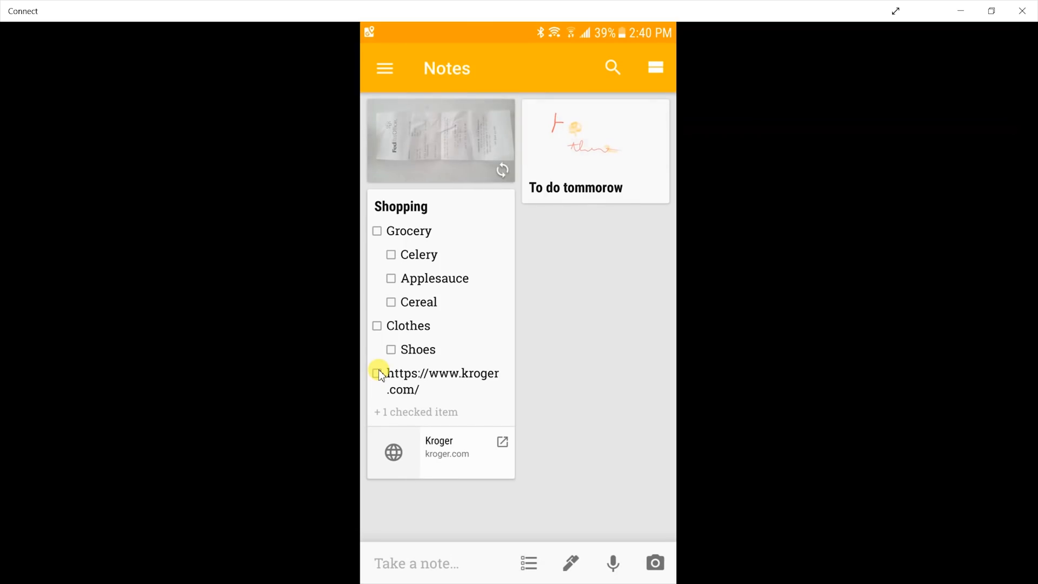
{"action": "mouse_move", "coordinate": [397, 427]}
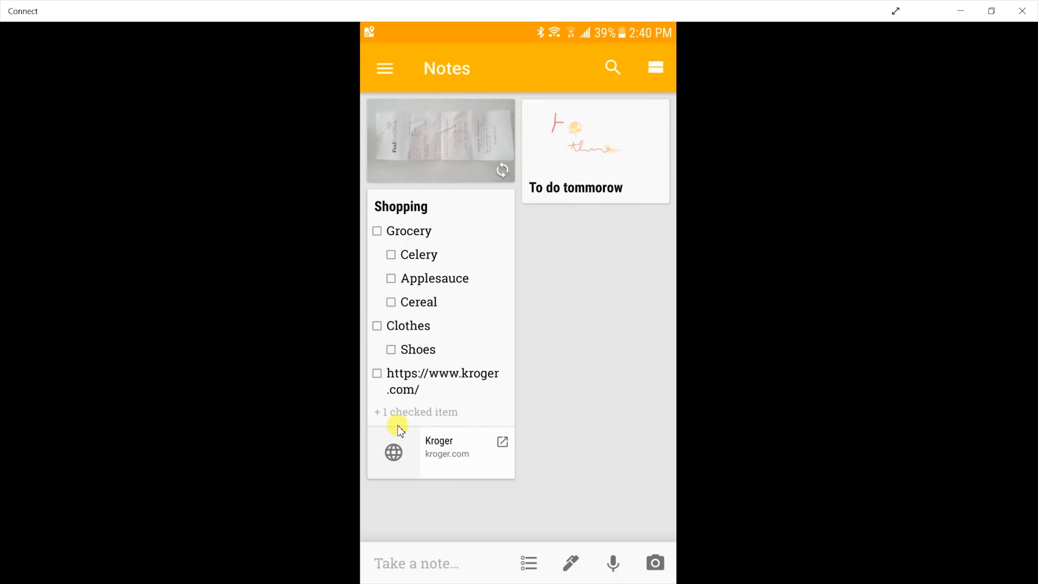
{"action": "mouse_move", "coordinate": [407, 417]}
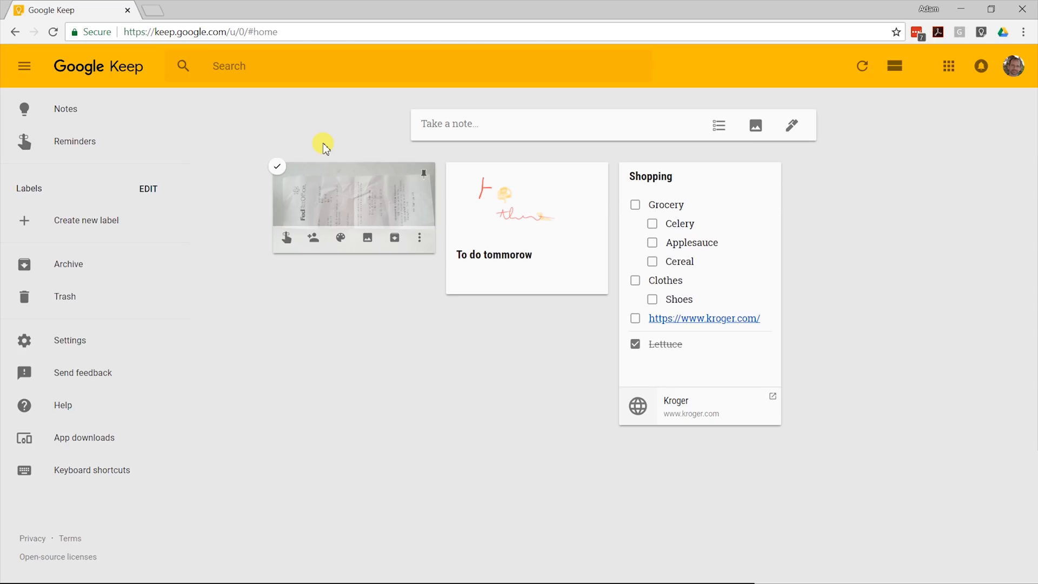
{"action": "left_click", "coordinate": [353, 193]}
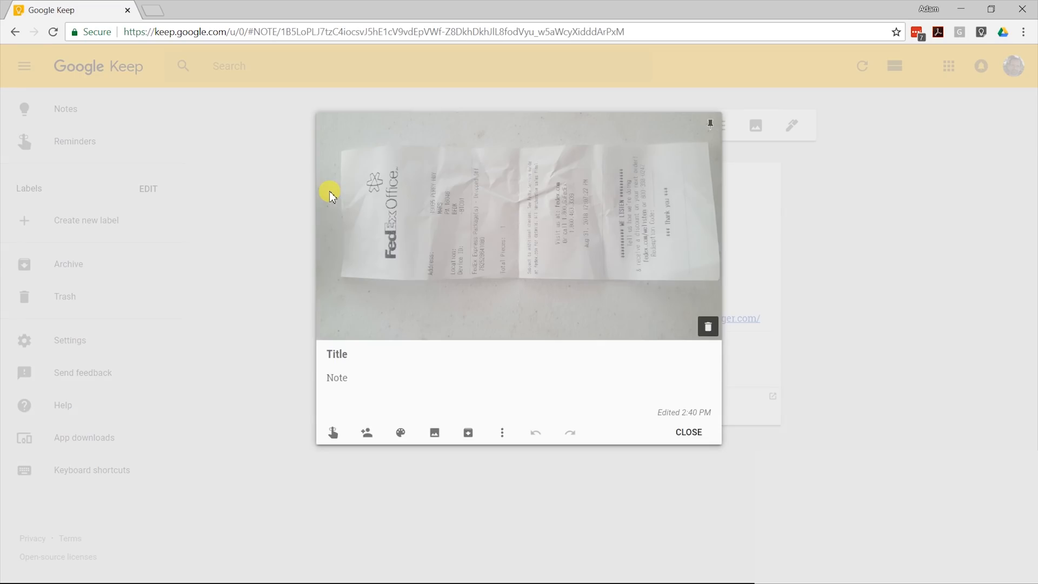
{"action": "mouse_move", "coordinate": [467, 240]}
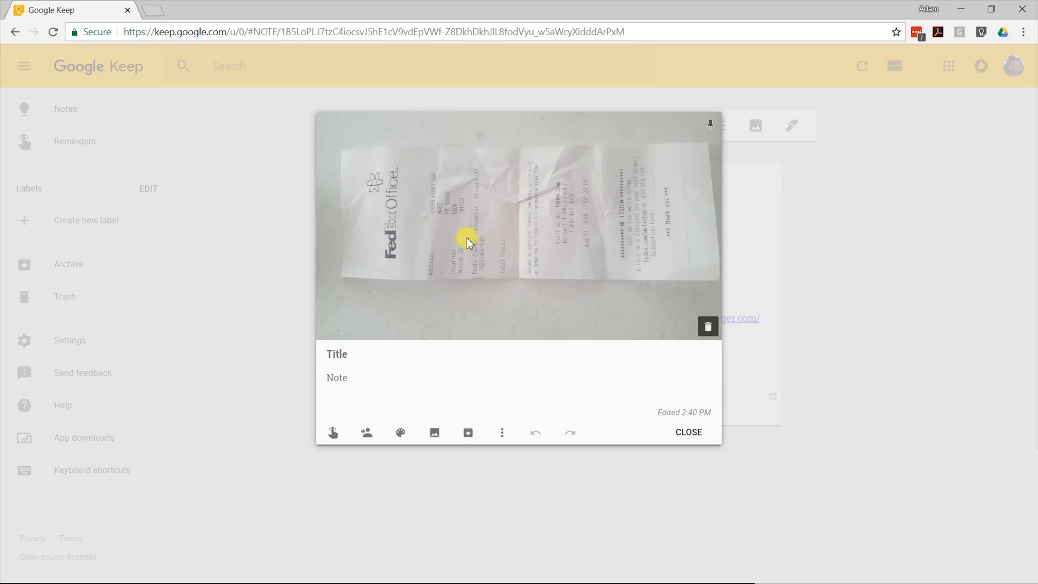
{"action": "mouse_move", "coordinate": [463, 294]}
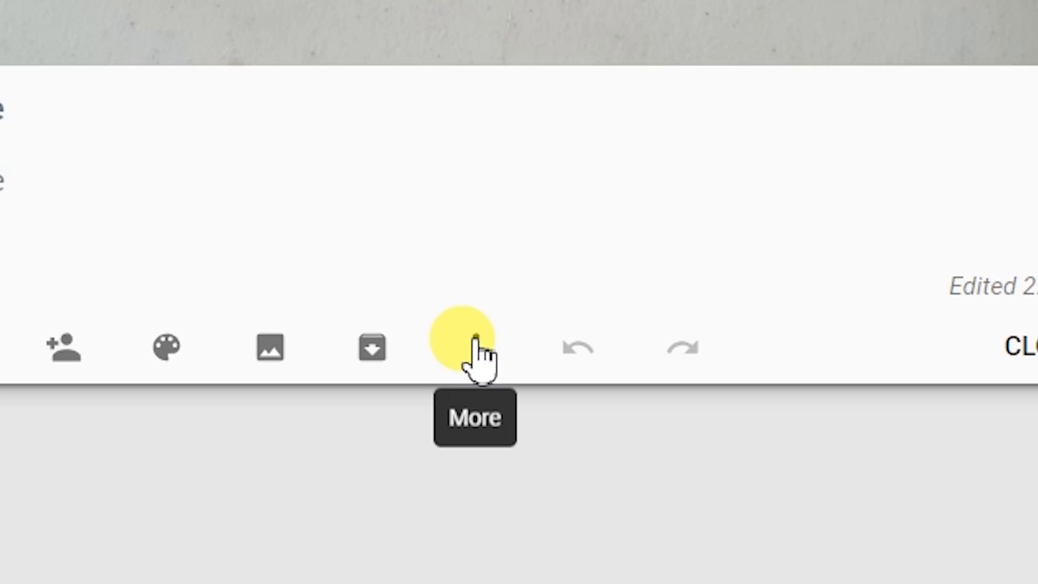
{"action": "left_click", "coordinate": [471, 347]}
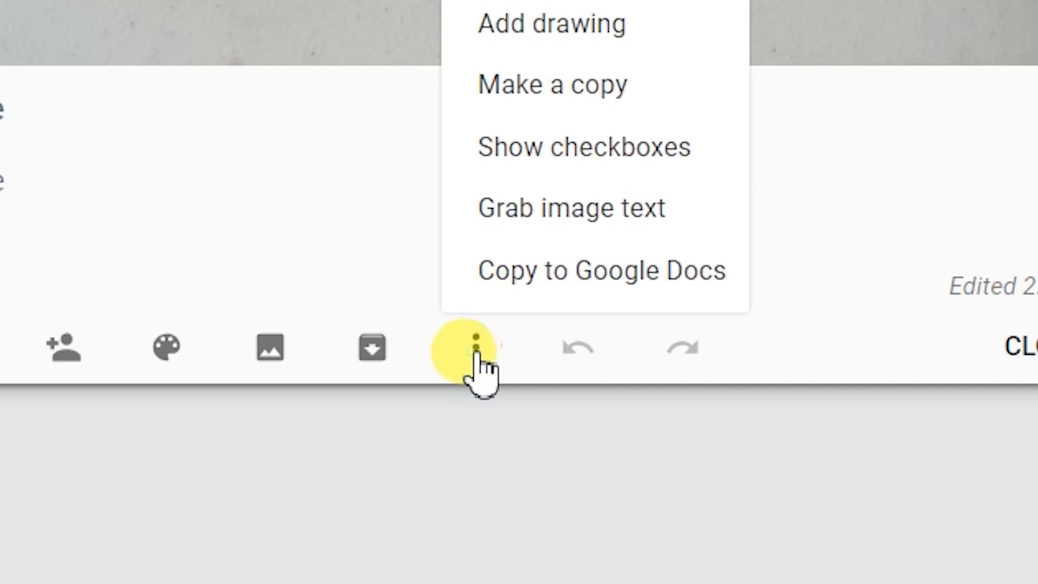
{"action": "mouse_move", "coordinate": [537, 259]}
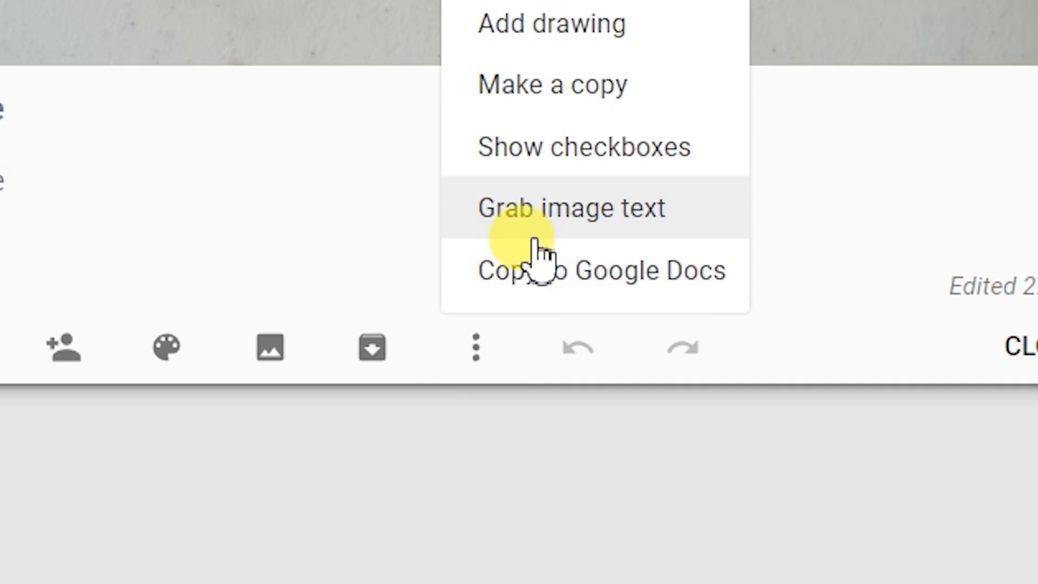
{"action": "left_click", "coordinate": [571, 207]}
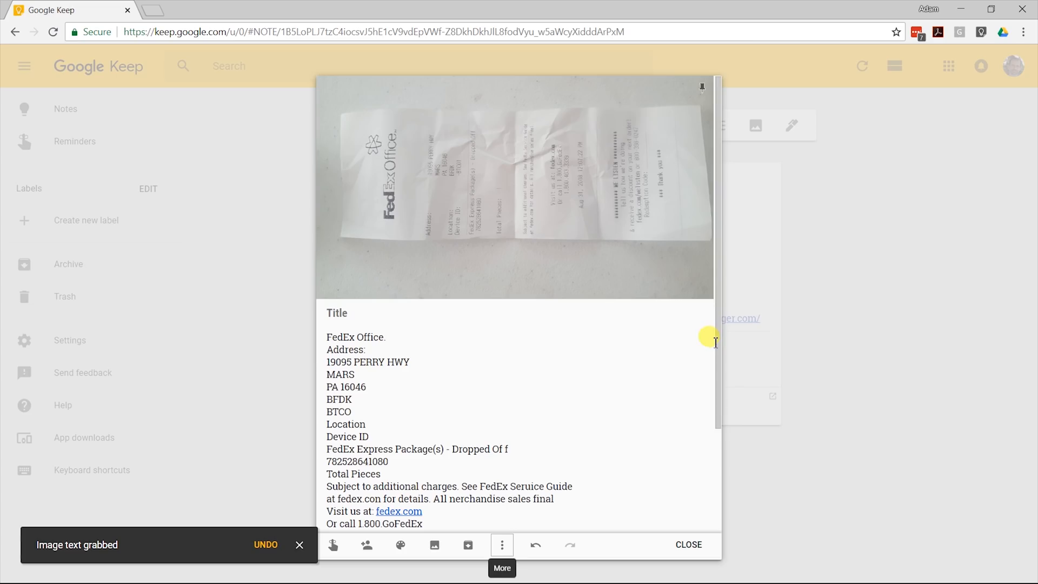
{"action": "scroll", "scroll_direction": "down", "scroll_amount": 3}
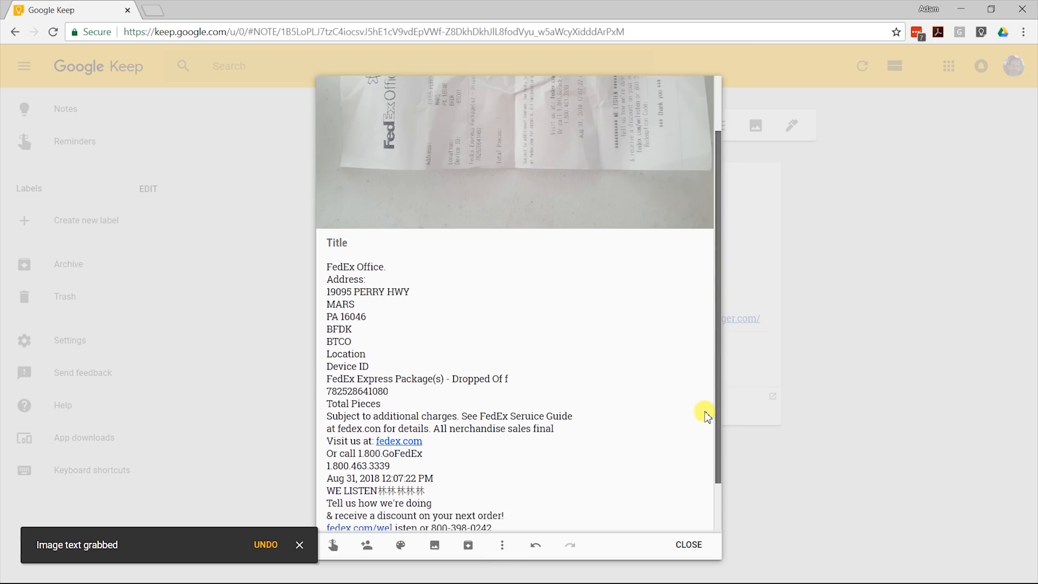
{"action": "scroll", "scroll_direction": "down", "scroll_amount": 3}
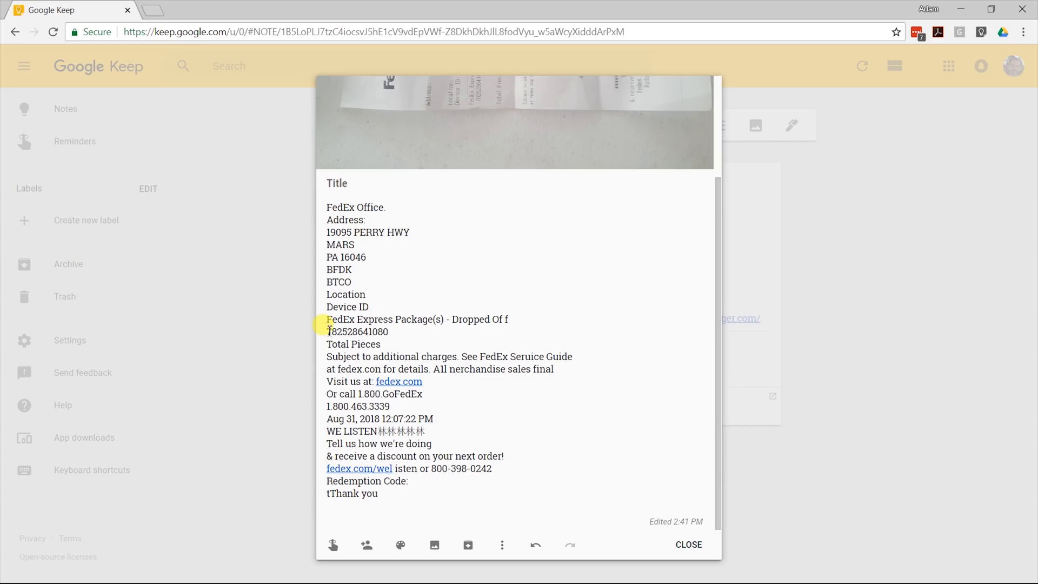
{"action": "double_click", "coordinate": [358, 331]}
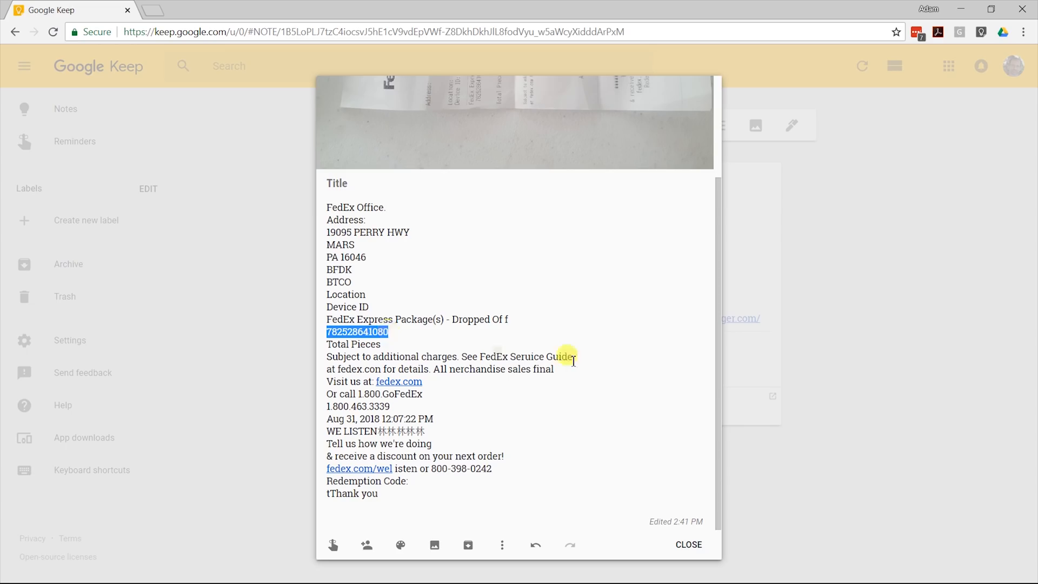
{"action": "mouse_move", "coordinate": [619, 365]}
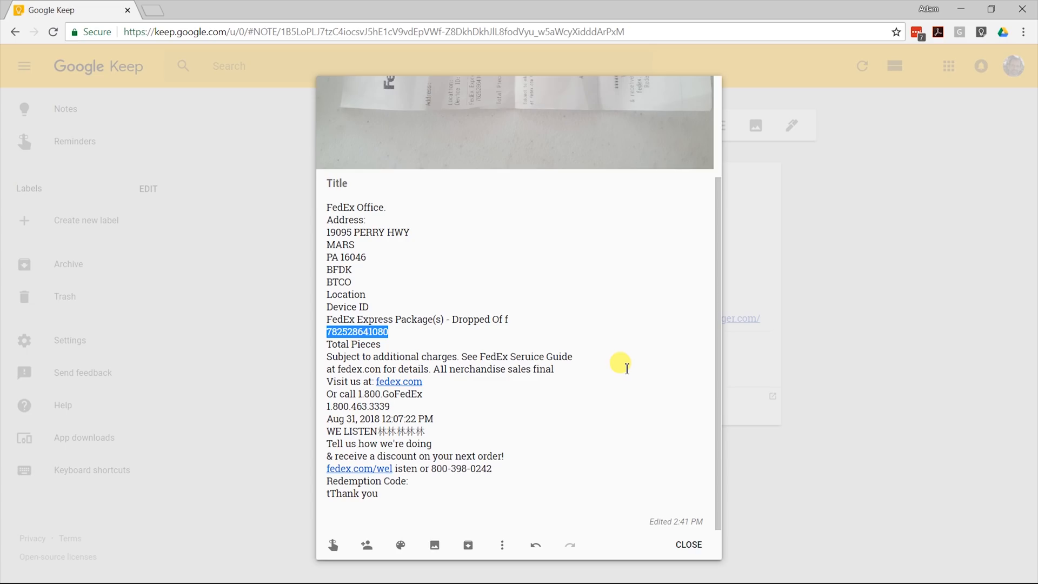
{"action": "mouse_move", "coordinate": [632, 387]}
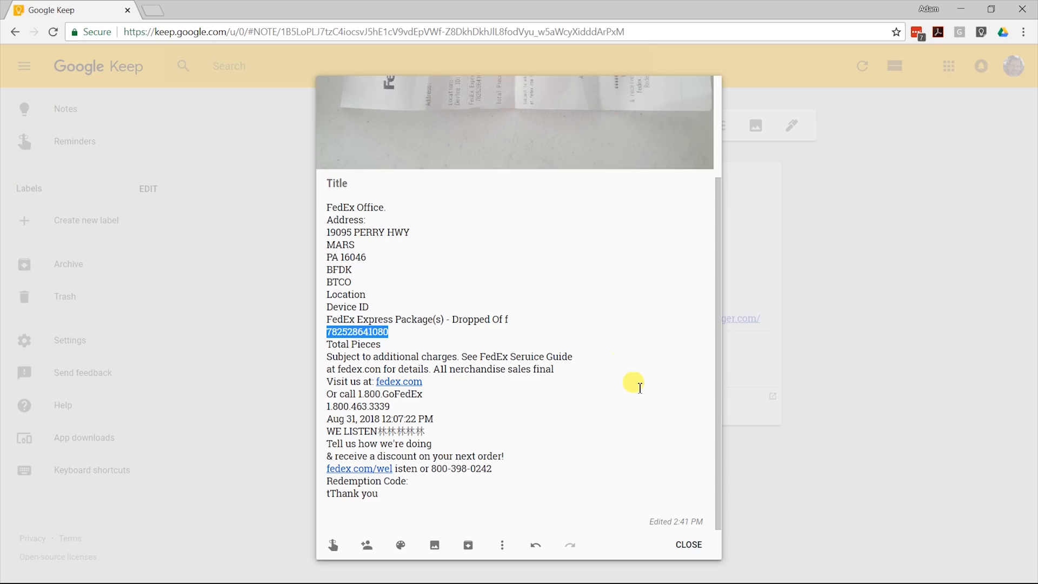
{"action": "left_click", "coordinate": [687, 545]}
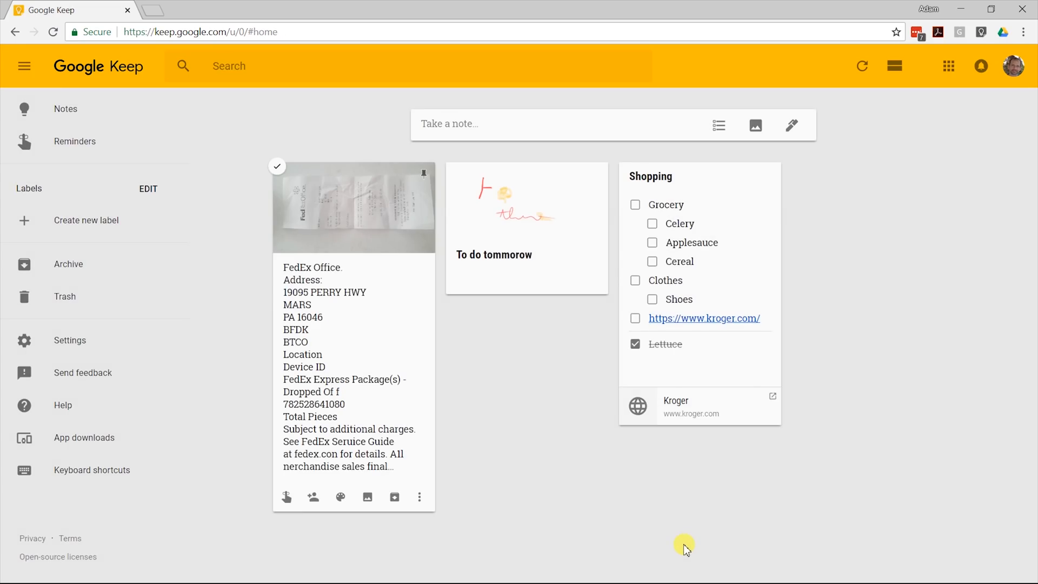
{"action": "mouse_move", "coordinate": [384, 222]}
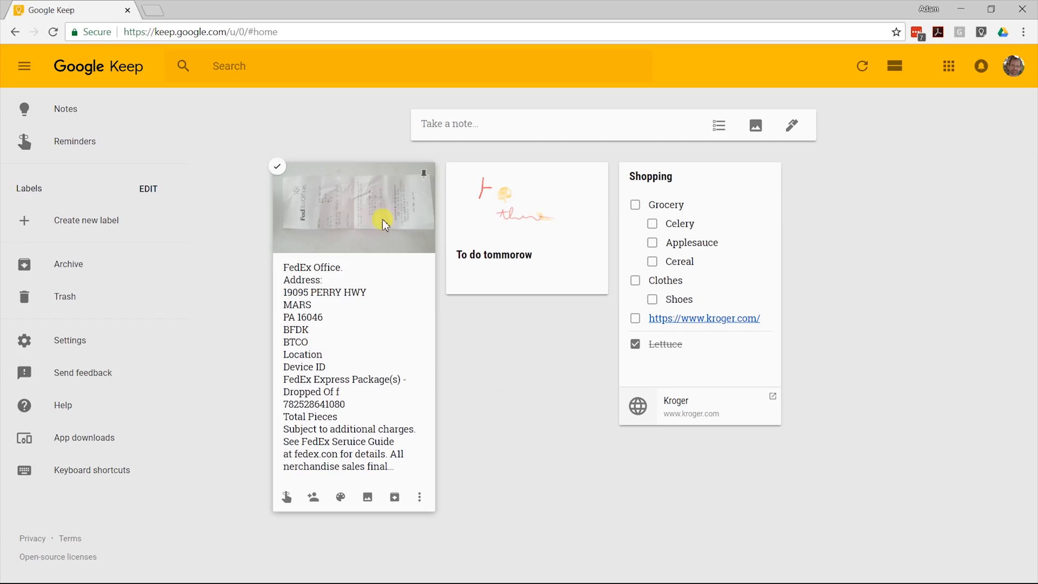
{"action": "mouse_move", "coordinate": [369, 388]}
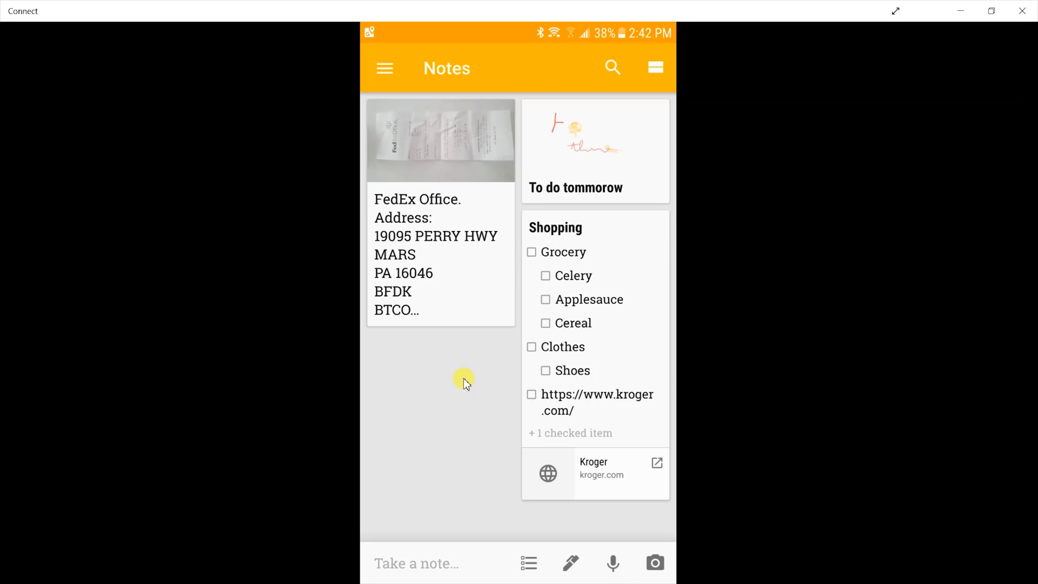
Record the voice note 'microphone and you just say something' and play back its clip.
{"action": "left_click", "coordinate": [613, 564]}
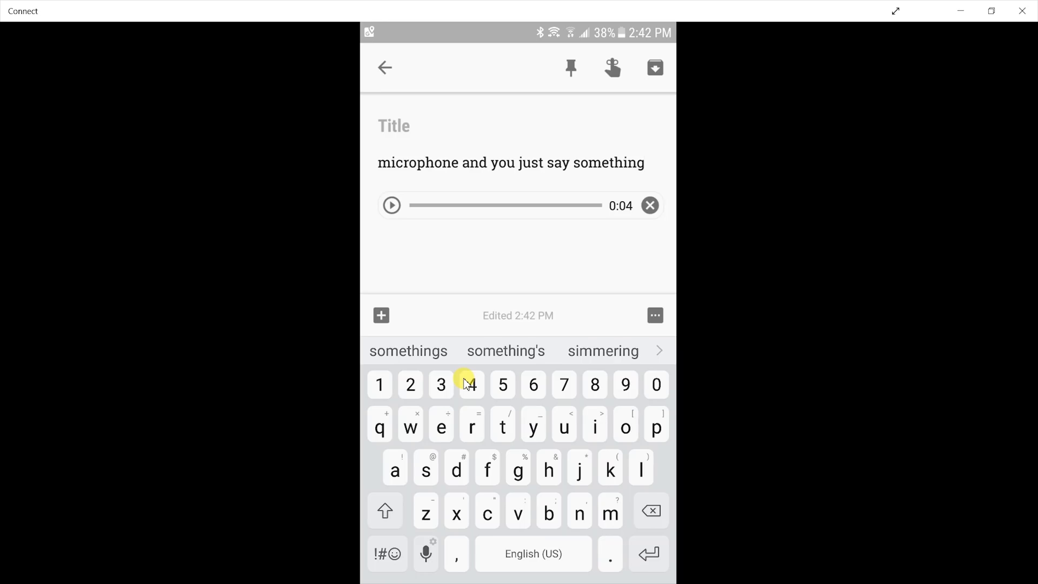
{"action": "left_click", "coordinate": [392, 206]}
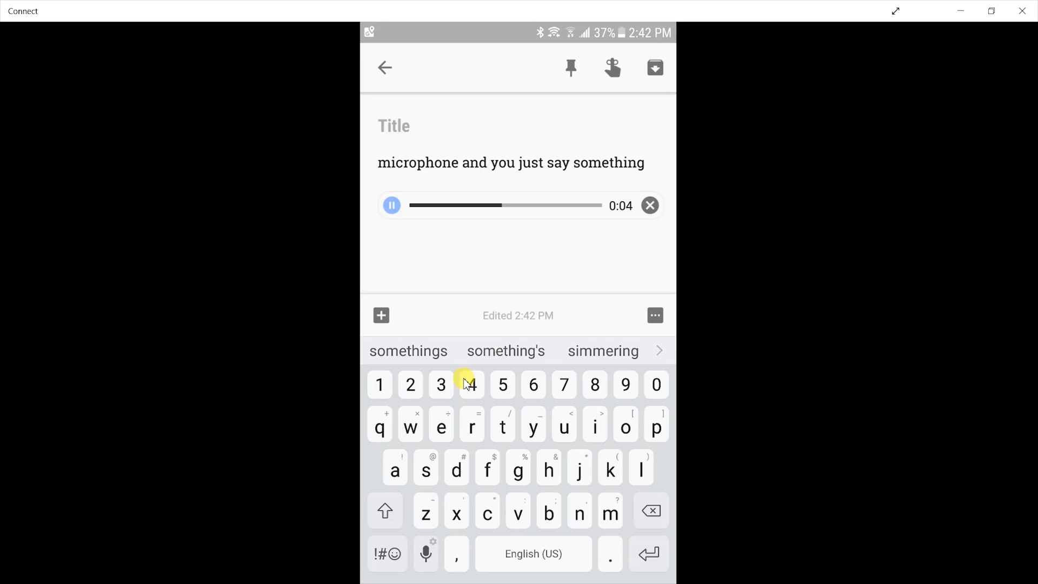
{"action": "left_click", "coordinate": [392, 205]}
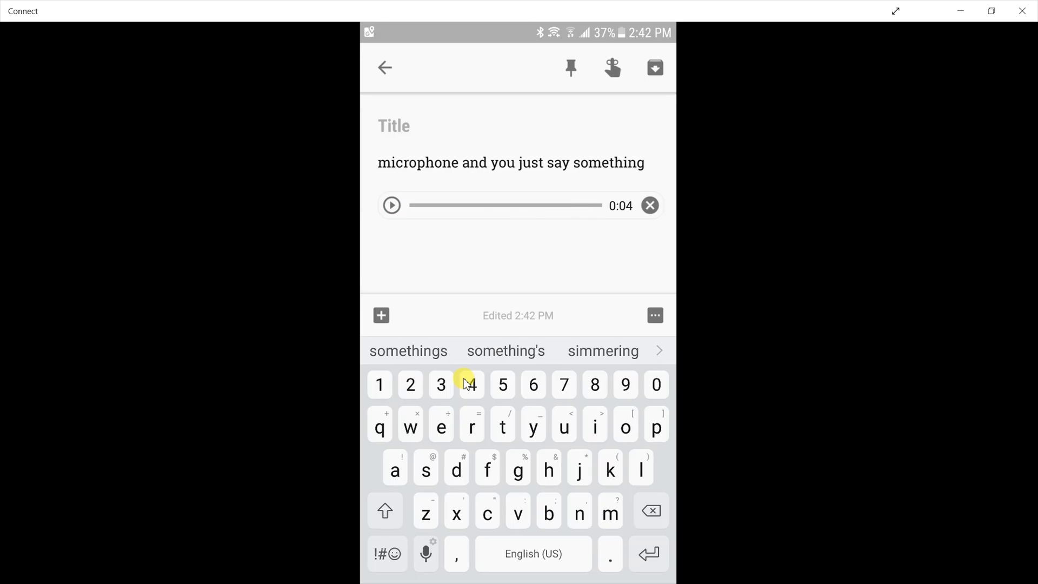
{"action": "left_click", "coordinate": [383, 68]}
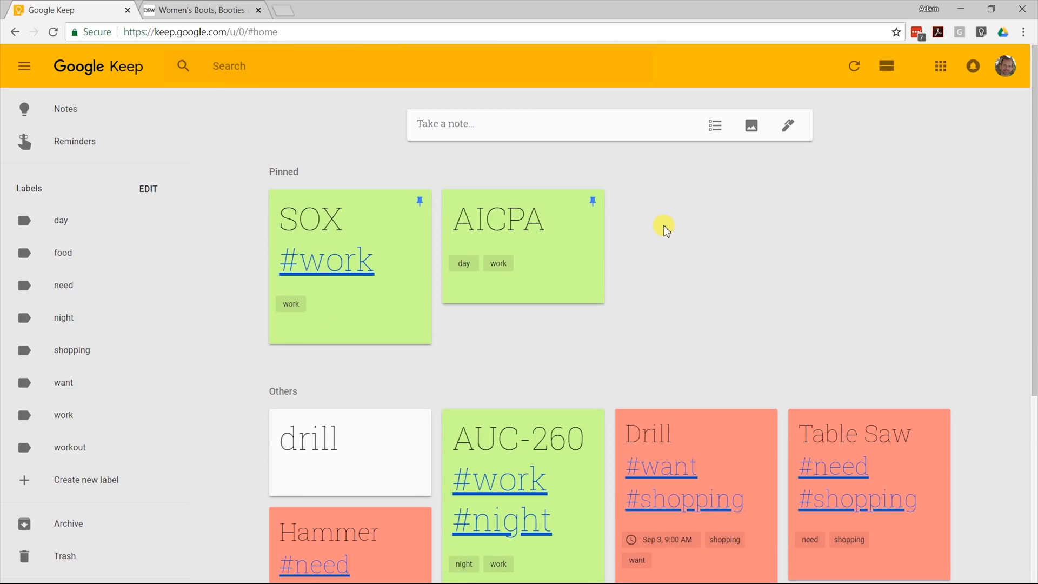
Save the DSW women's boots page URL as a new Keep link note.
{"action": "left_click", "coordinate": [198, 10]}
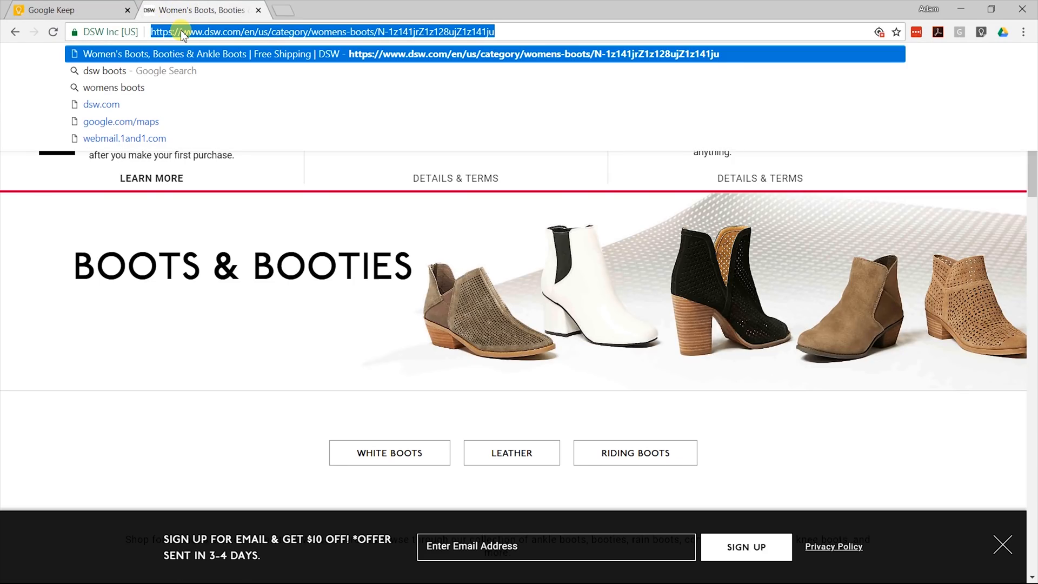
{"action": "mouse_move", "coordinate": [389, 31]}
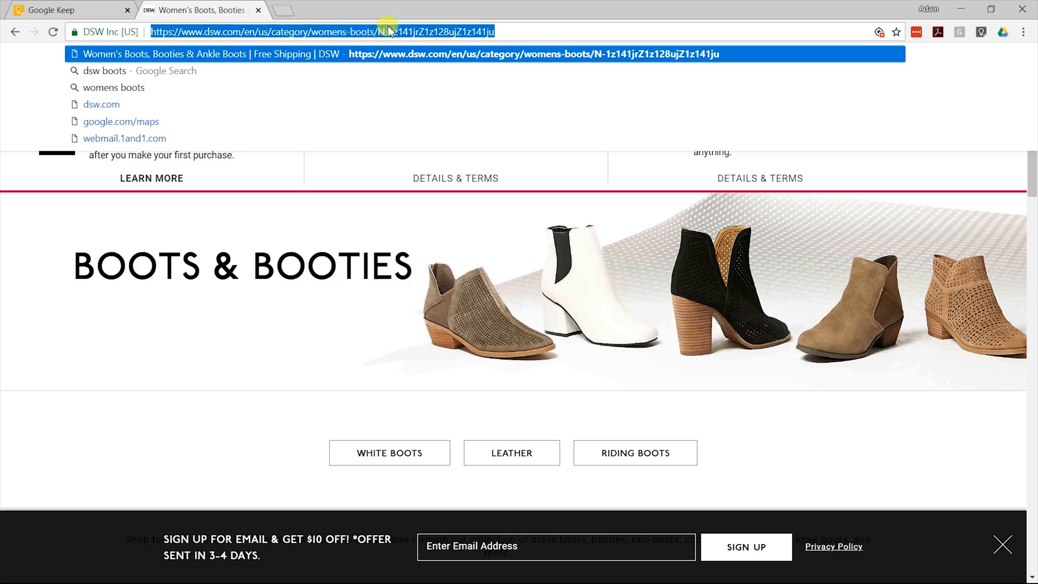
{"action": "left_click", "coordinate": [66, 10]}
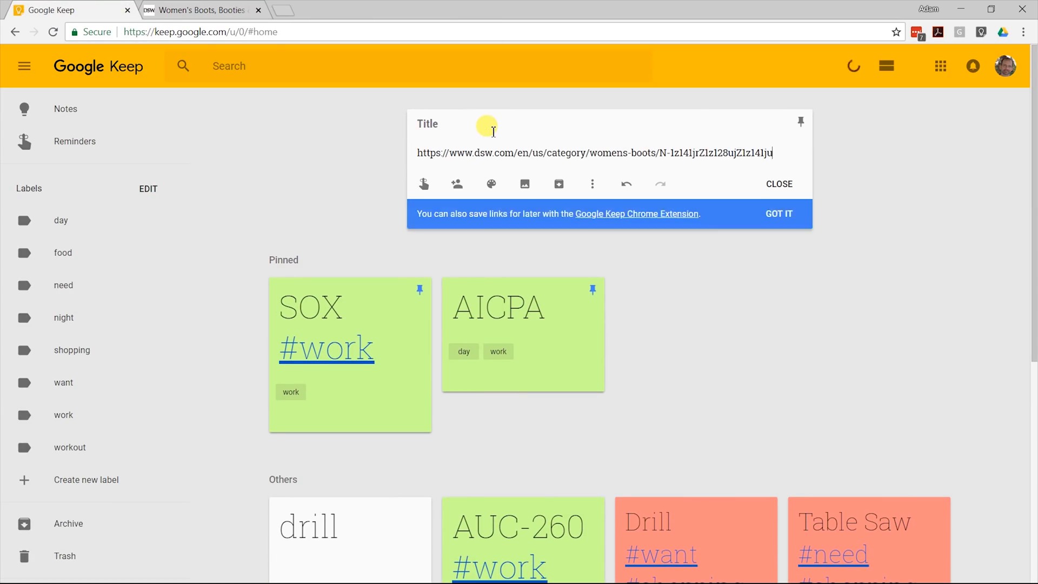
{"action": "left_click", "coordinate": [780, 184]}
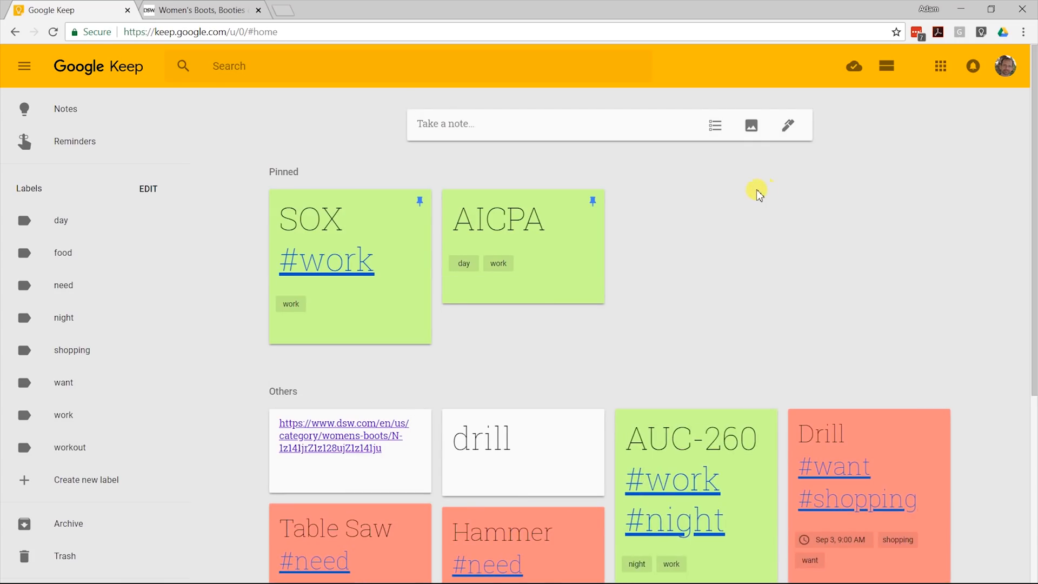
{"action": "scroll", "scroll_direction": "down", "scroll_amount": 3}
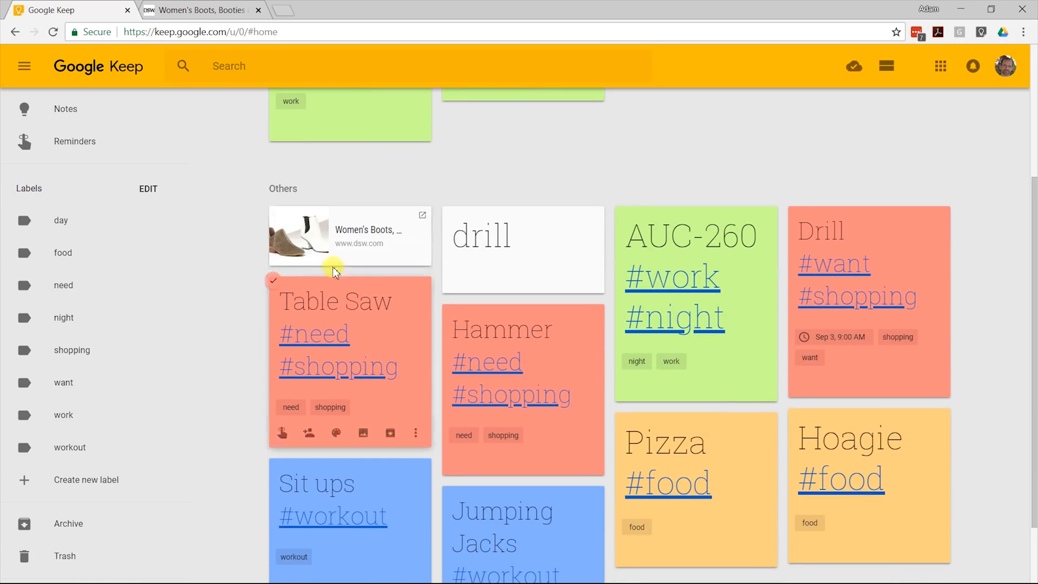
{"action": "mouse_move", "coordinate": [320, 185]}
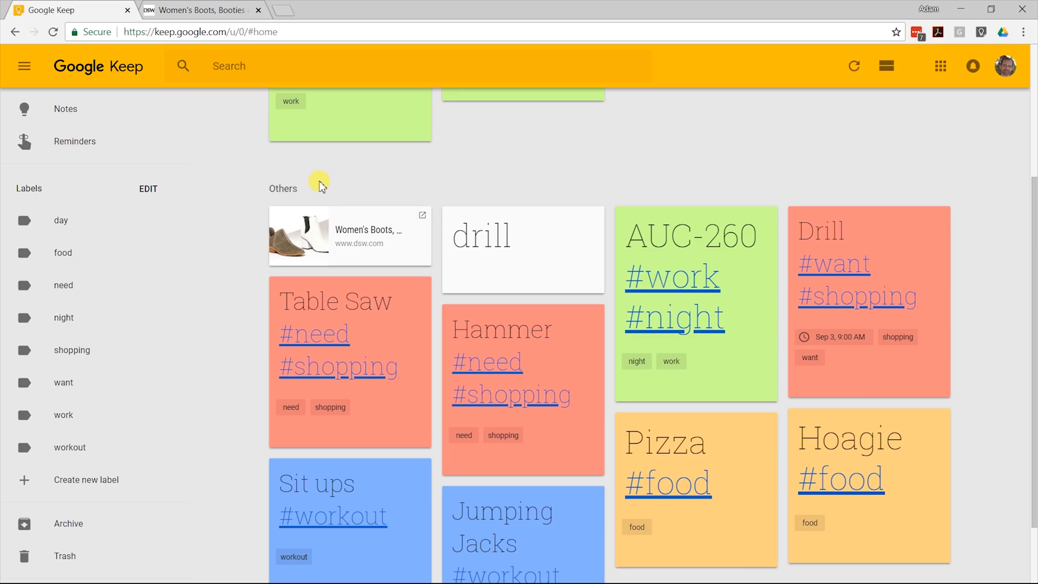
{"action": "mouse_move", "coordinate": [164, 11]}
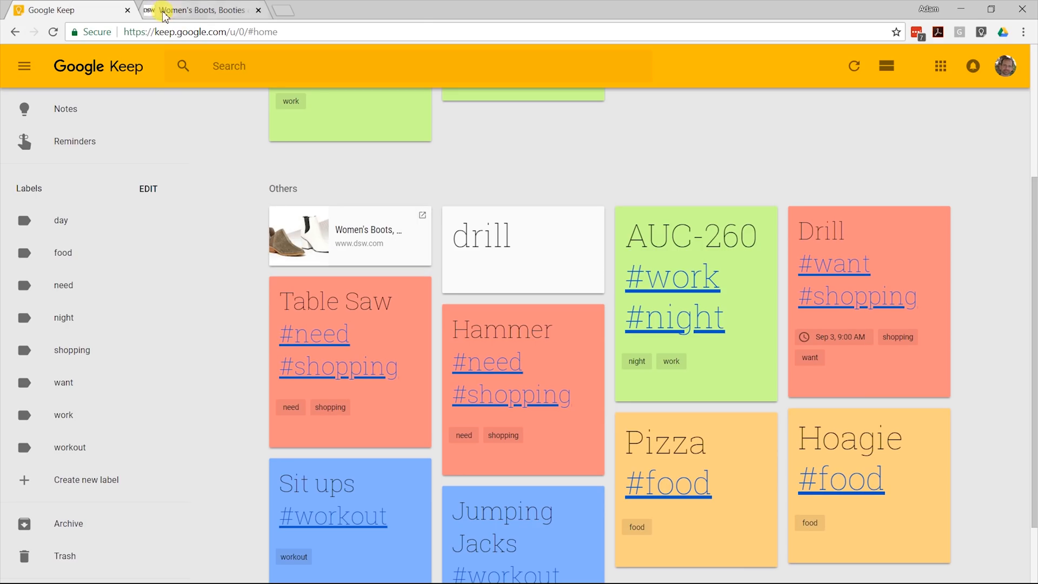
{"action": "mouse_move", "coordinate": [341, 232]}
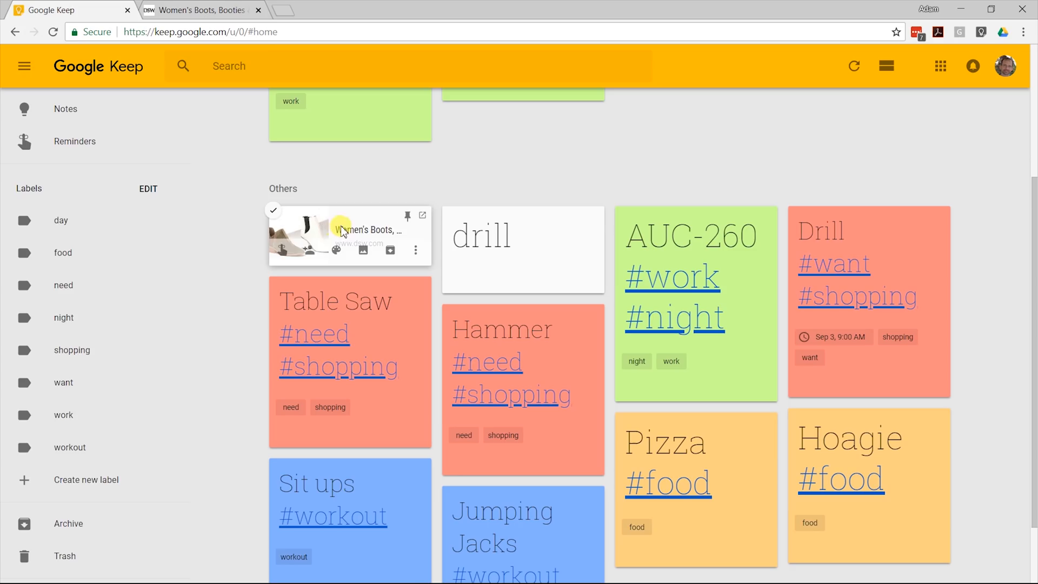
{"action": "mouse_move", "coordinate": [362, 171]}
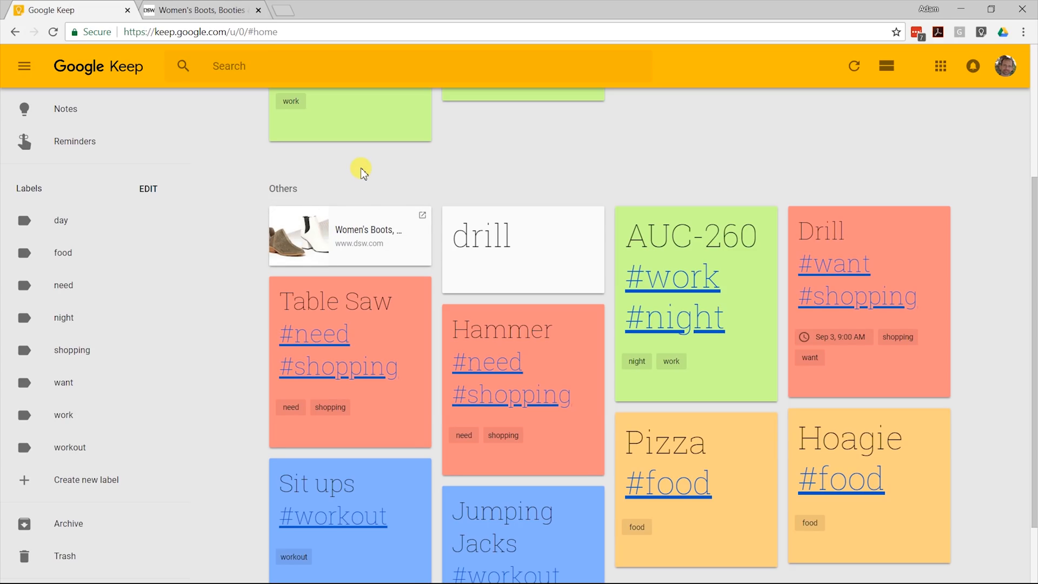
{"action": "scroll", "scroll_direction": "up", "scroll_amount": 3}
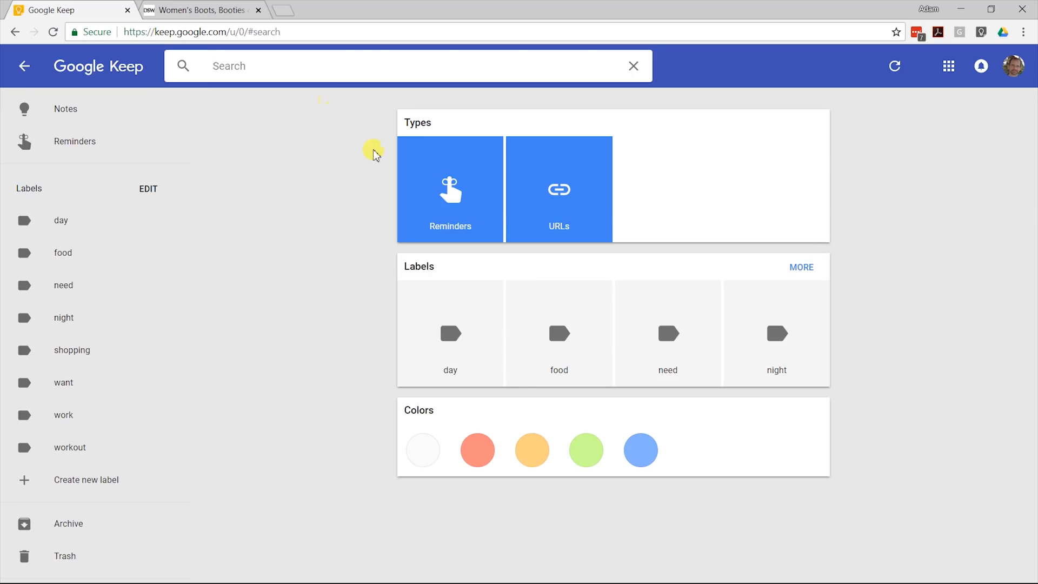
{"action": "mouse_move", "coordinate": [534, 182]}
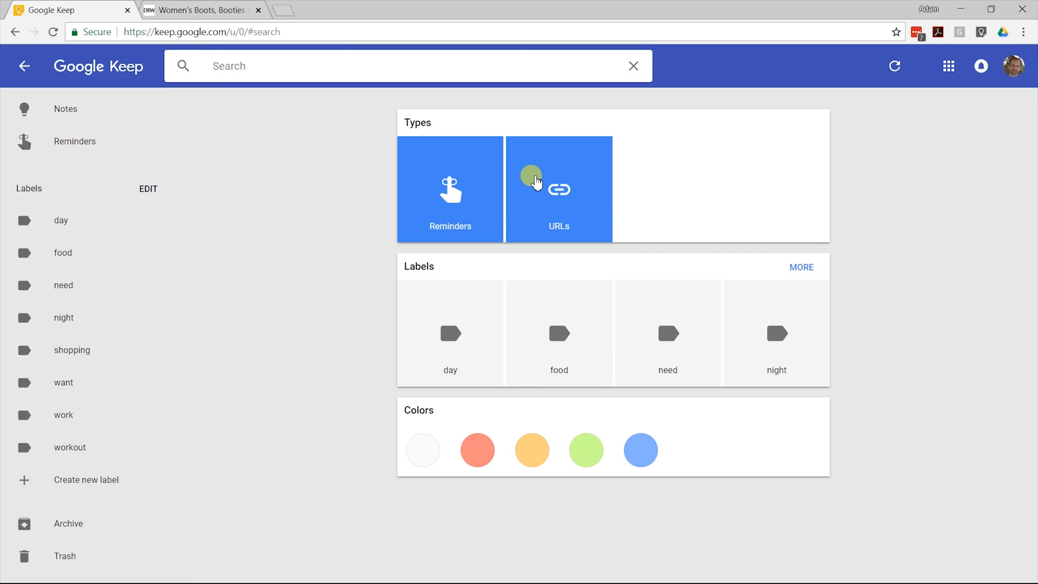
Filter notes to URLs and search 'boots' to find the dsw.com link.
{"action": "left_click", "coordinate": [558, 189]}
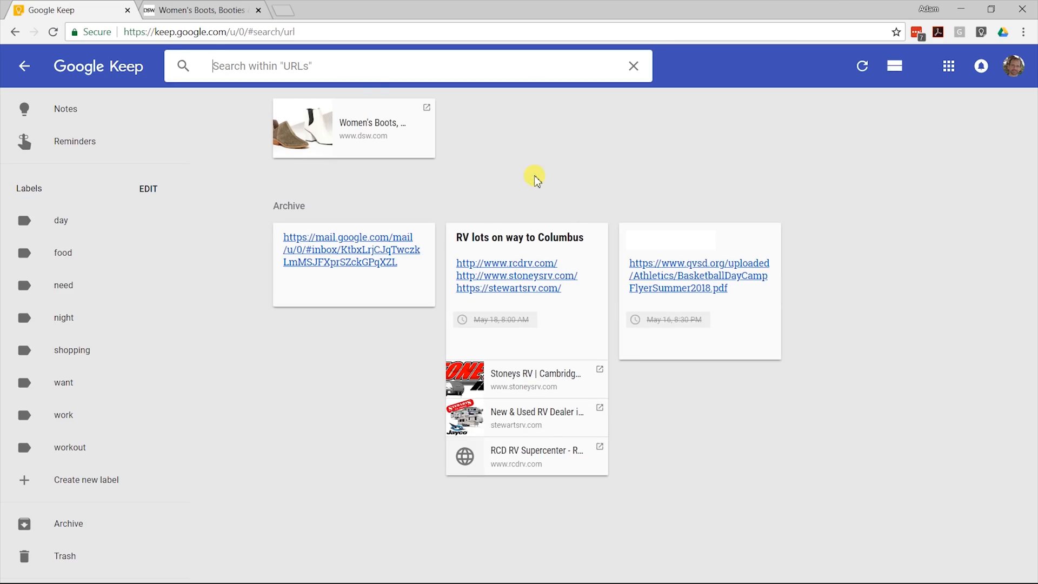
{"action": "type", "text": "b"}
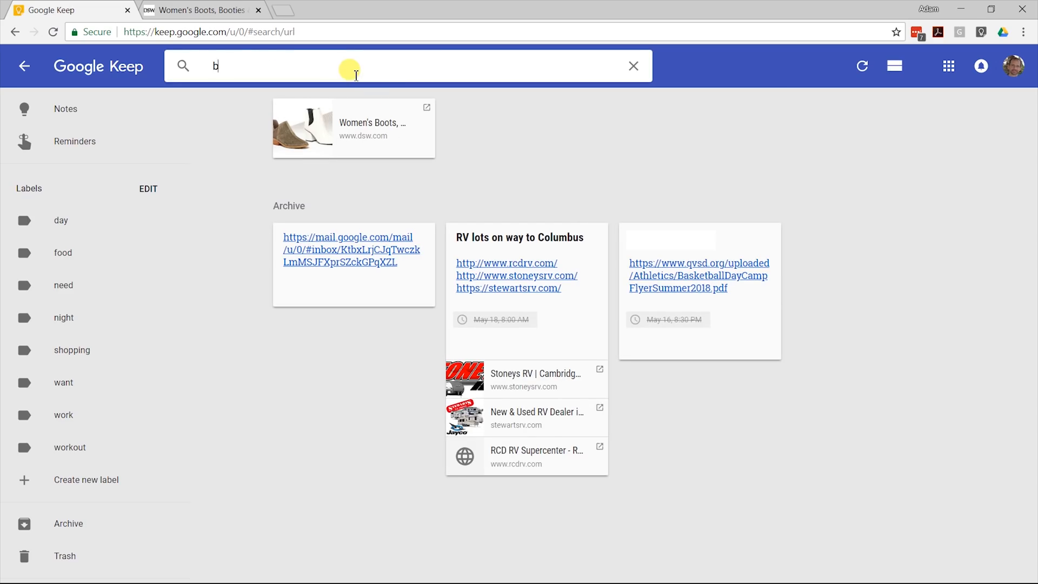
{"action": "type", "text": "oots"}
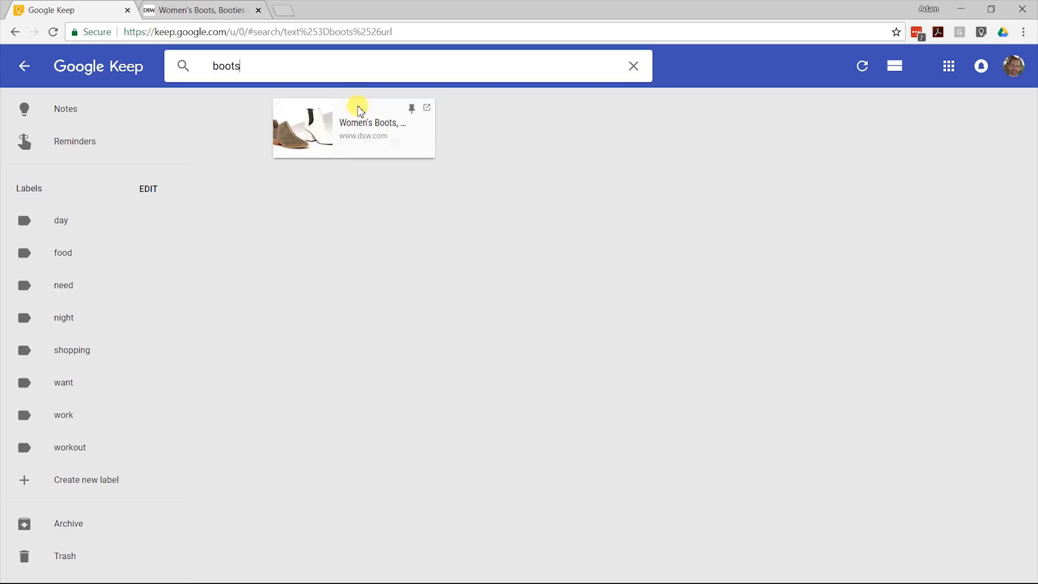
{"action": "left_click", "coordinate": [632, 66]}
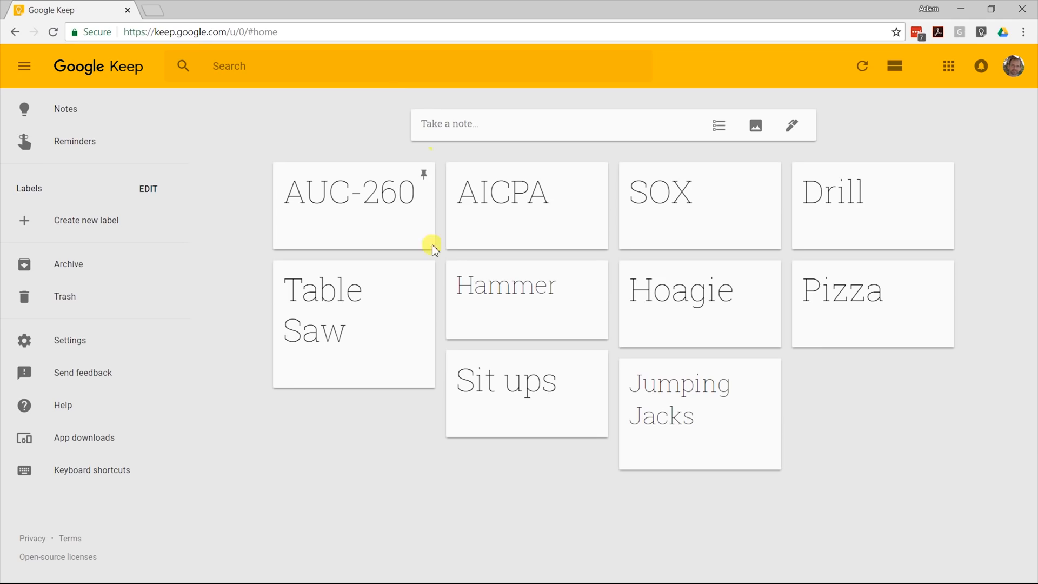
{"action": "mouse_move", "coordinate": [574, 385]}
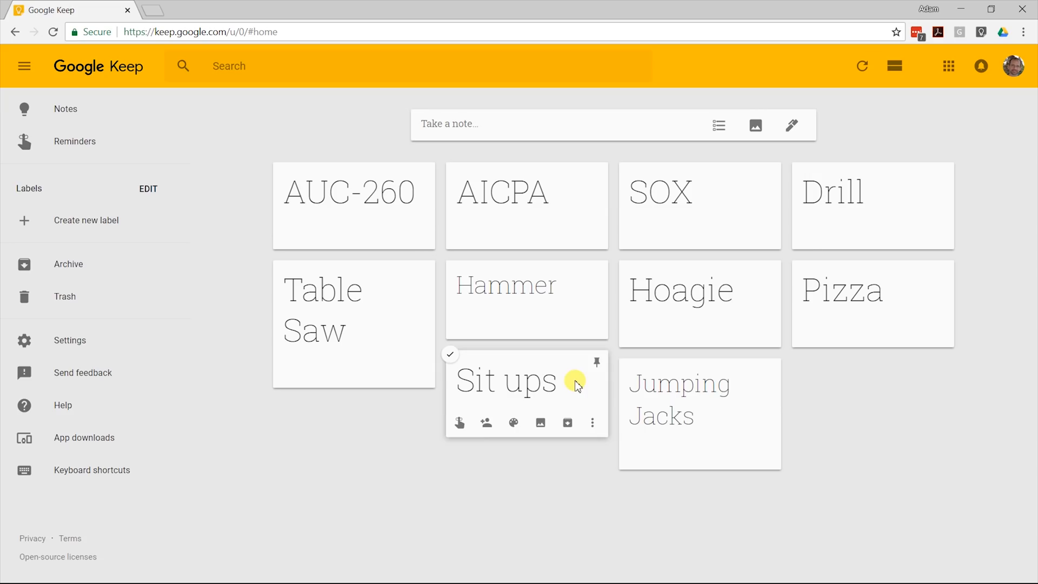
{"action": "mouse_move", "coordinate": [621, 391]}
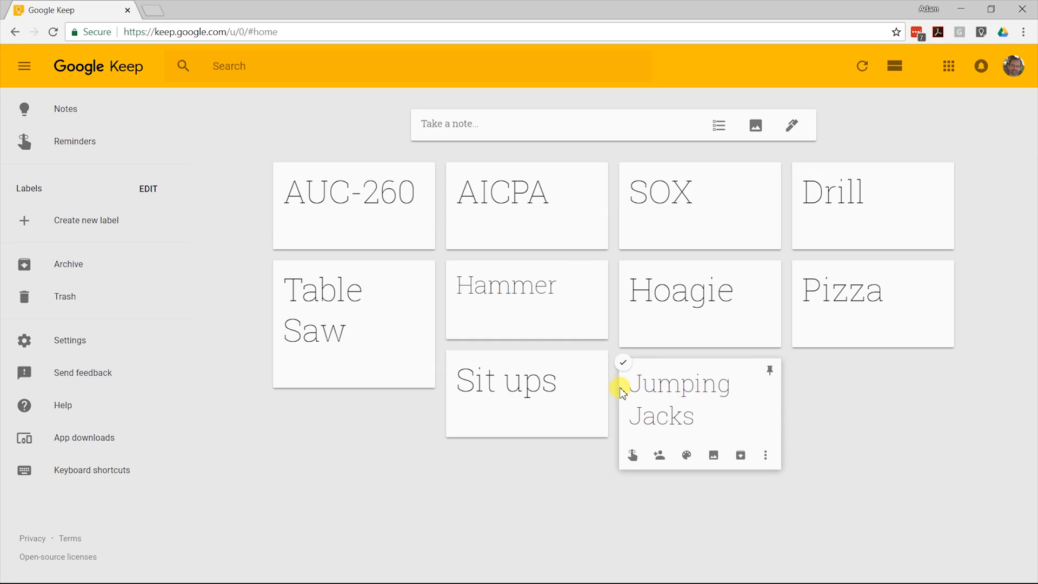
{"action": "mouse_move", "coordinate": [558, 304]}
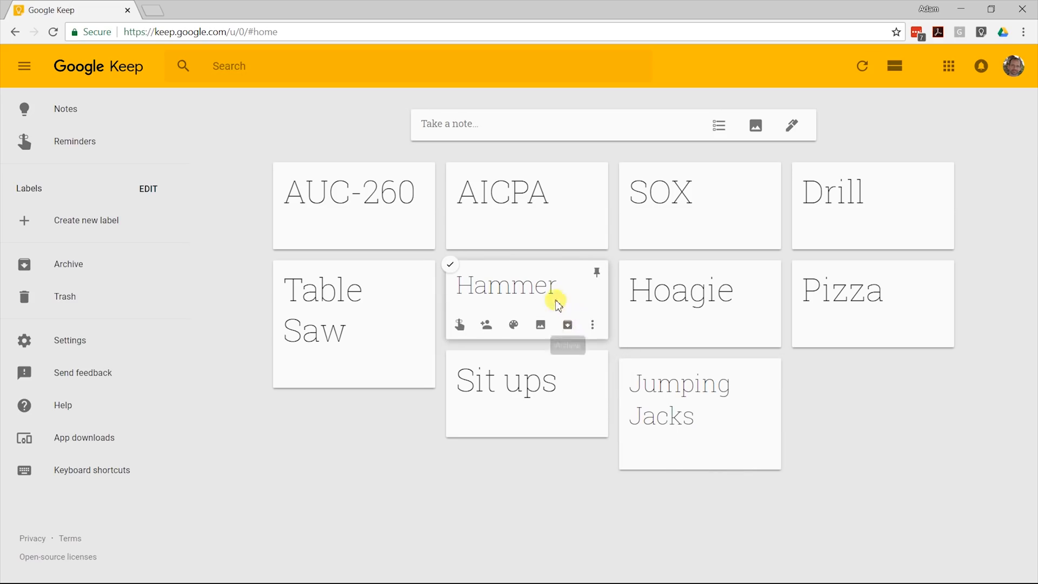
{"action": "mouse_move", "coordinate": [401, 211]}
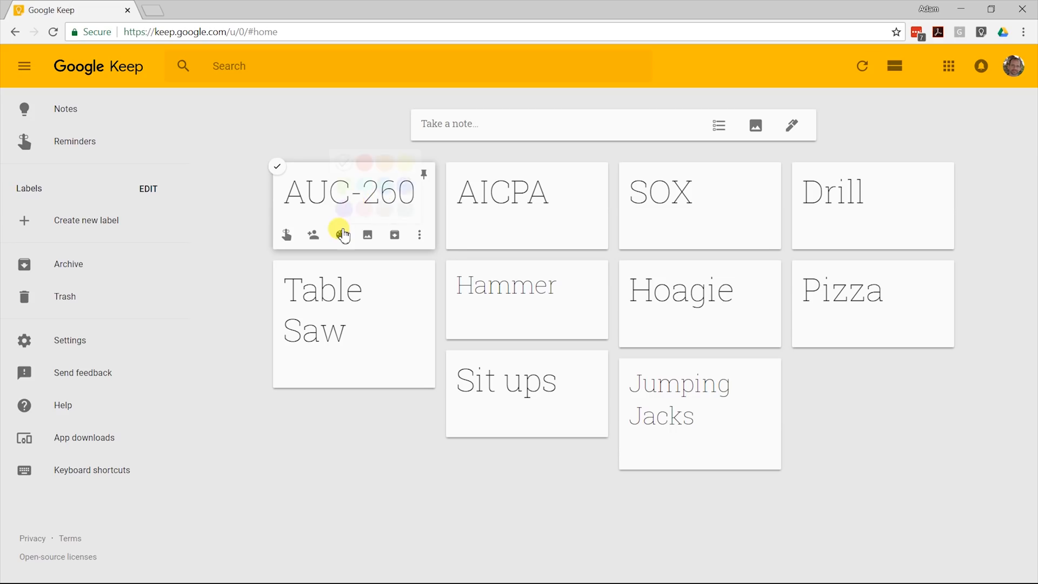
Color AUC-260, AICPA and SOX green, and Drill, Table Saw and Hammer red.
{"action": "left_click", "coordinate": [339, 234]}
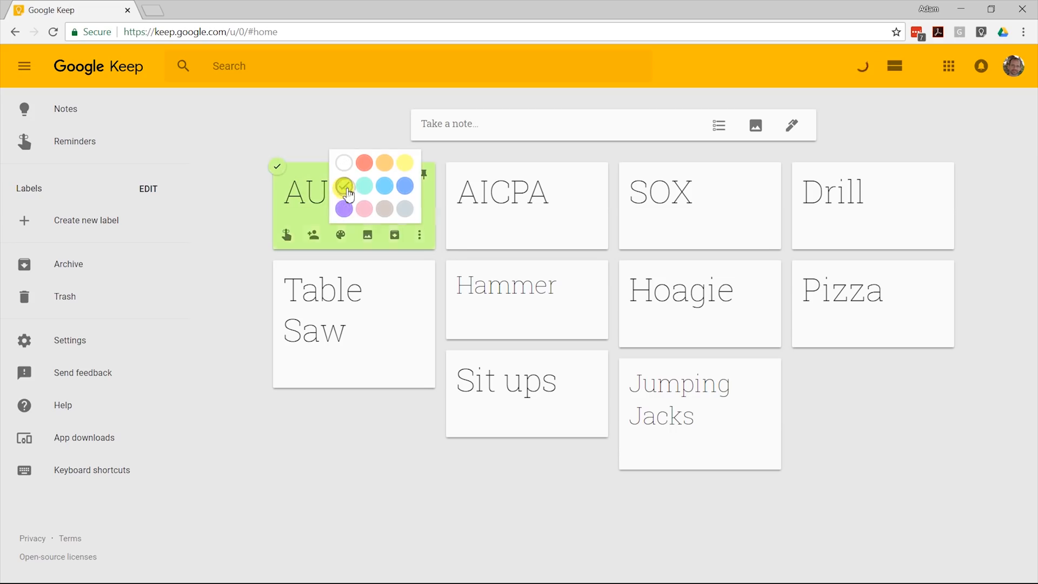
{"action": "left_click", "coordinate": [344, 186]}
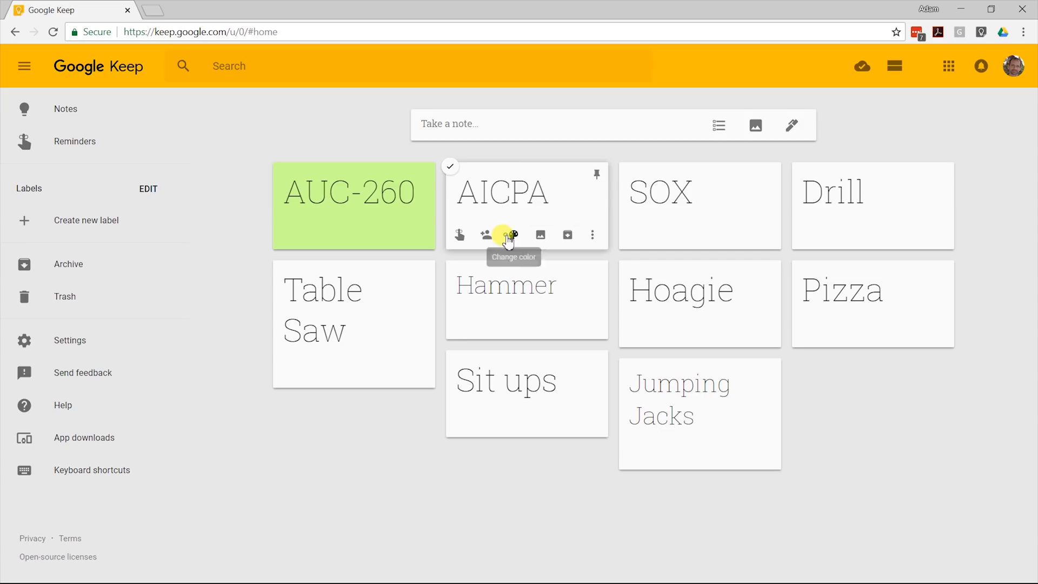
{"action": "left_click", "coordinate": [513, 235]}
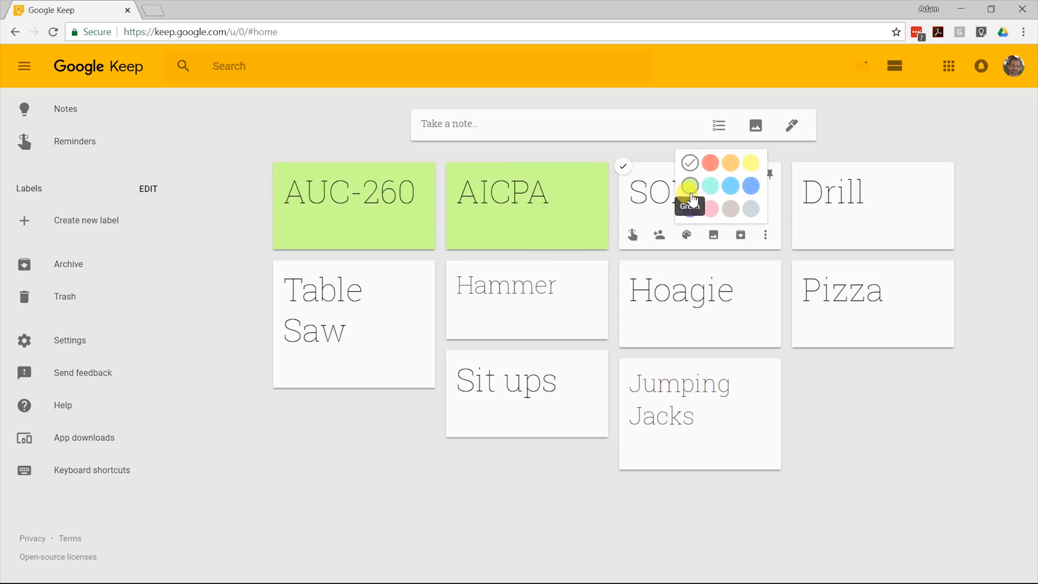
{"action": "left_click", "coordinate": [688, 187]}
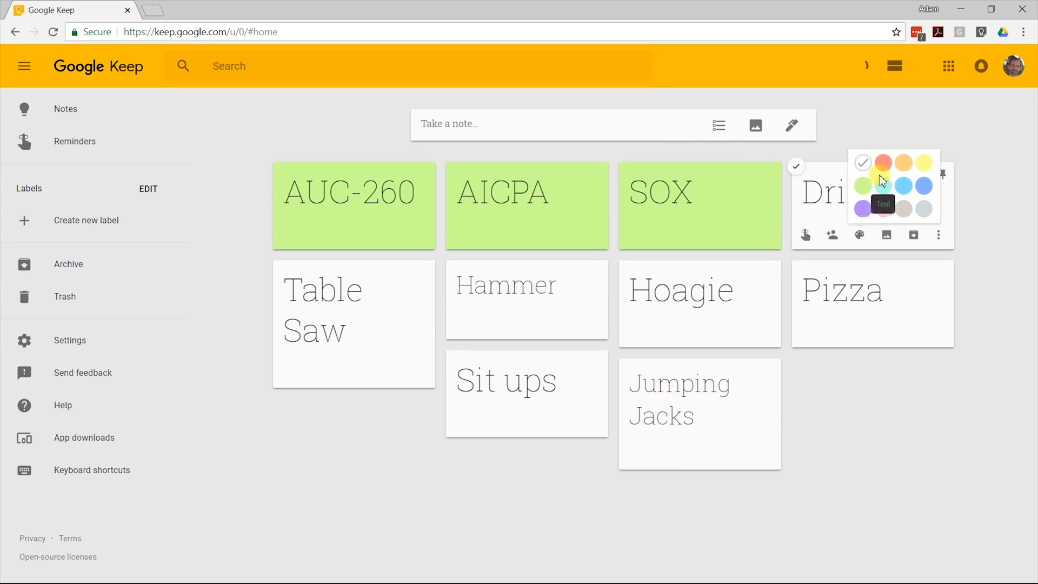
{"action": "left_click", "coordinate": [883, 163]}
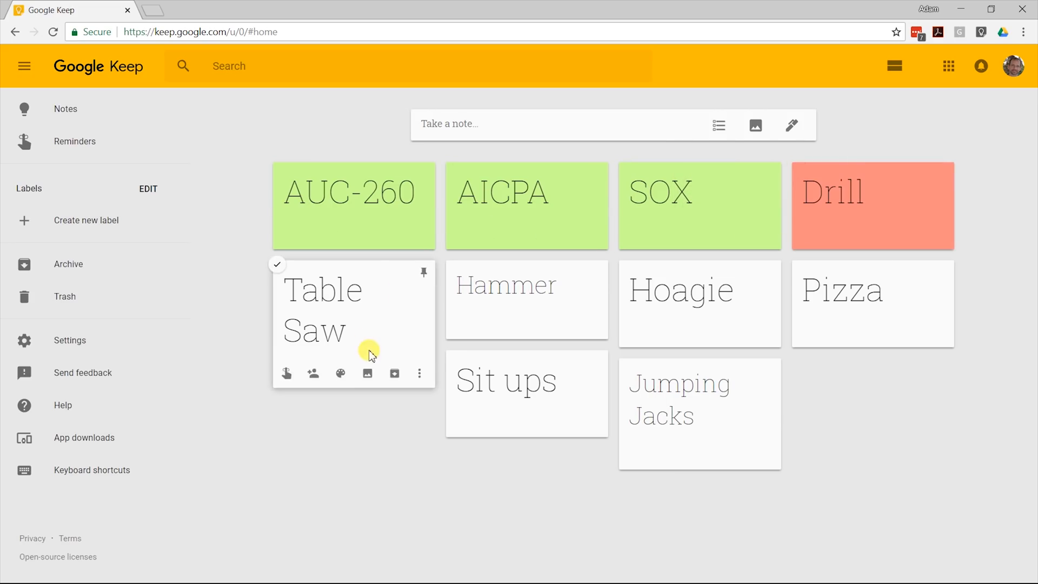
{"action": "left_click", "coordinate": [339, 372]}
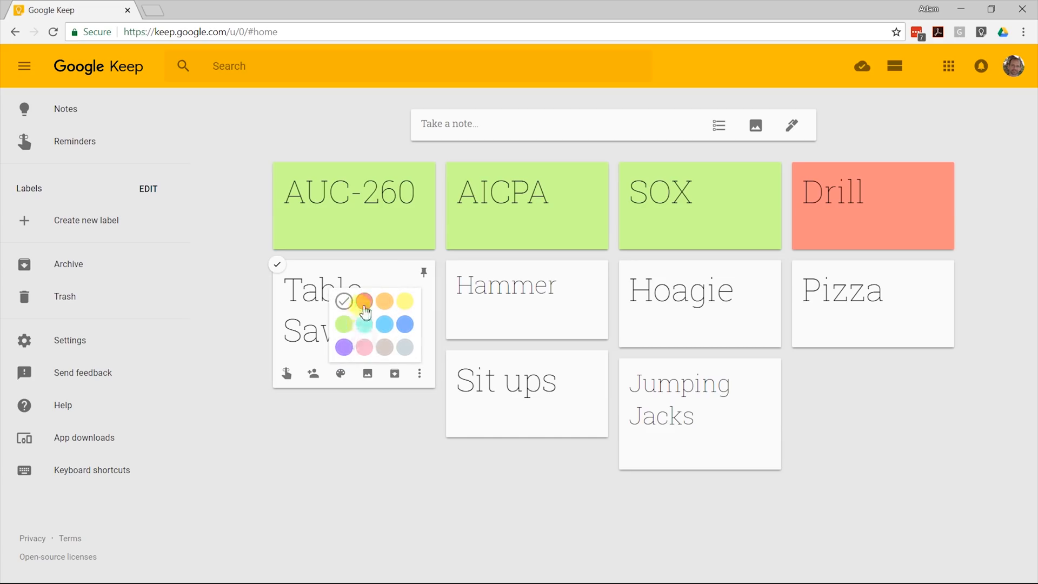
{"action": "left_click", "coordinate": [362, 302]}
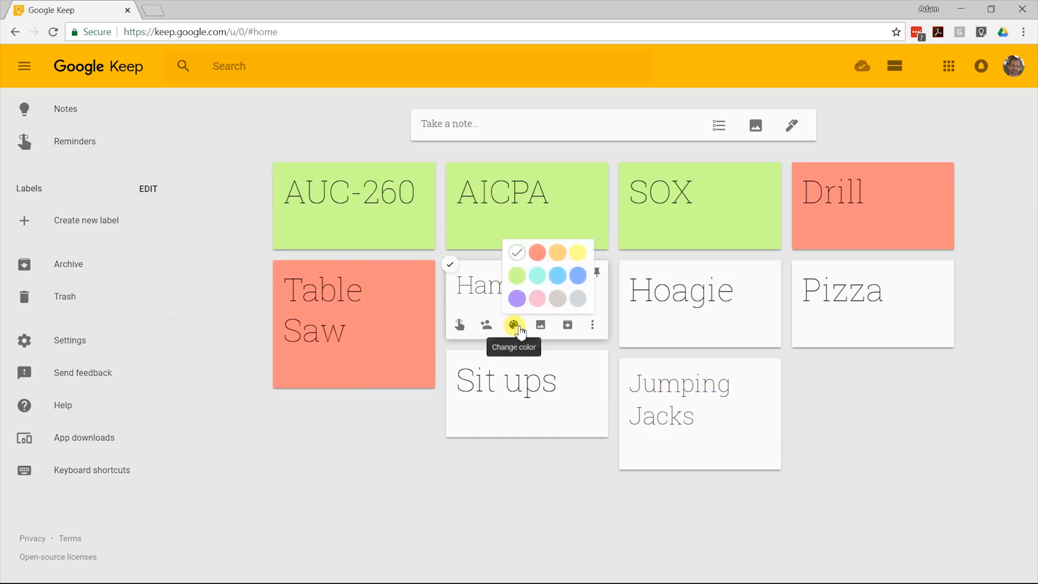
{"action": "left_click", "coordinate": [537, 253]}
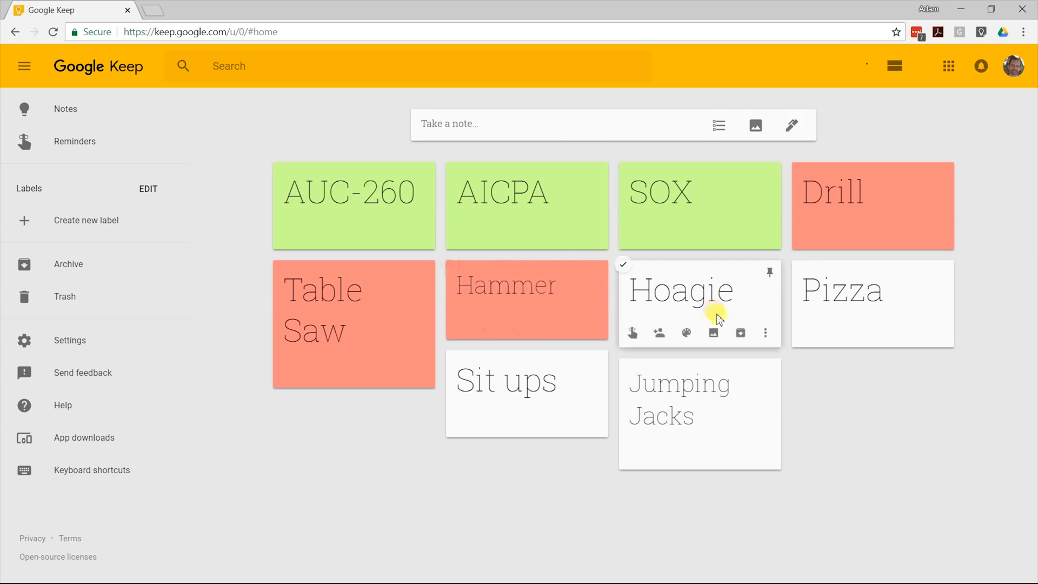
Color Hoagie and Pizza orange, and Sit ups and Jumping Jacks dark blue.
{"action": "left_click", "coordinate": [686, 333]}
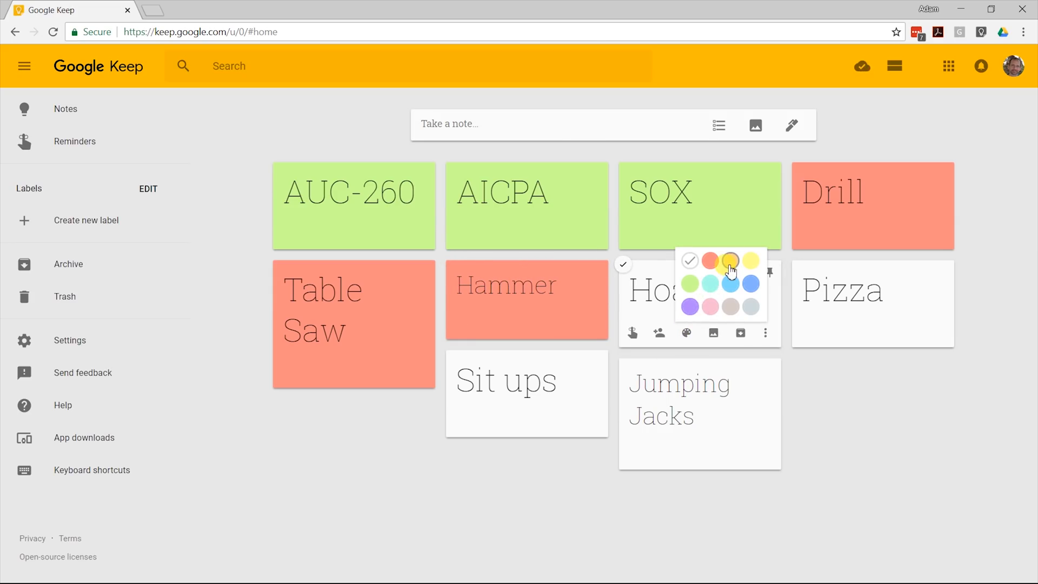
{"action": "left_click", "coordinate": [730, 260]}
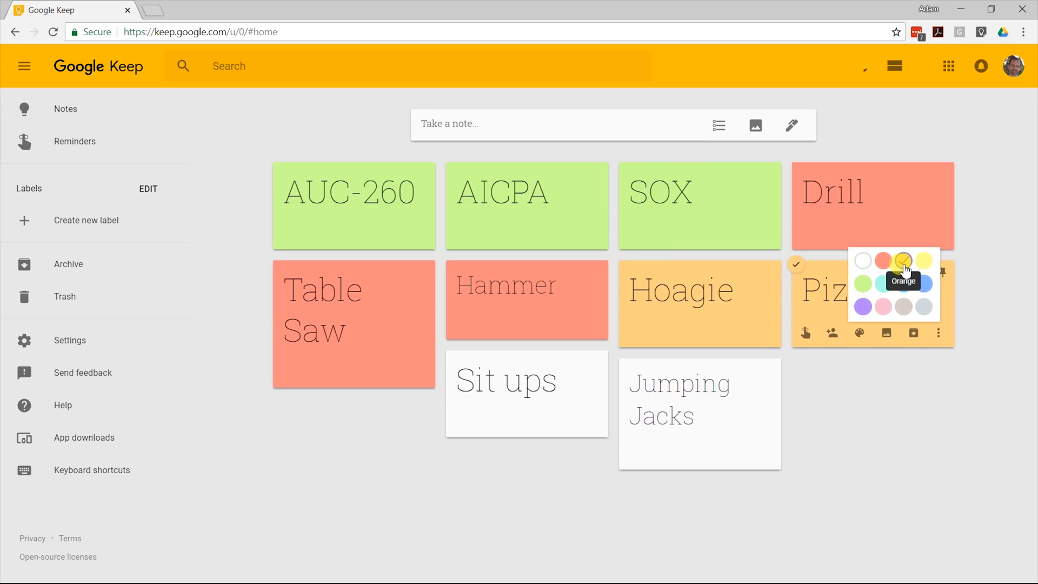
{"action": "left_click", "coordinate": [903, 260]}
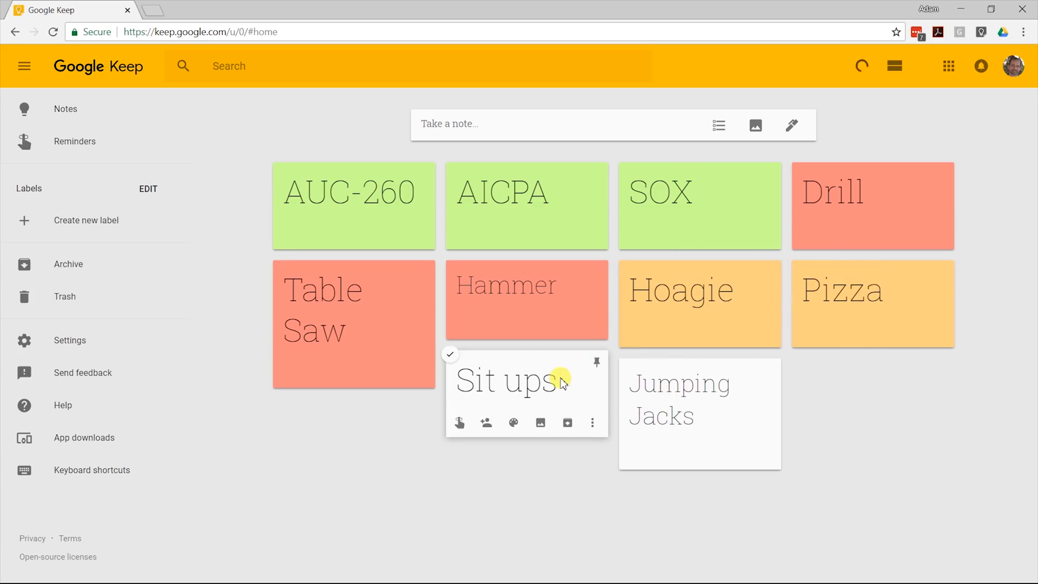
{"action": "left_click", "coordinate": [512, 423]}
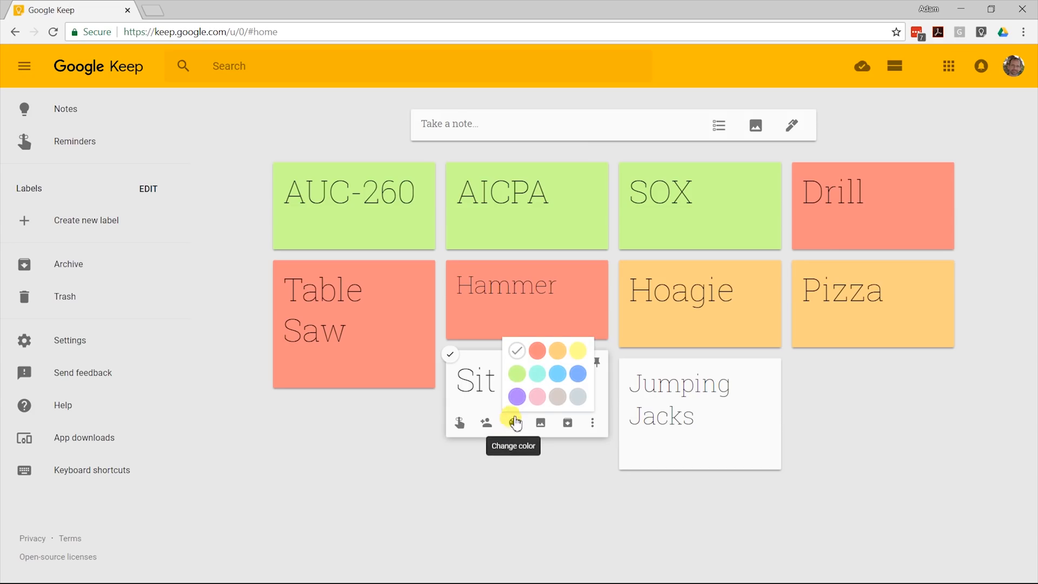
{"action": "mouse_move", "coordinate": [538, 373]}
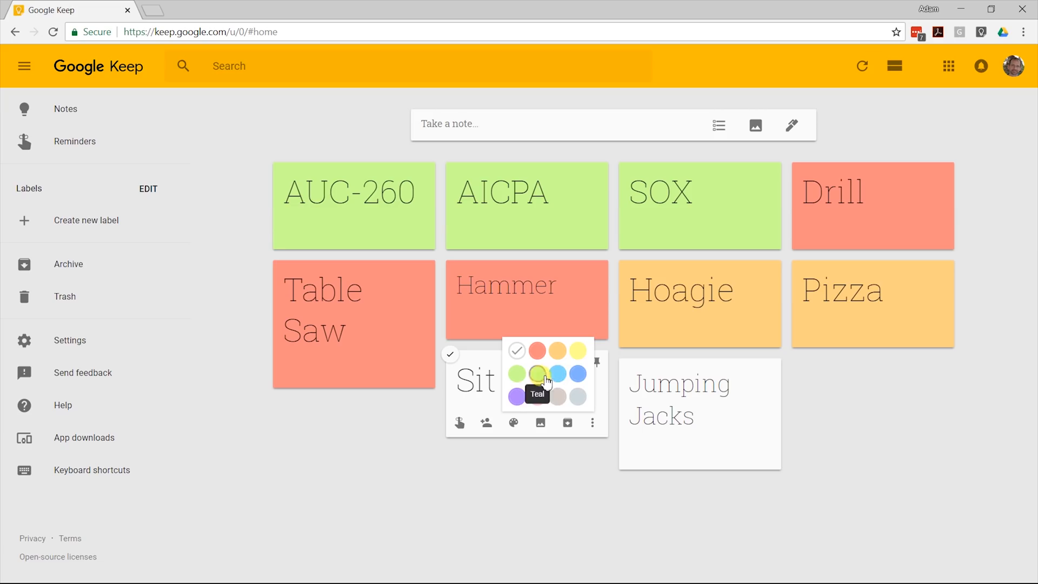
{"action": "mouse_move", "coordinate": [572, 375]}
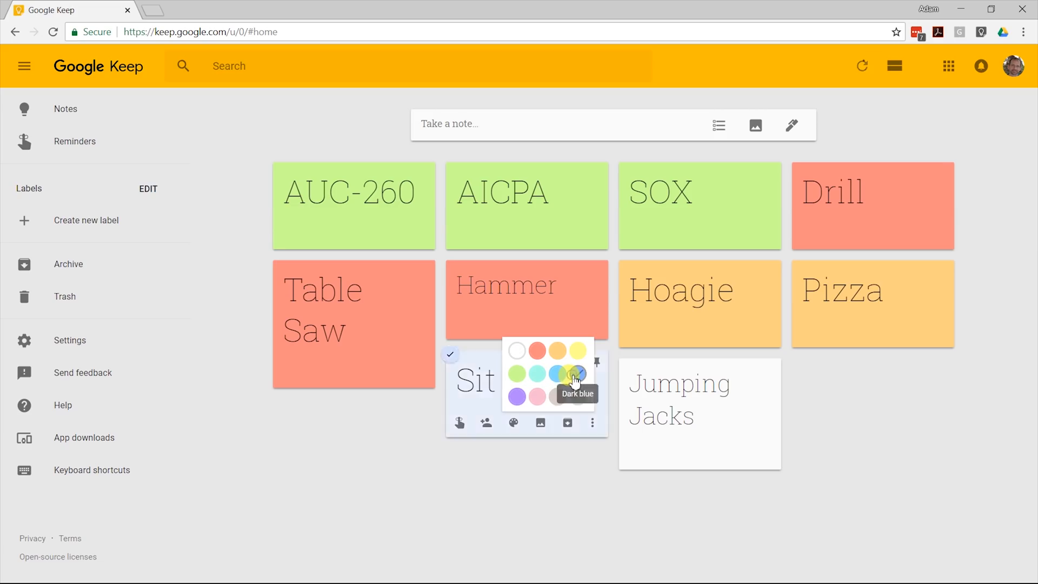
{"action": "left_click", "coordinate": [563, 374]}
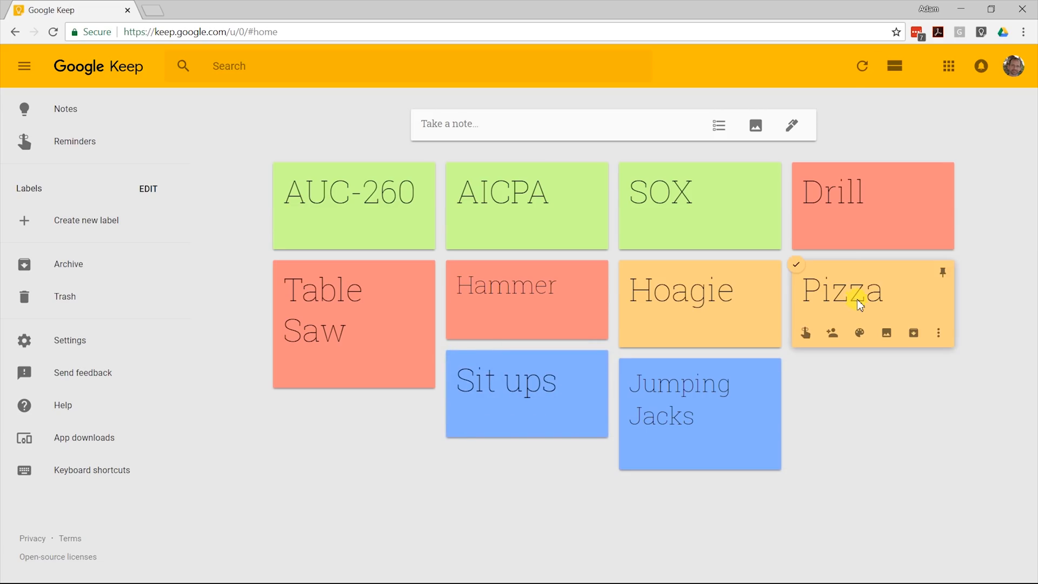
{"action": "mouse_move", "coordinate": [439, 295]}
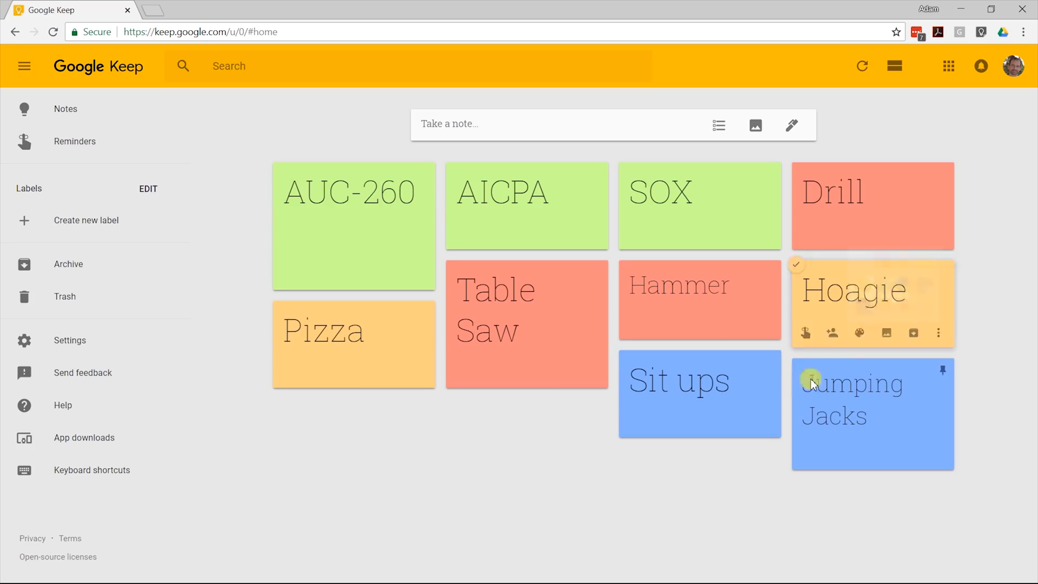
{"action": "mouse_move", "coordinate": [433, 361]}
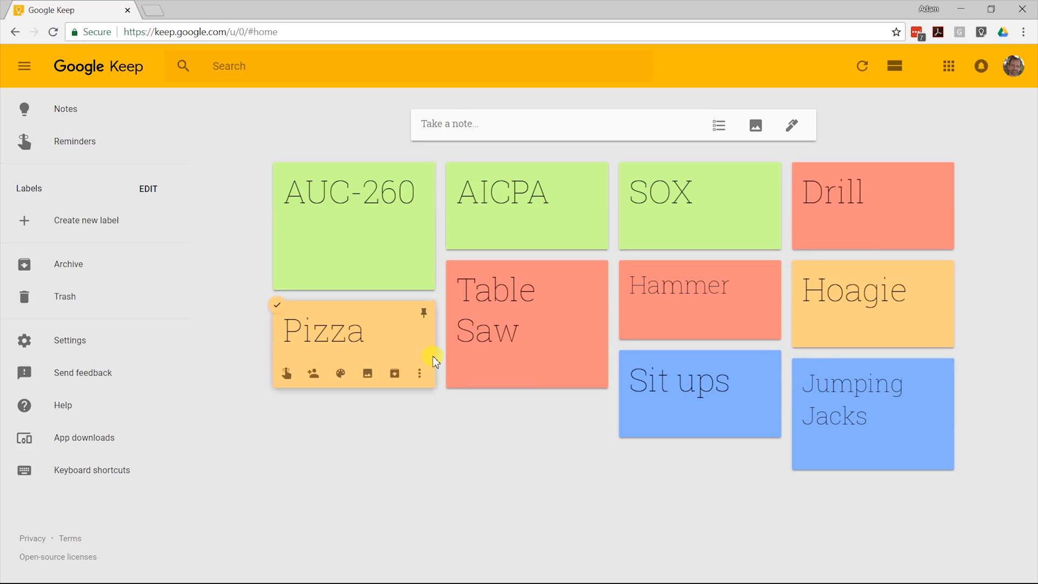
{"action": "mouse_move", "coordinate": [409, 345]}
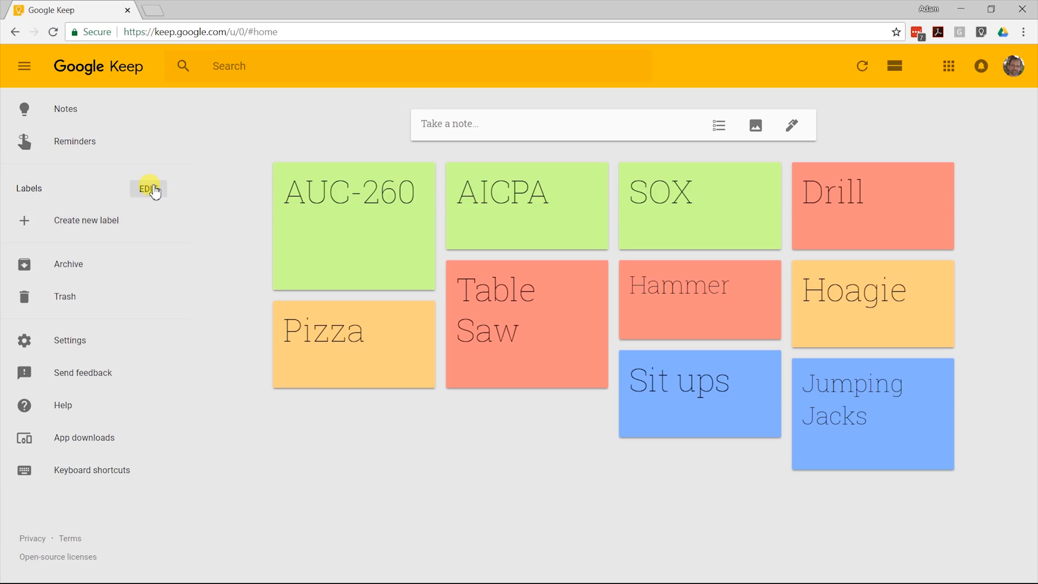
{"action": "mouse_move", "coordinate": [92, 220]}
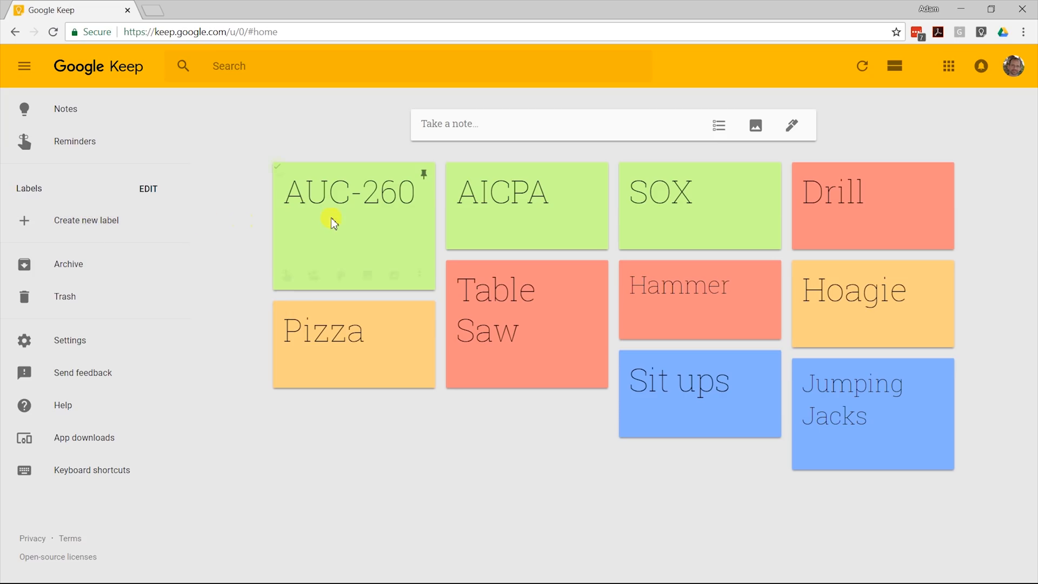
{"action": "mouse_move", "coordinate": [422, 276]}
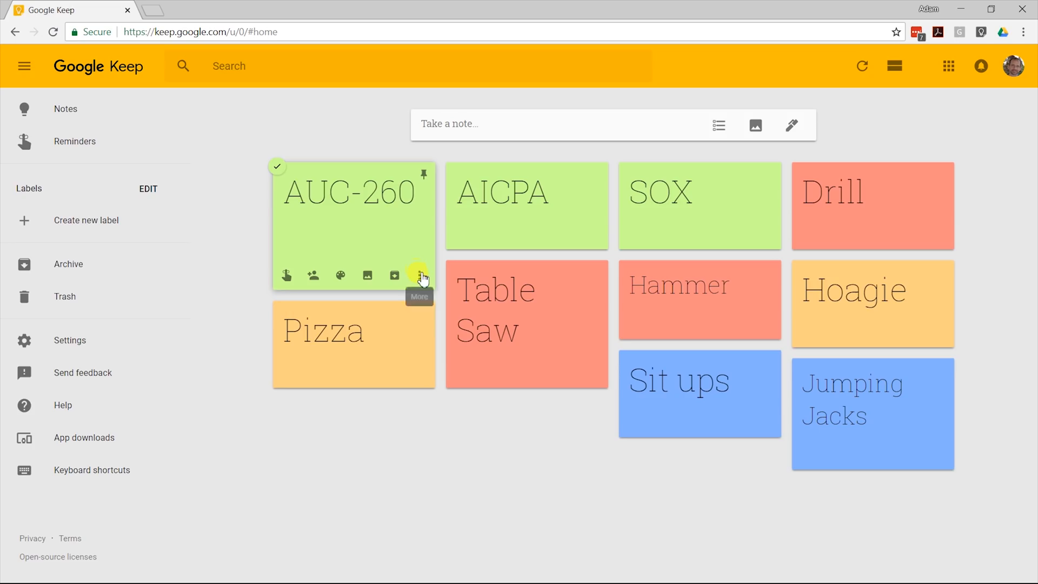
Open the AUC-260 note for editing.
{"action": "left_click", "coordinate": [419, 276]}
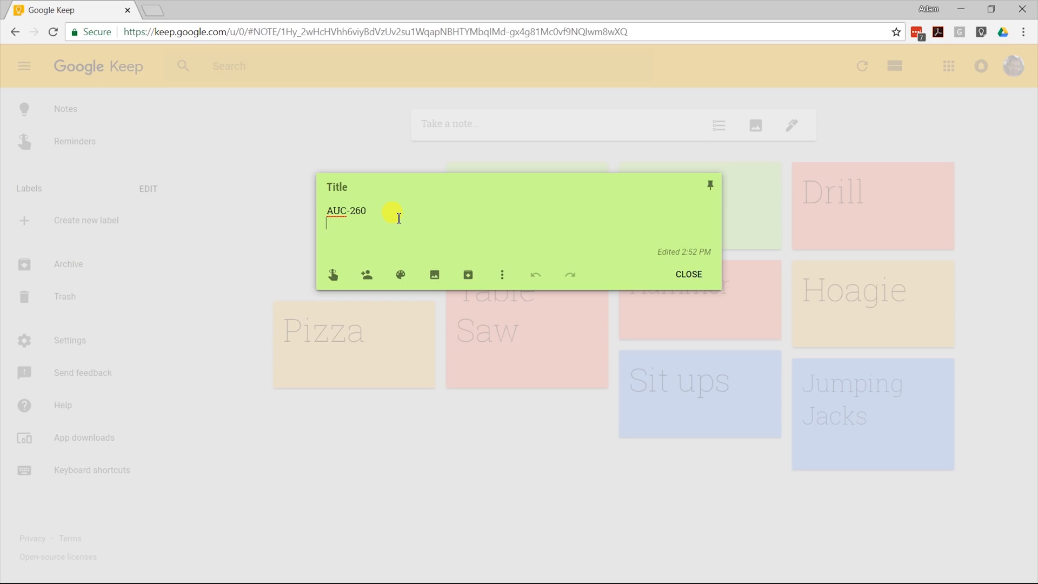
Label the AUC-260 note #work and #night, then open AICPA.
{"action": "type", "text": "#"}
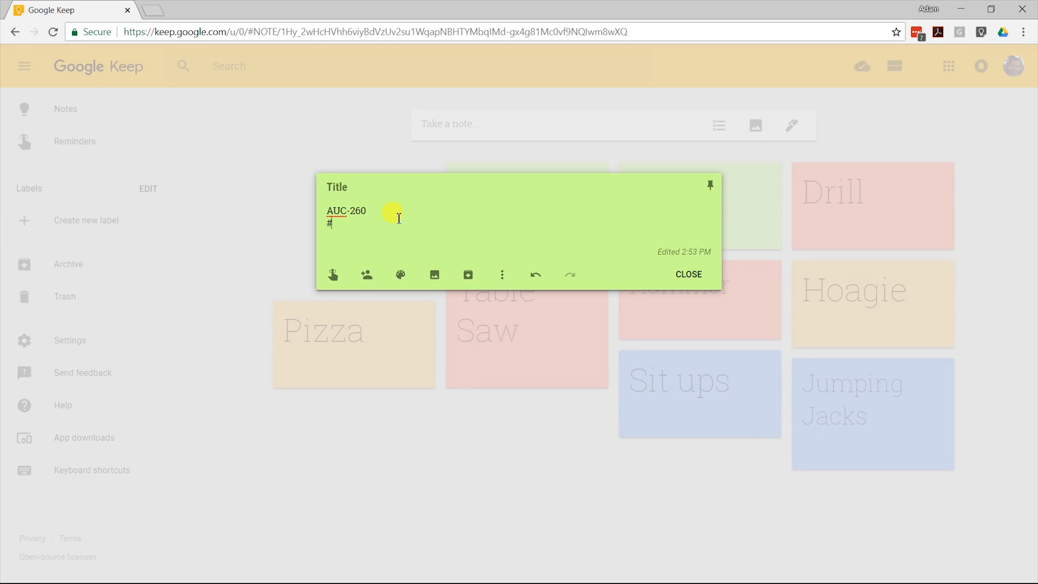
{"action": "type", "text": "work"}
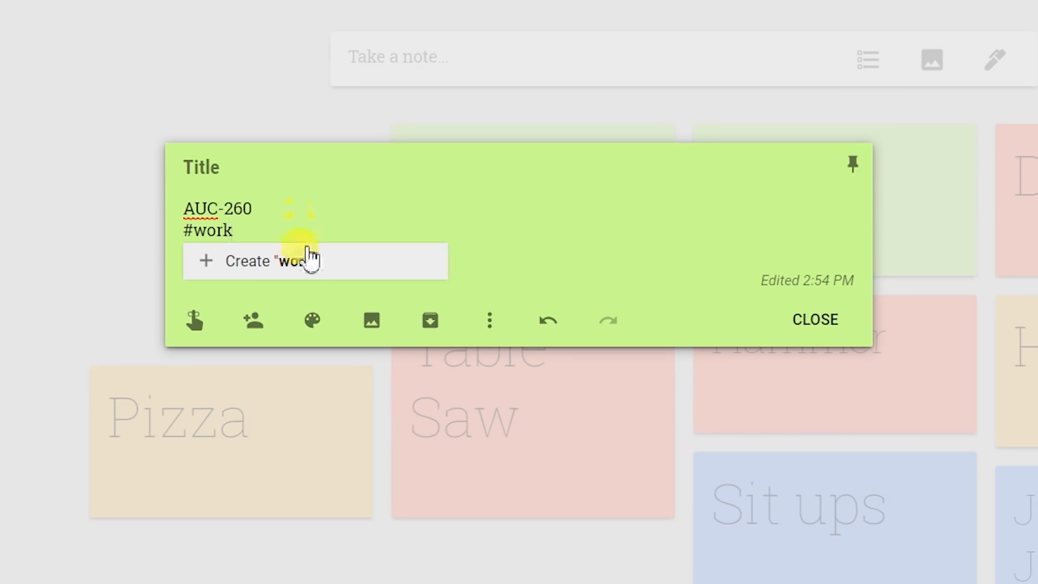
{"action": "left_click", "coordinate": [207, 231]}
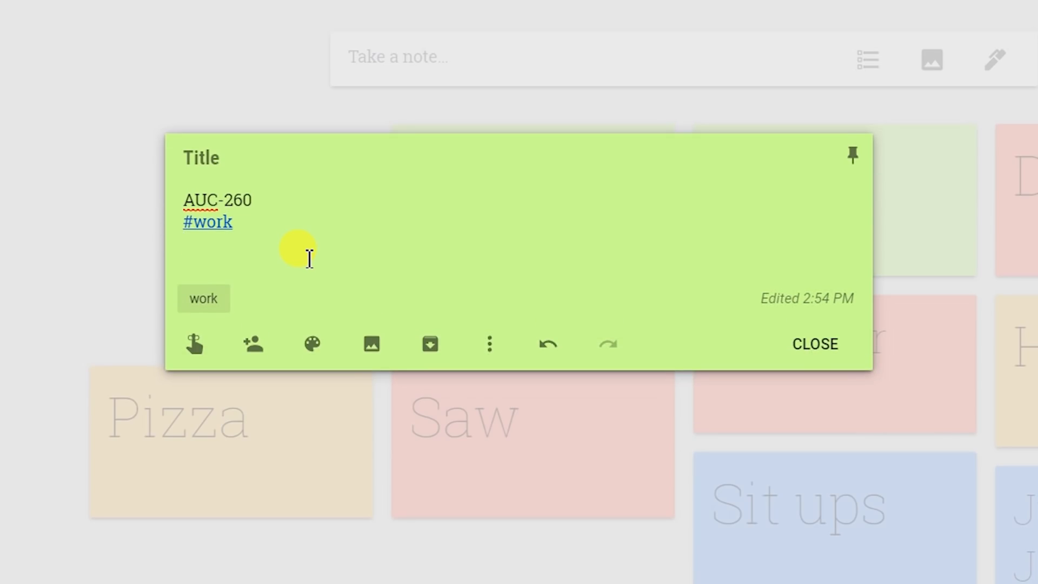
{"action": "type", "text": "#ni"}
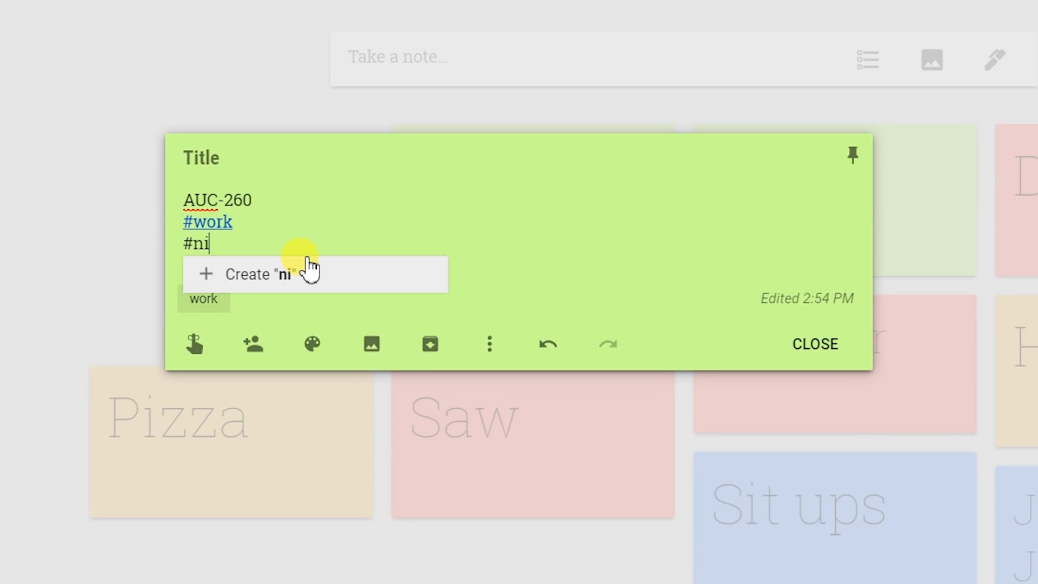
{"action": "type", "text": "ght"}
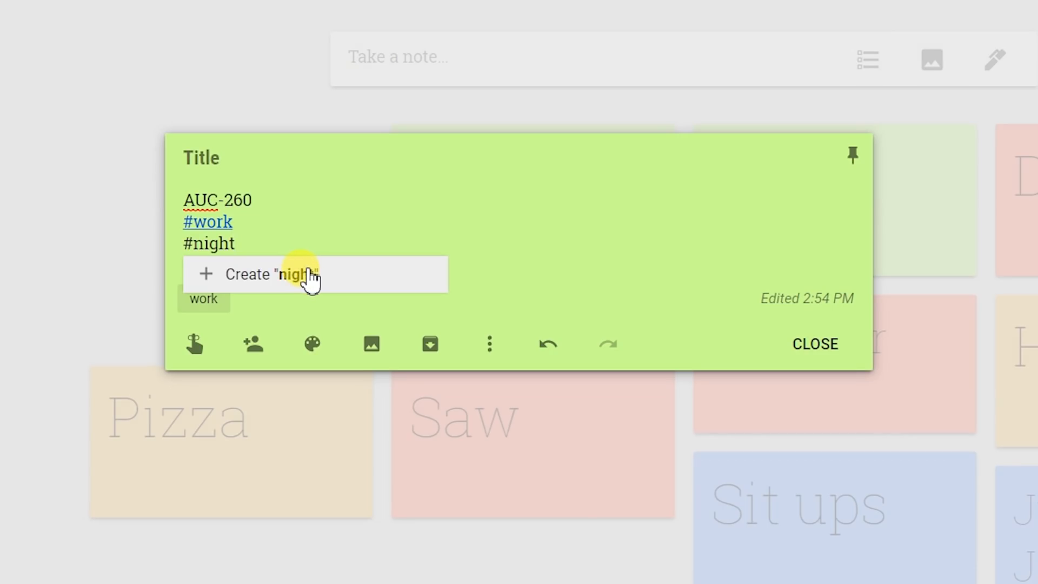
{"action": "left_click", "coordinate": [291, 274]}
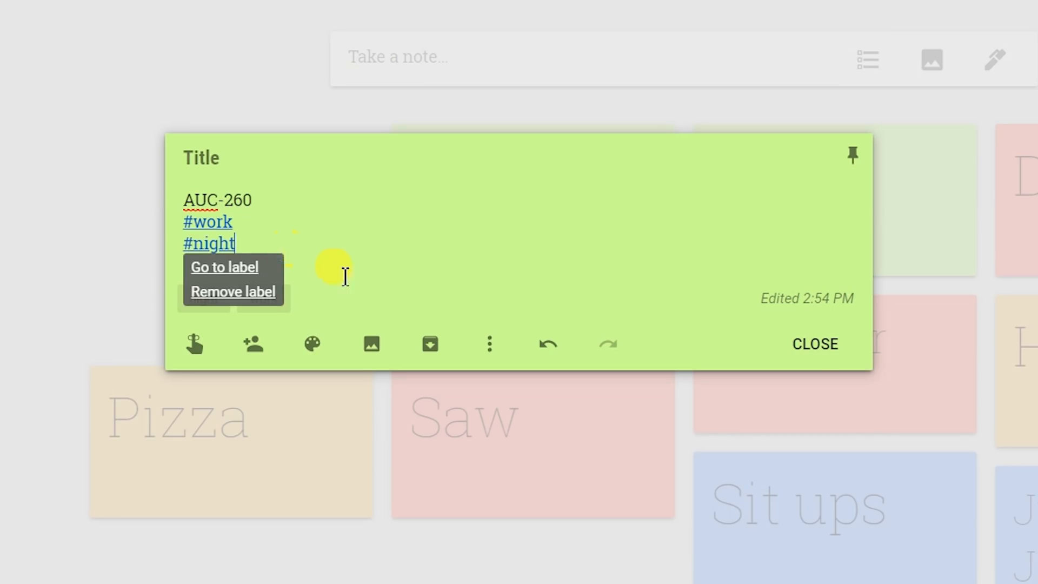
{"action": "left_click", "coordinate": [814, 344]}
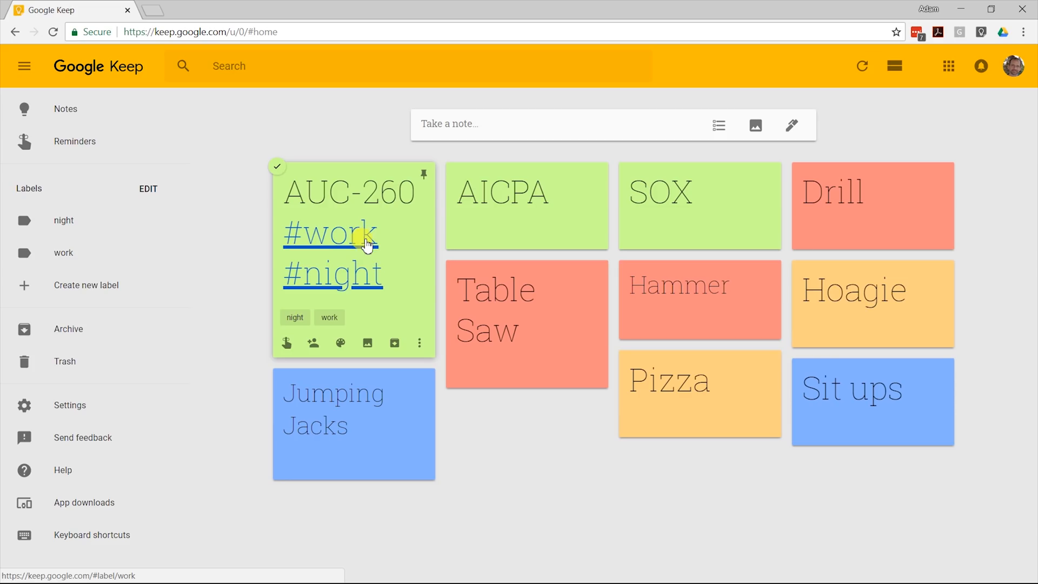
{"action": "left_click", "coordinate": [526, 192]}
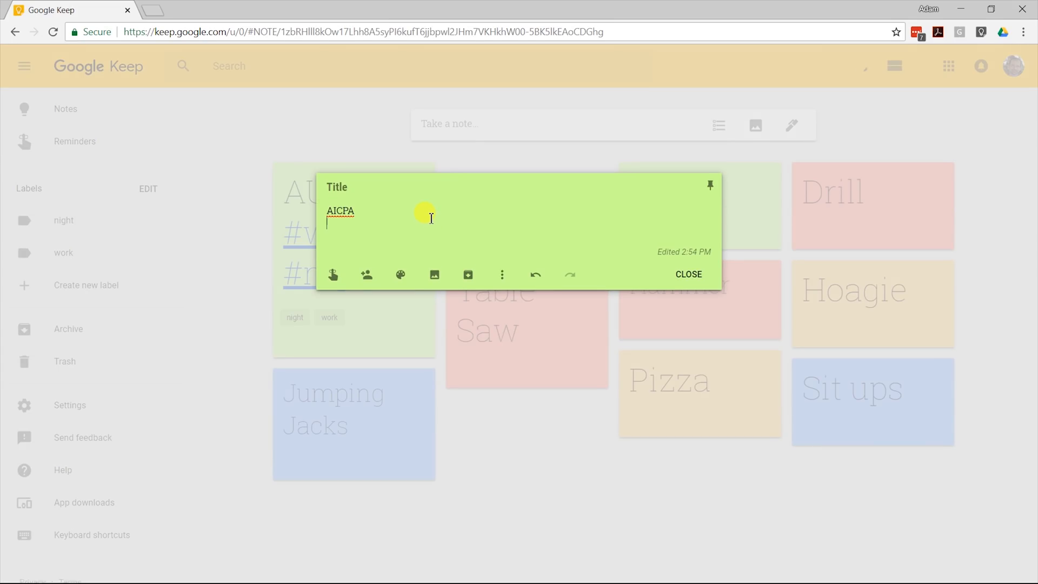
Label AICPA with the existing #work label and a newly created #day label.
{"action": "type", "text": "#wo"}
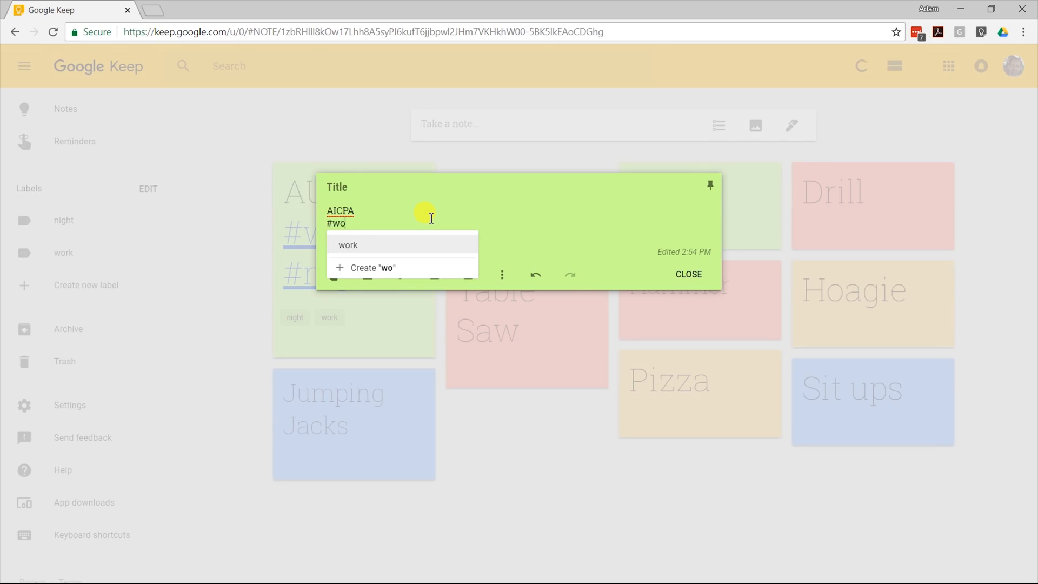
{"action": "left_click", "coordinate": [347, 244]}
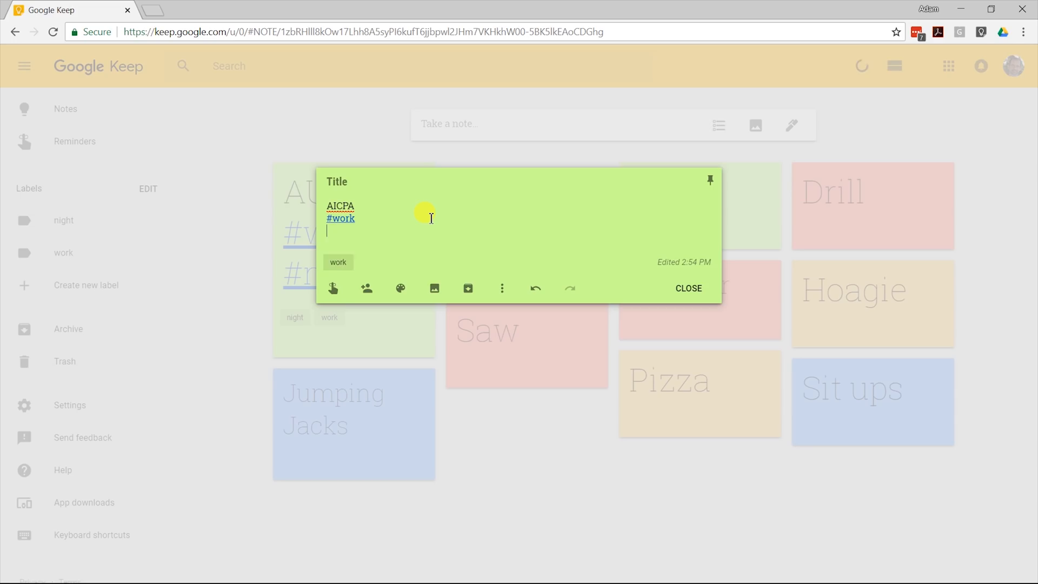
{"action": "type", "text": "#day"}
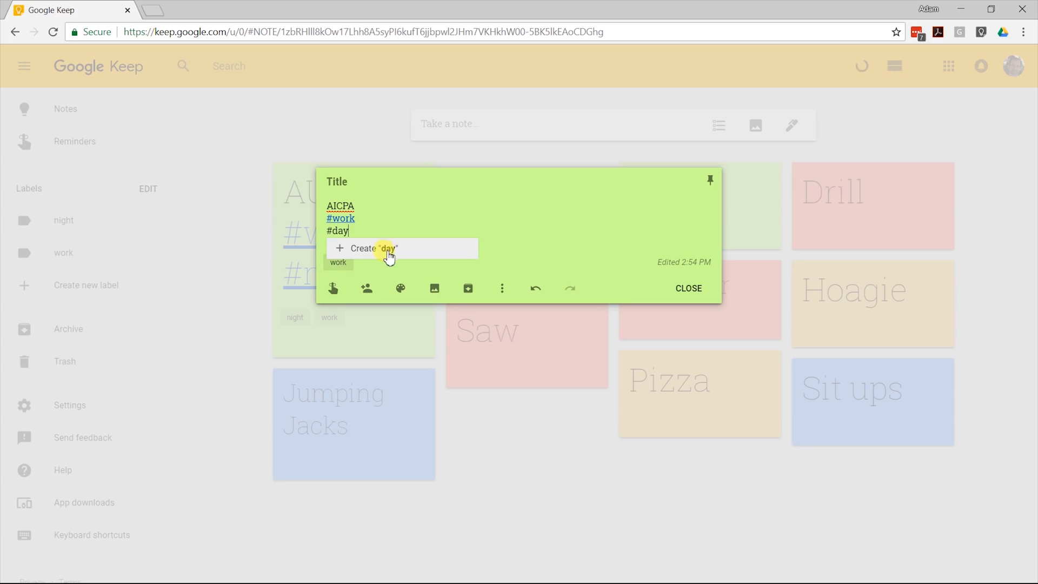
{"action": "left_click", "coordinate": [687, 288]}
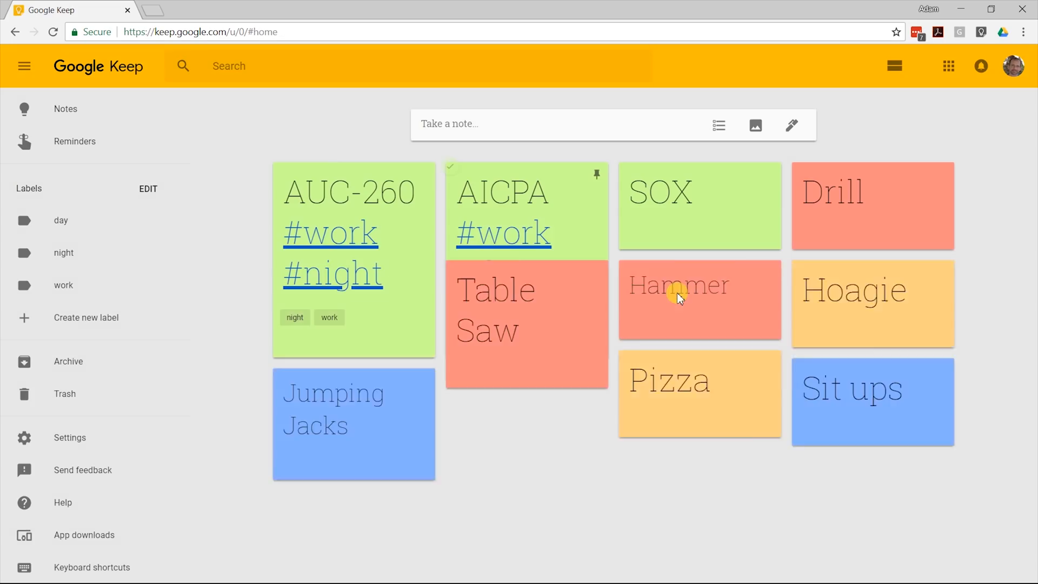
Tag the SOX note with #work and close it.
{"action": "left_click", "coordinate": [699, 206]}
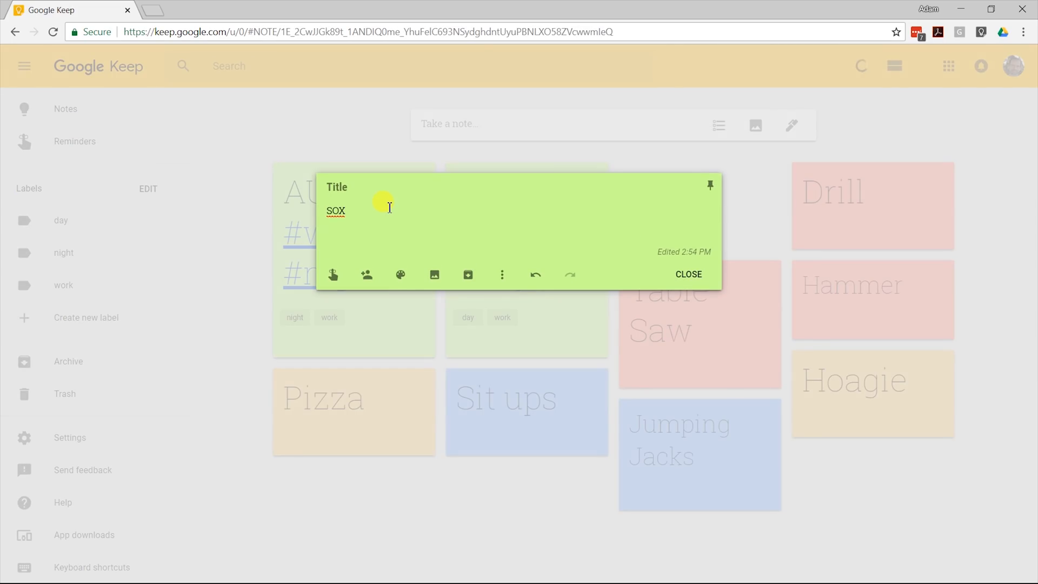
{"action": "type", "text": "#wor"}
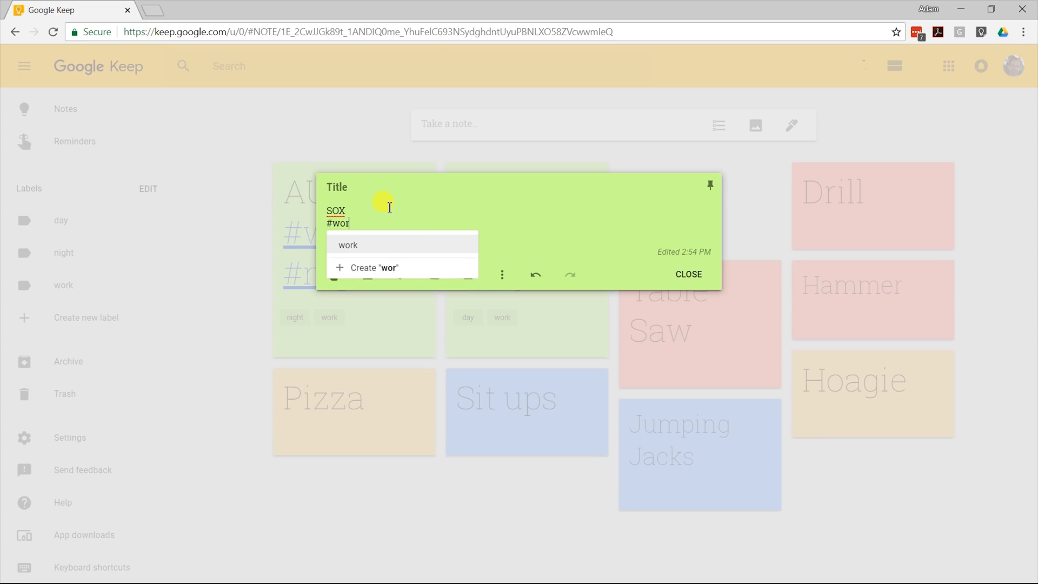
{"action": "left_click", "coordinate": [347, 244]}
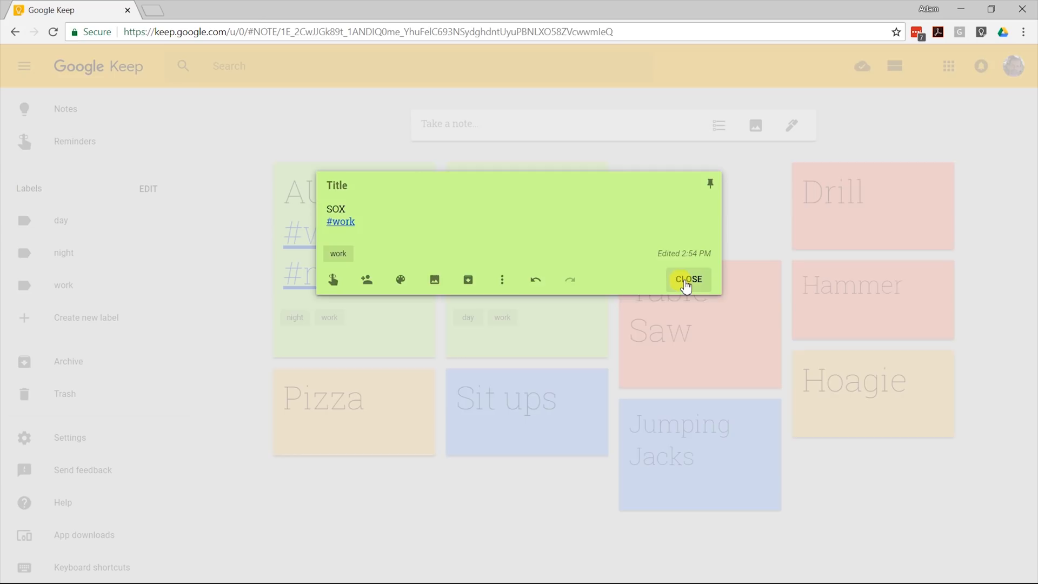
{"action": "left_click", "coordinate": [688, 279]}
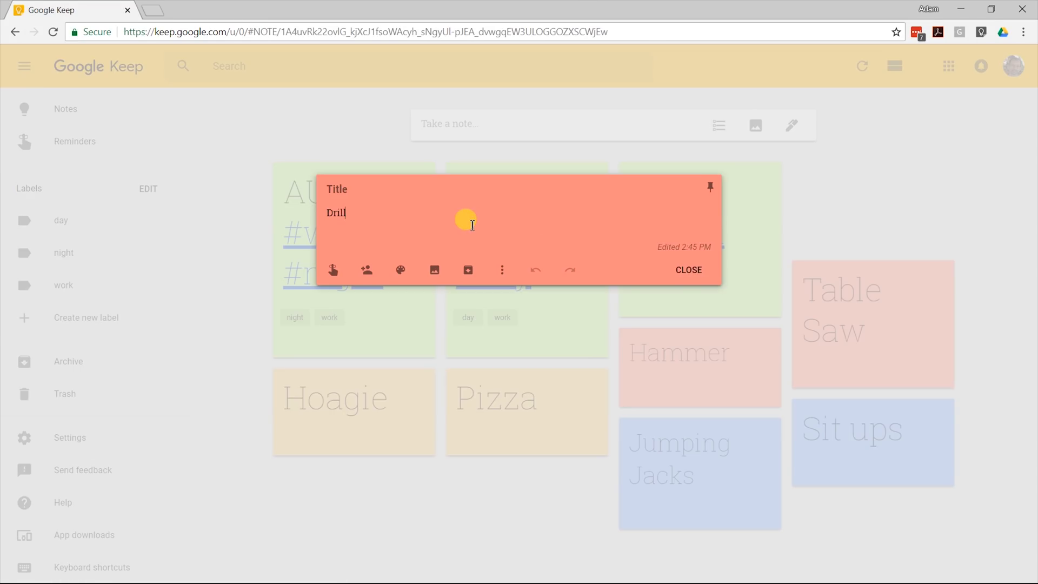
Tag Drill with #want and Table Saw with #need, then open Hammer.
{"action": "type", "text": "#"}
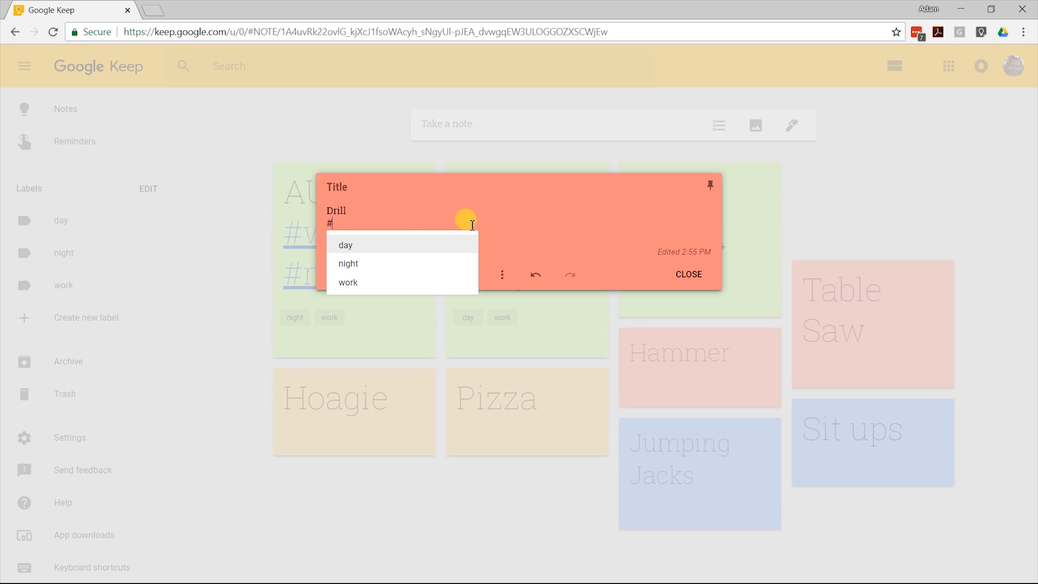
{"action": "type", "text": "want"}
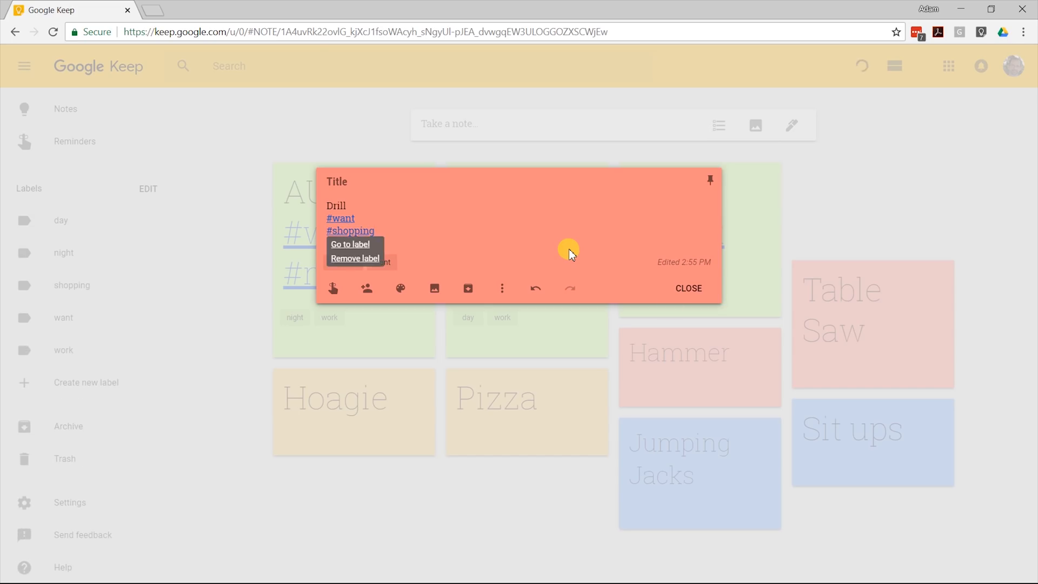
{"action": "left_click", "coordinate": [687, 288]}
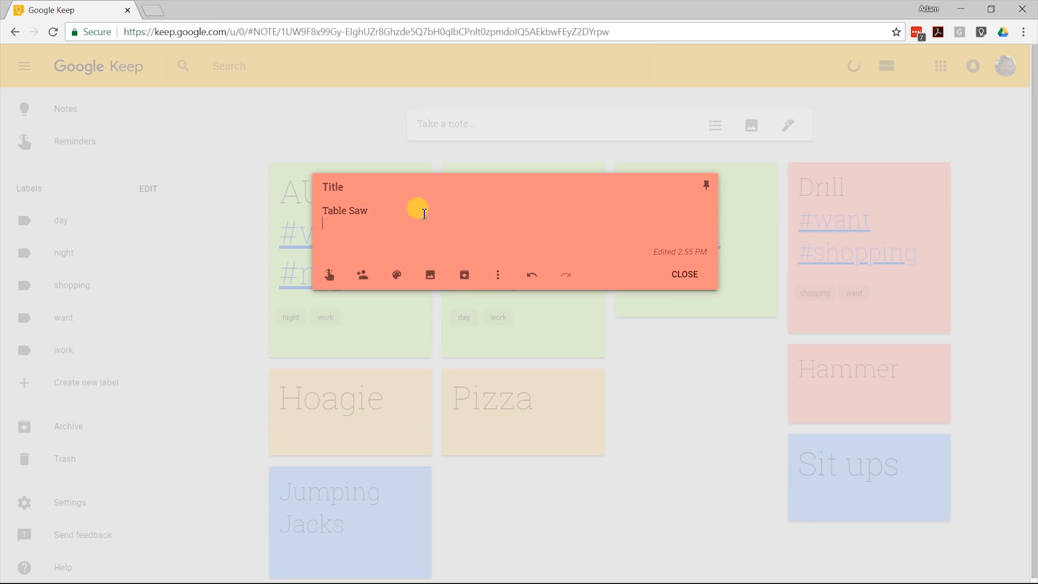
{"action": "type", "text": "#need"}
{"action": "type", "text": "#shopping"}
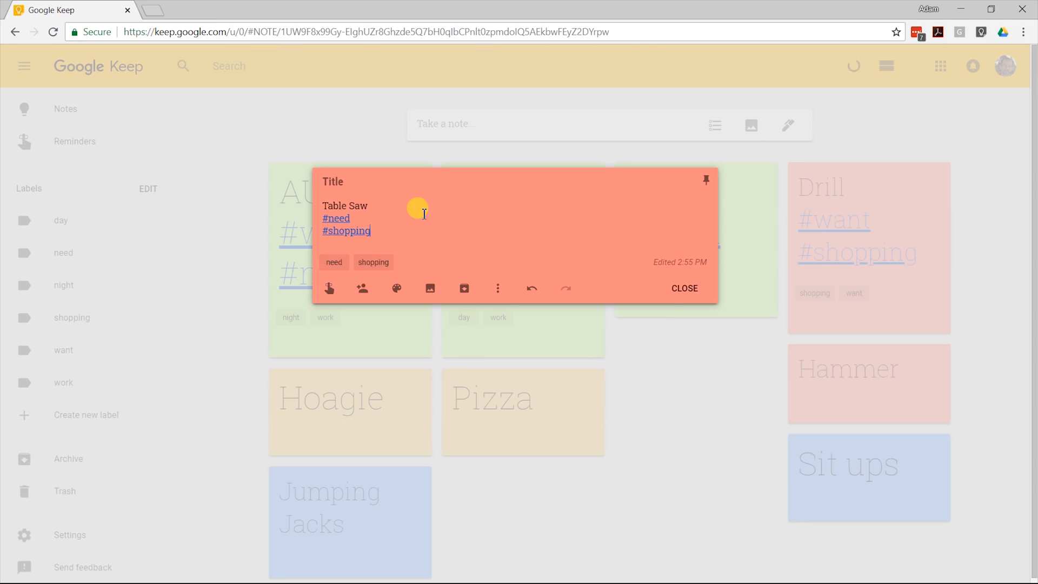
{"action": "left_click", "coordinate": [684, 289]}
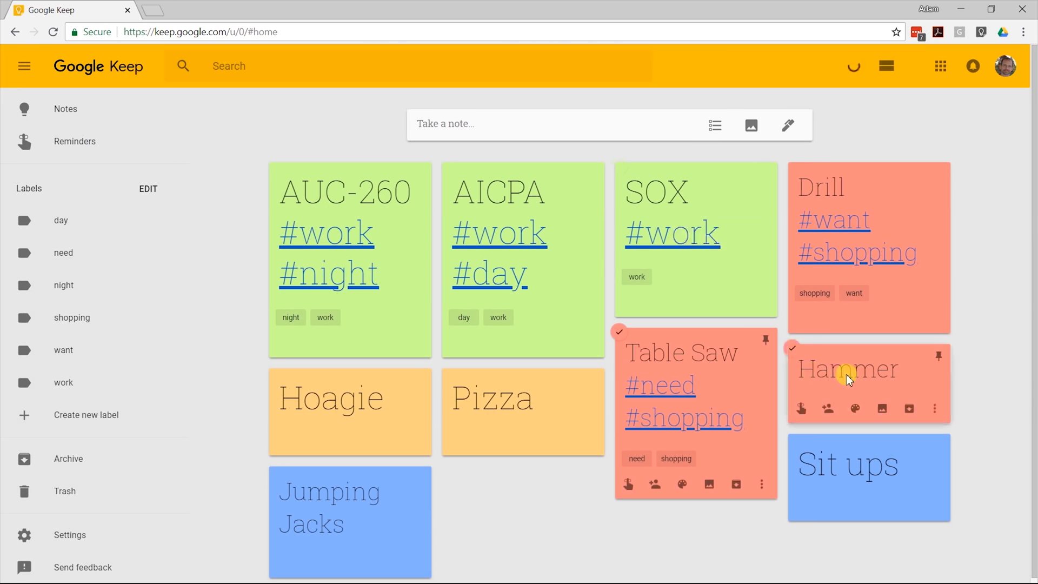
{"action": "left_click", "coordinate": [850, 369]}
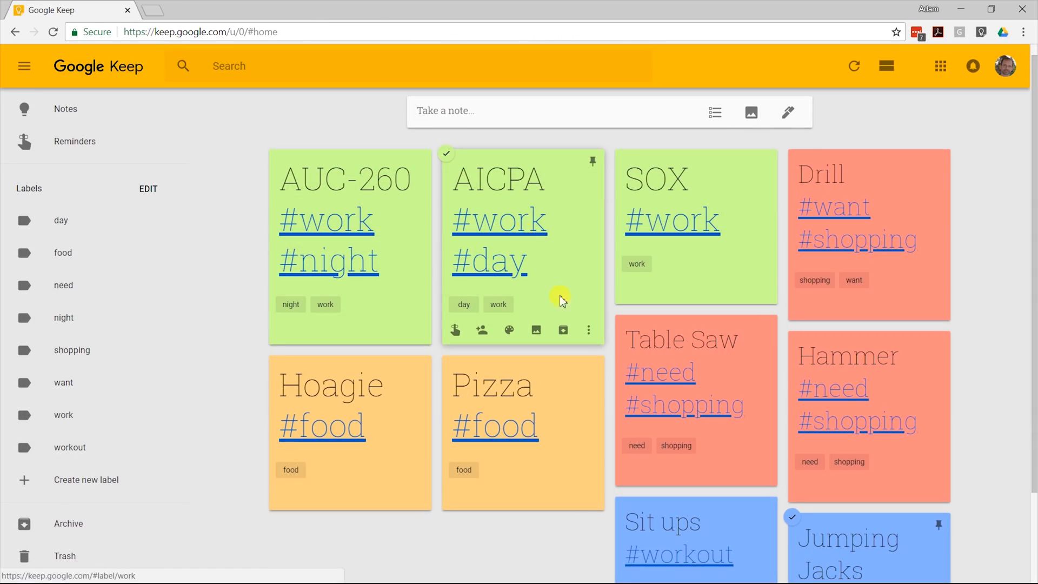
Remove the hashtag lines from the AICPA note body, keeping its day and work labels.
{"action": "left_click", "coordinate": [523, 245]}
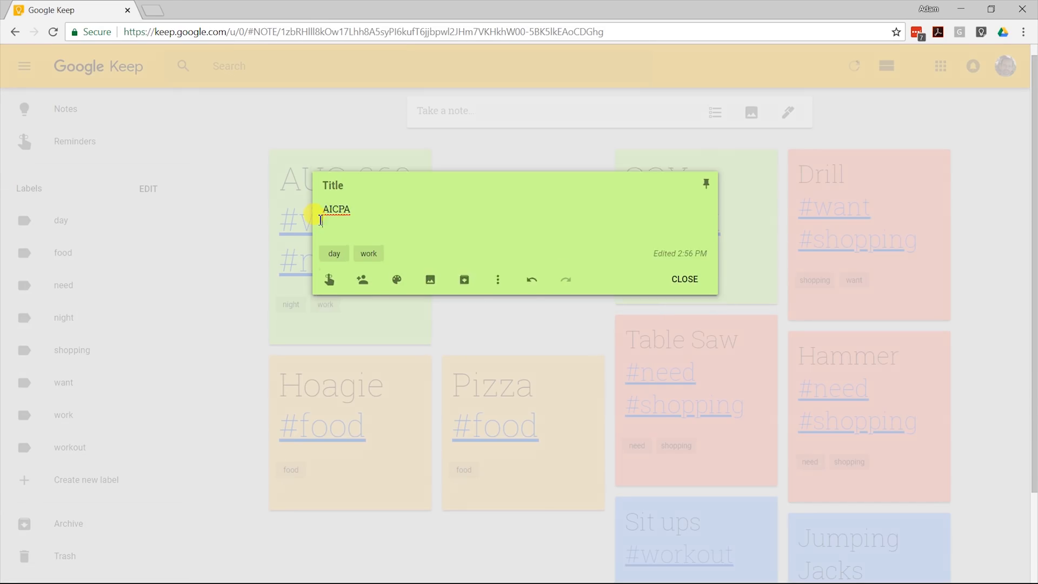
{"action": "left_click", "coordinate": [684, 279]}
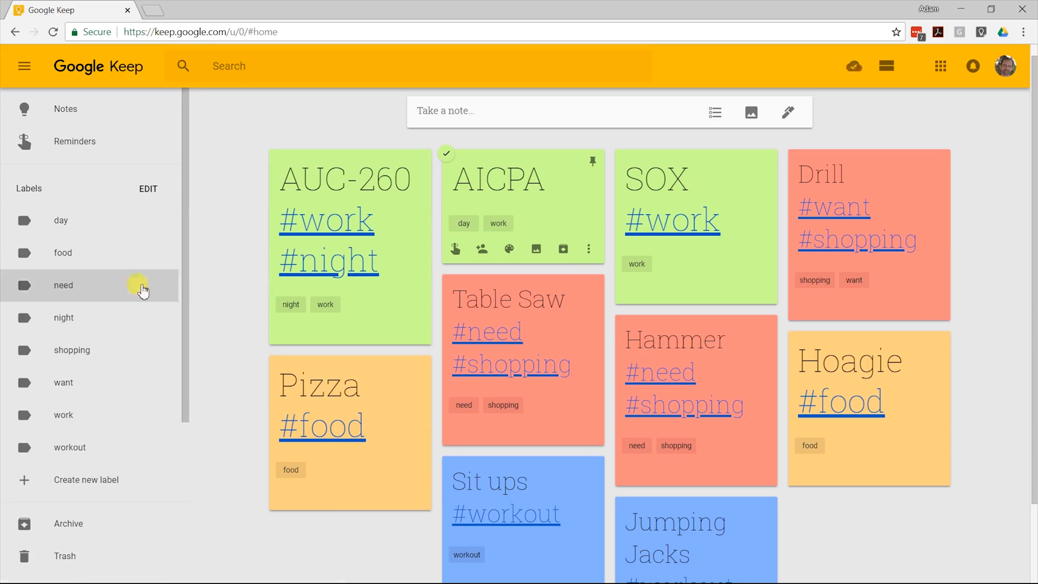
{"action": "mouse_move", "coordinate": [63, 350]}
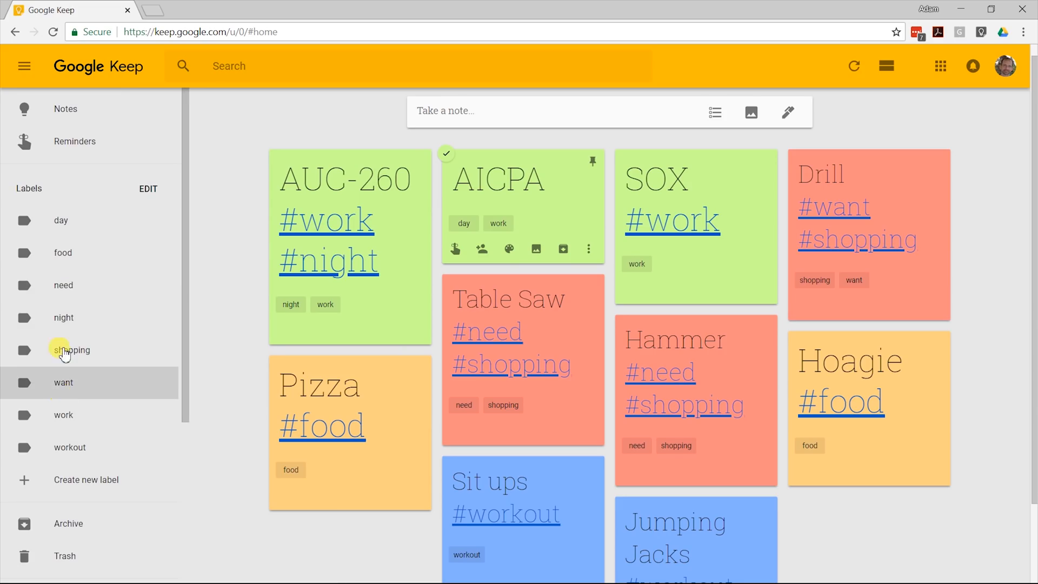
Filter by the night, work, workout, then need labels, ending on Table Saw and Hammer.
{"action": "left_click", "coordinate": [63, 317]}
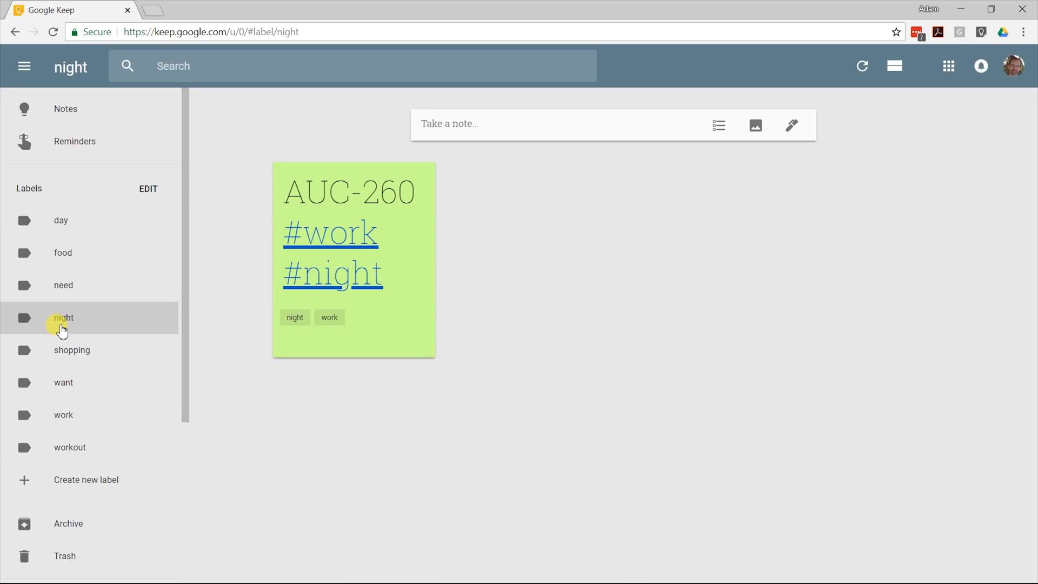
{"action": "mouse_move", "coordinate": [64, 414]}
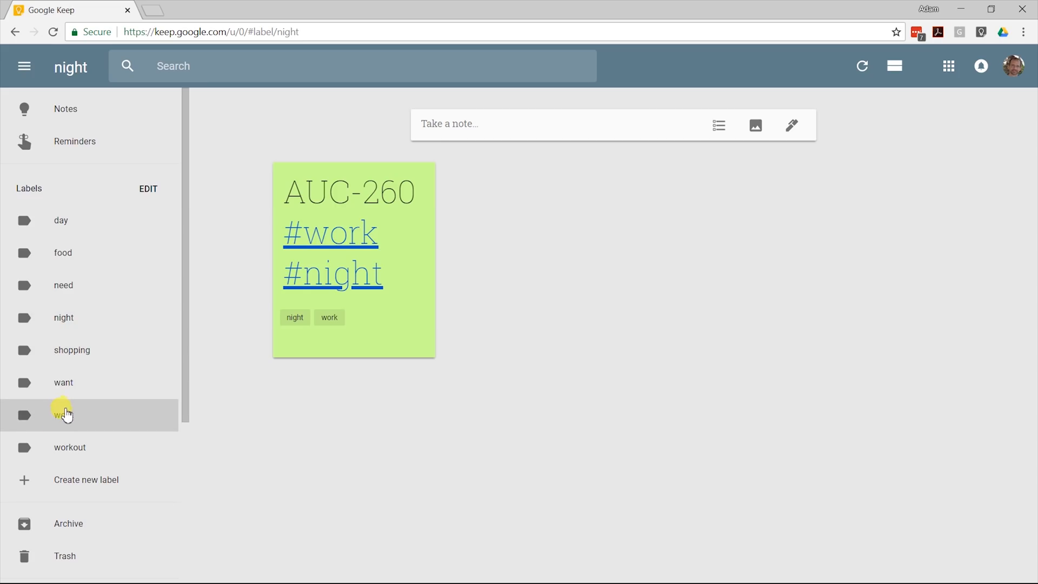
{"action": "left_click", "coordinate": [64, 414]}
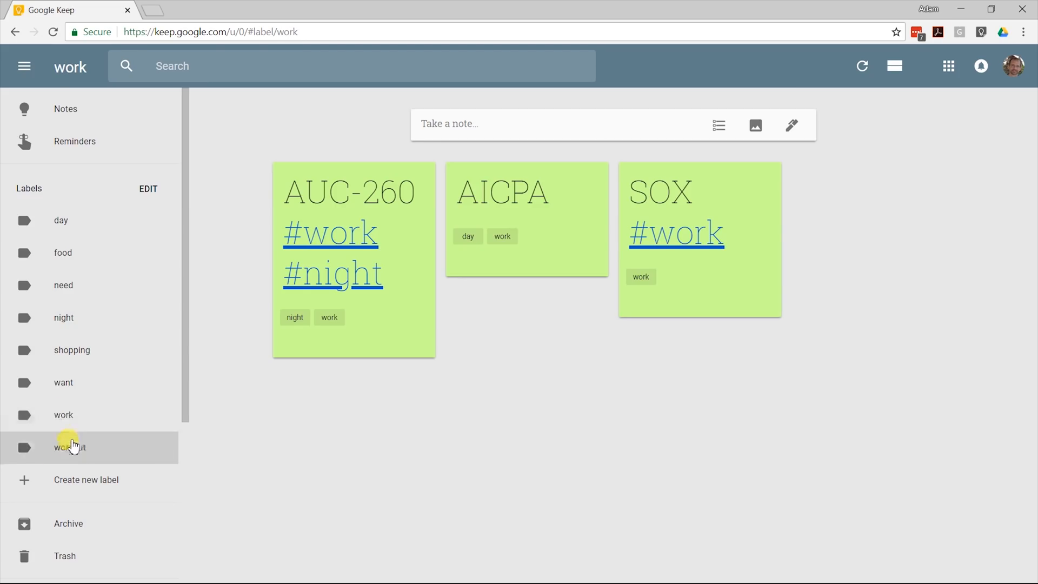
{"action": "left_click", "coordinate": [69, 448]}
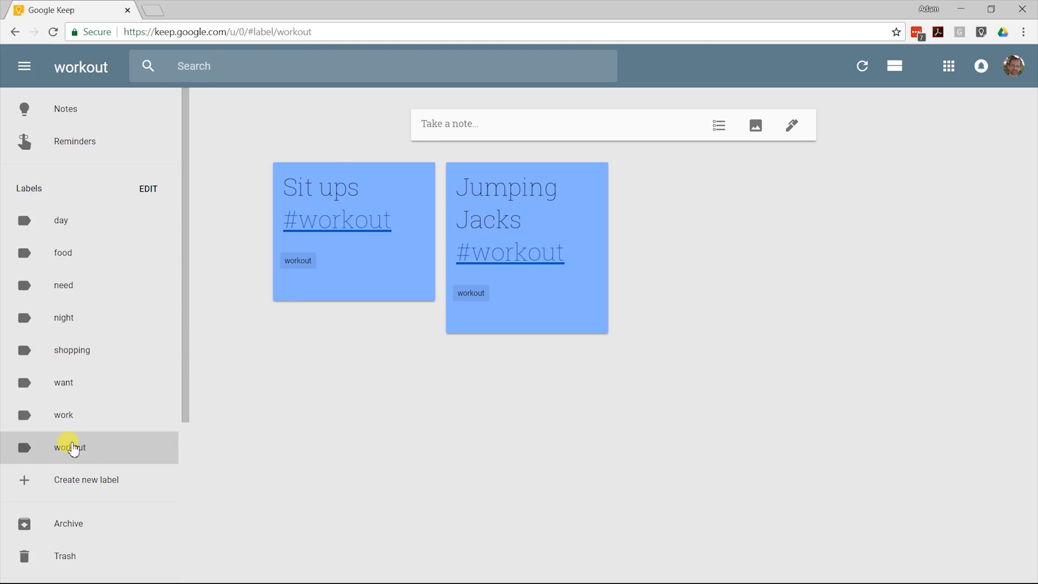
{"action": "mouse_move", "coordinate": [387, 230]}
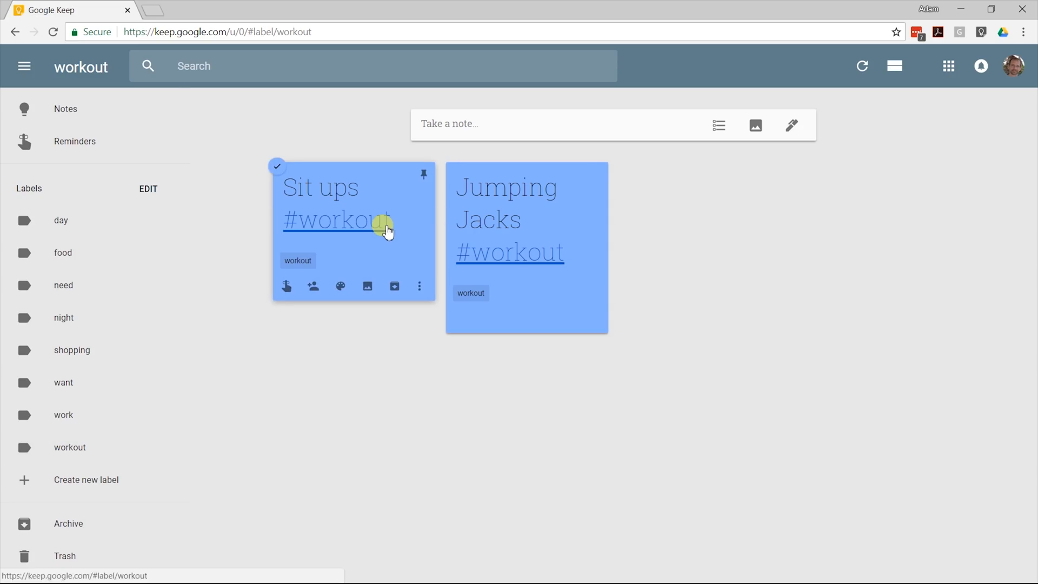
{"action": "mouse_move", "coordinate": [73, 285]}
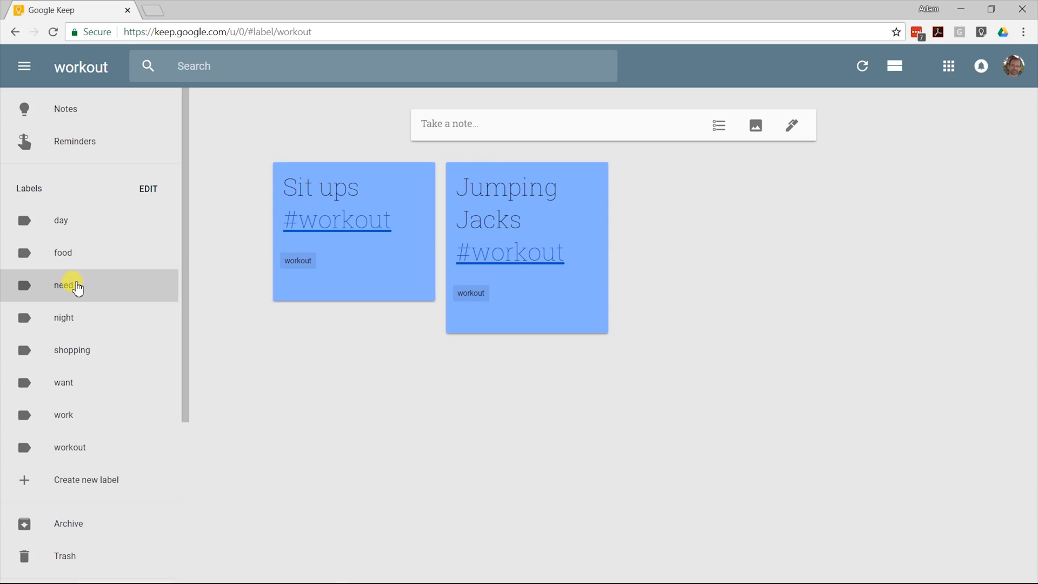
{"action": "left_click", "coordinate": [65, 284]}
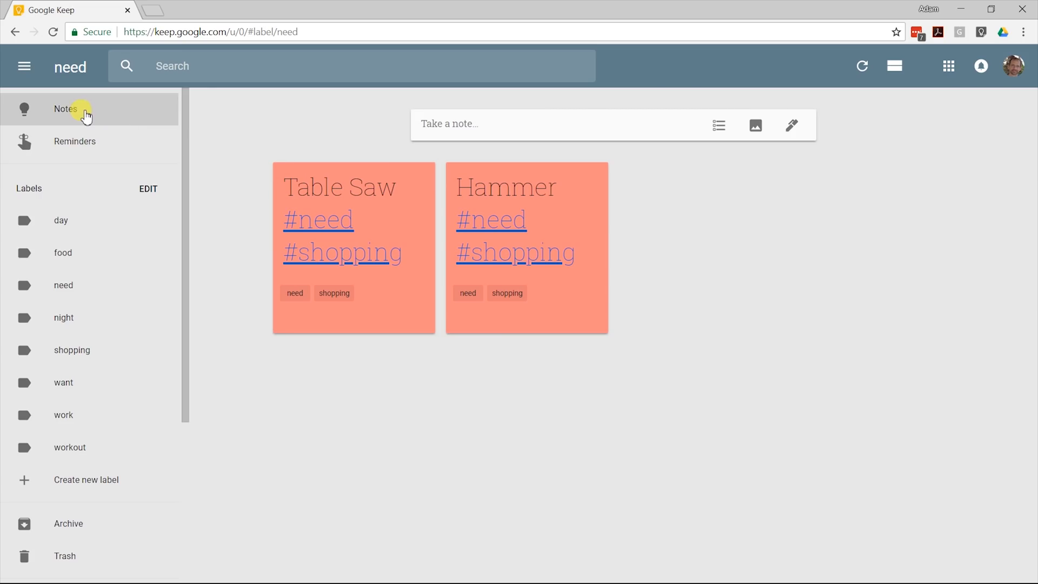
Return to all notes, pin AICPA alongside SOX, and scroll through the colour-coded board.
{"action": "left_click", "coordinate": [65, 109]}
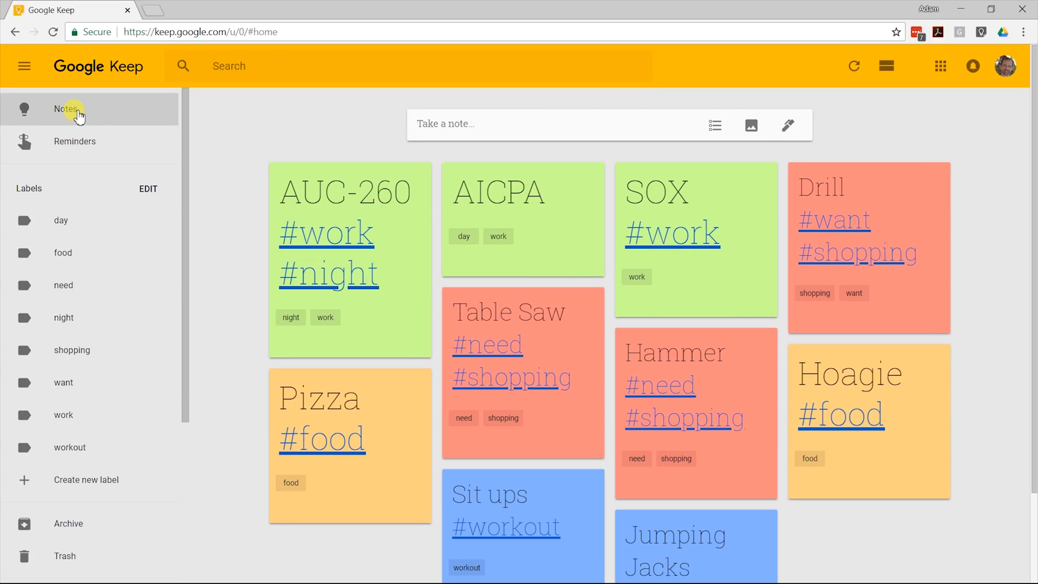
{"action": "left_click", "coordinate": [682, 302]}
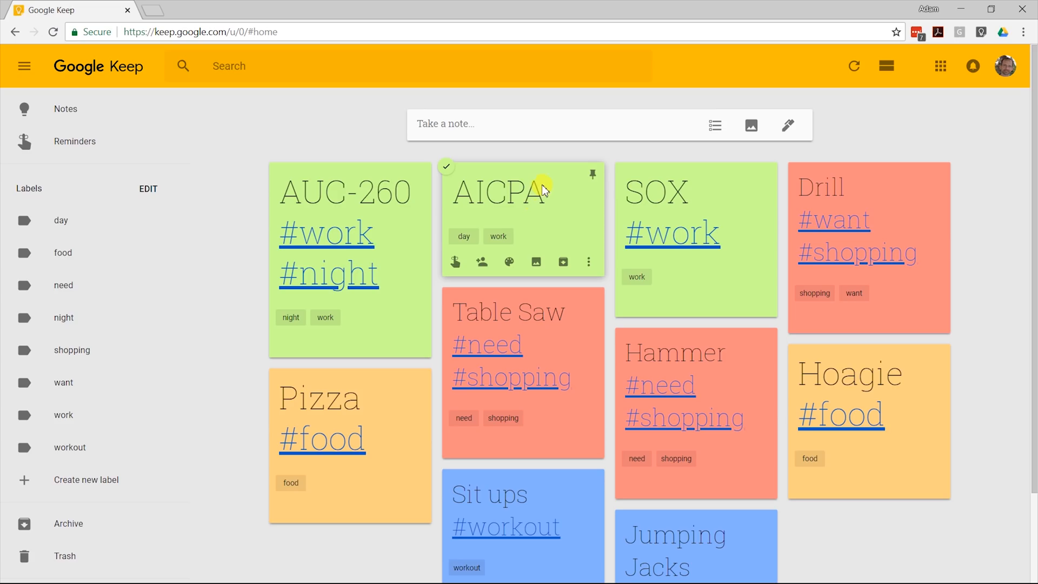
{"action": "mouse_move", "coordinate": [592, 176]}
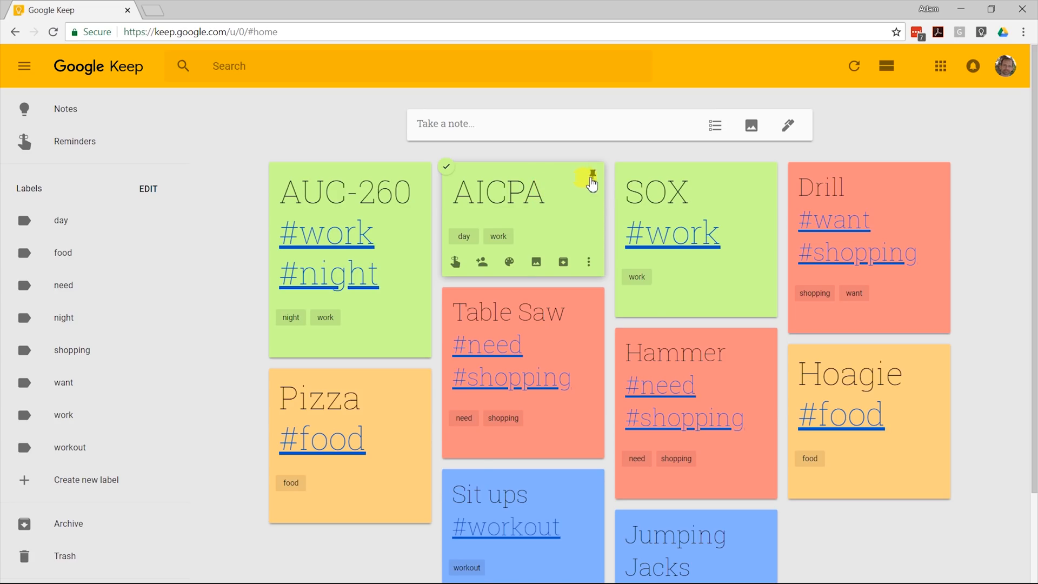
{"action": "left_click", "coordinate": [591, 180]}
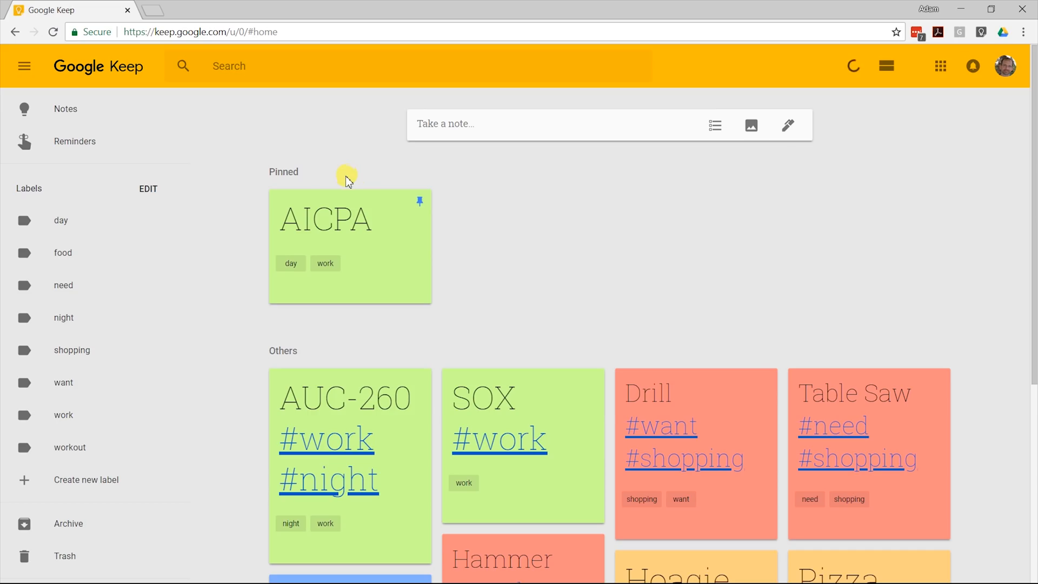
{"action": "mouse_move", "coordinate": [347, 215]}
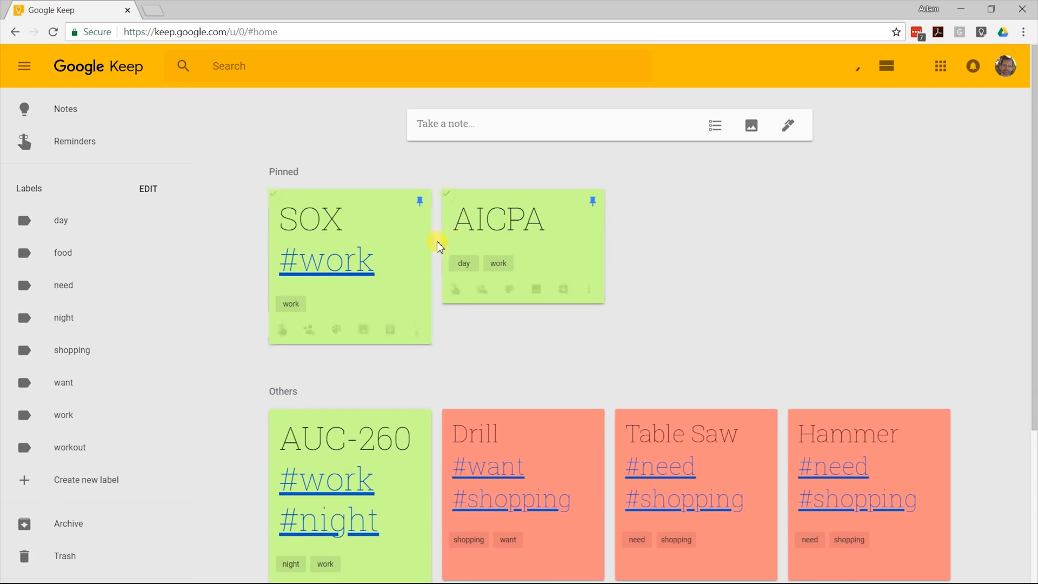
{"action": "scroll", "scroll_direction": "down", "scroll_amount": 3}
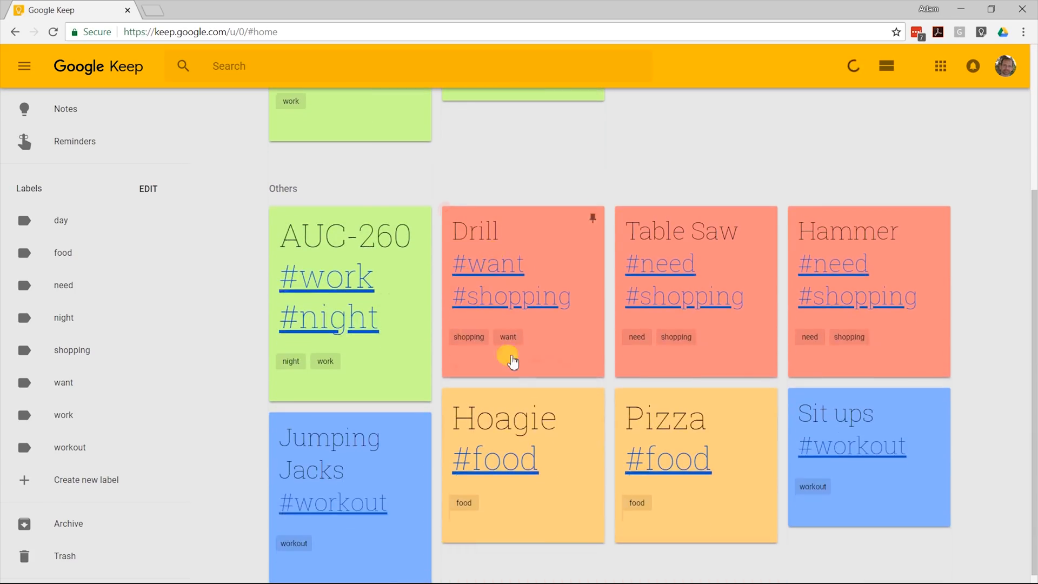
{"action": "scroll", "scroll_direction": "up", "scroll_amount": 3}
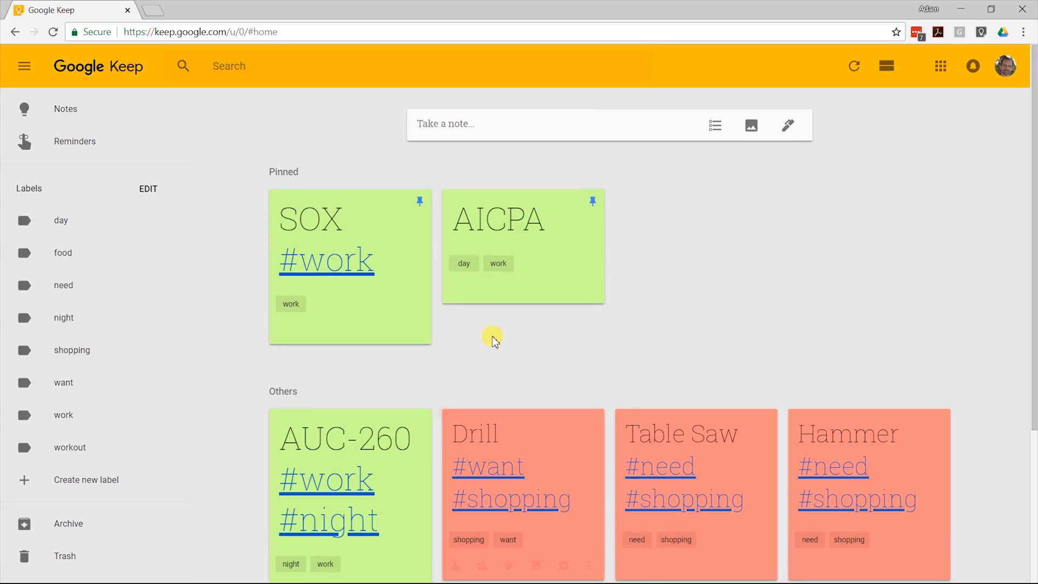
{"action": "left_click", "coordinate": [325, 260]}
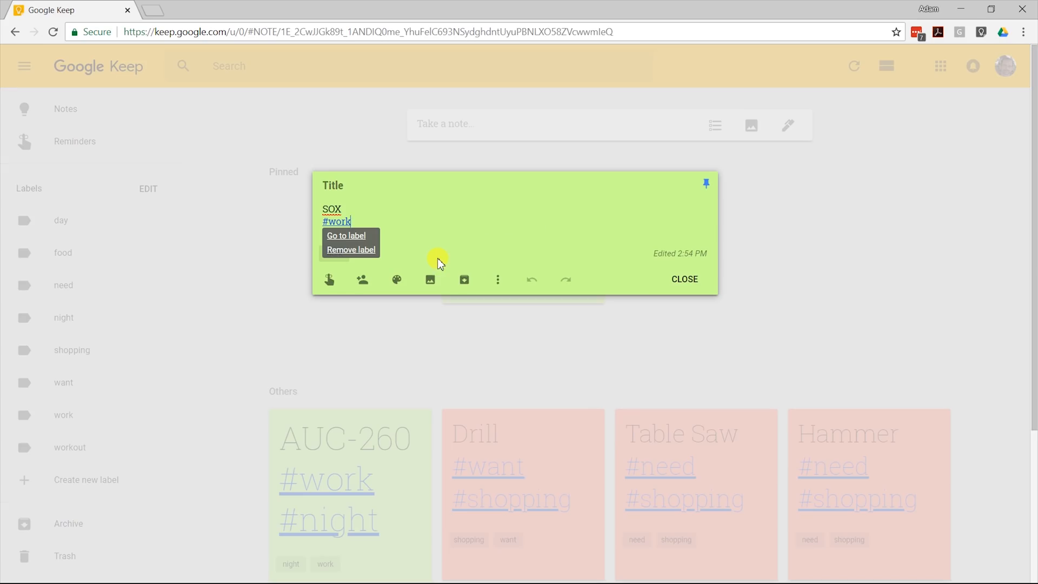
{"action": "mouse_move", "coordinate": [463, 279]}
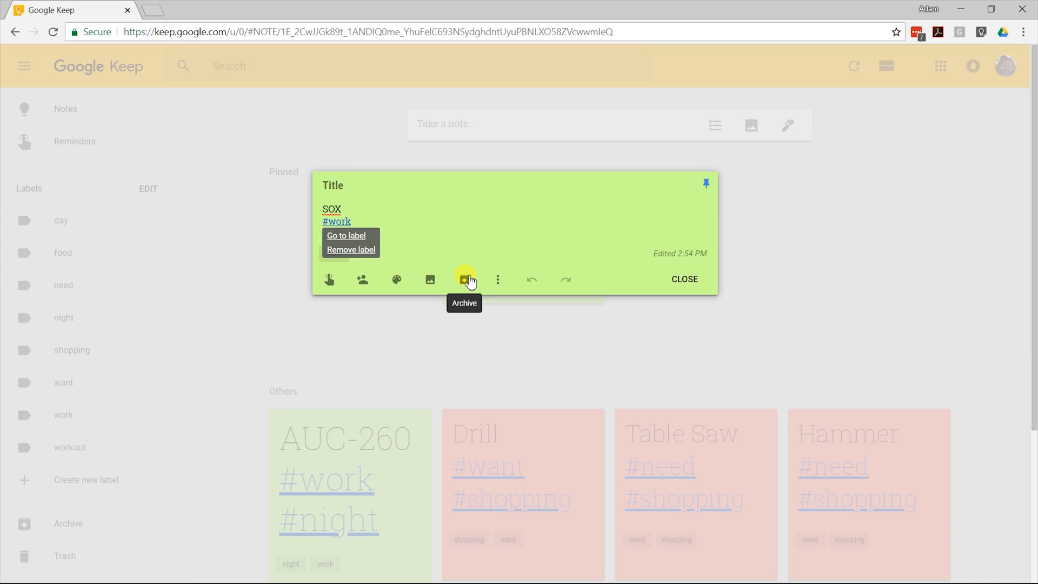
{"action": "mouse_move", "coordinate": [497, 279]}
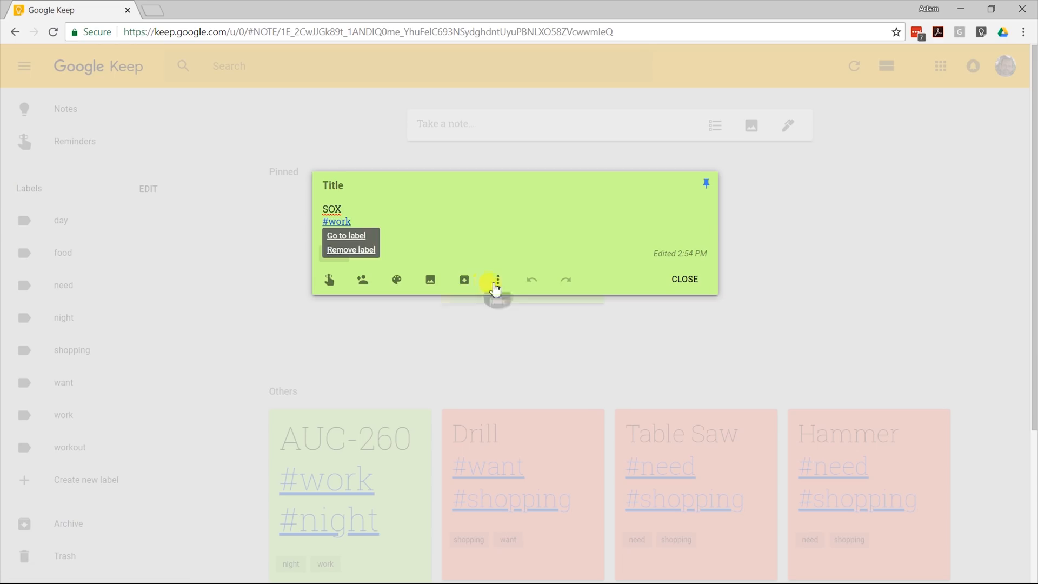
{"action": "left_click", "coordinate": [498, 279]}
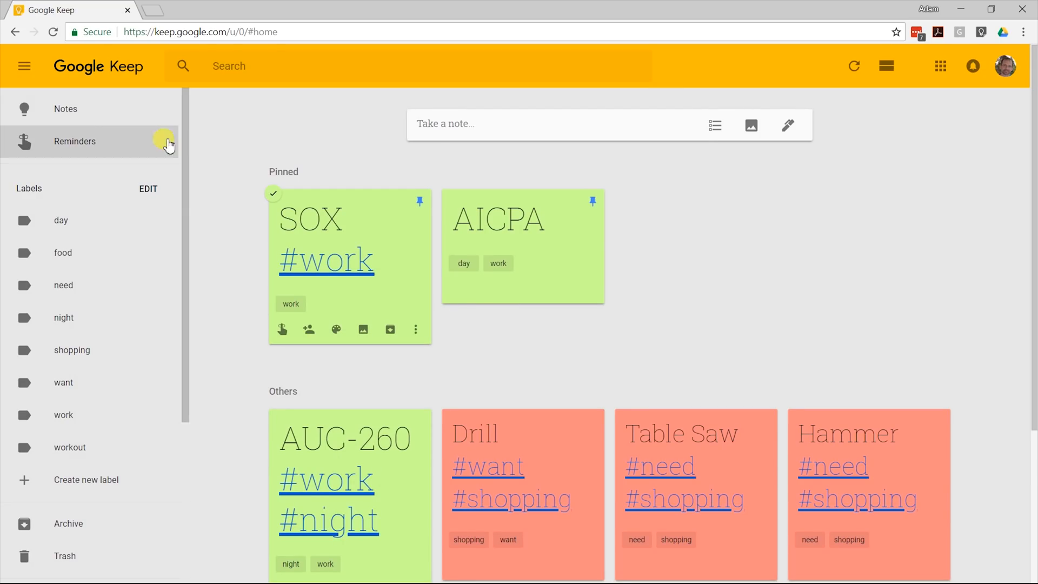
{"action": "mouse_move", "coordinate": [542, 422]}
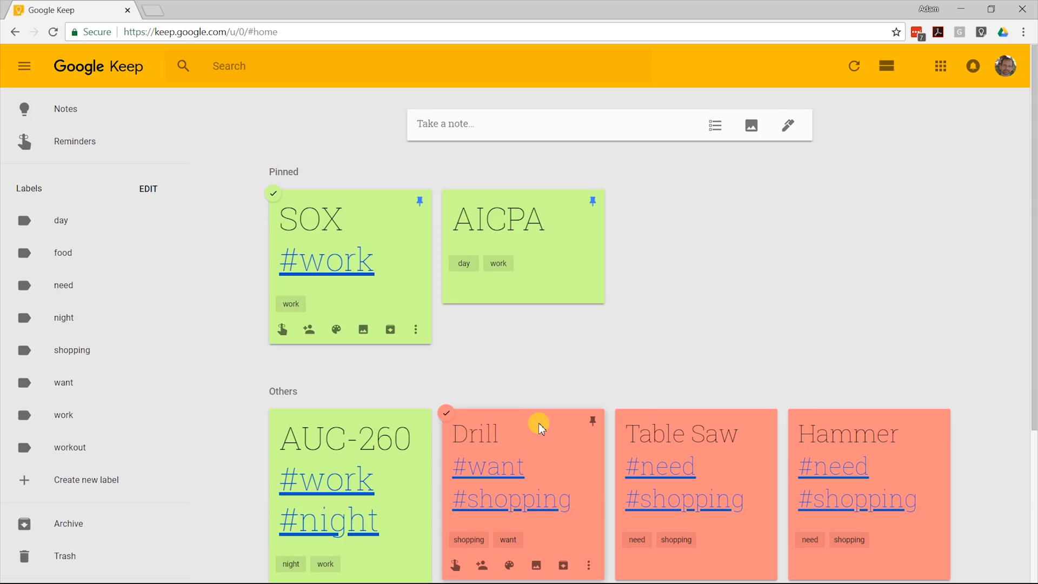
Set a Next week reminder on the Drill note for Mon, Sep 3 at 9:00 AM.
{"action": "left_click", "coordinate": [510, 566]}
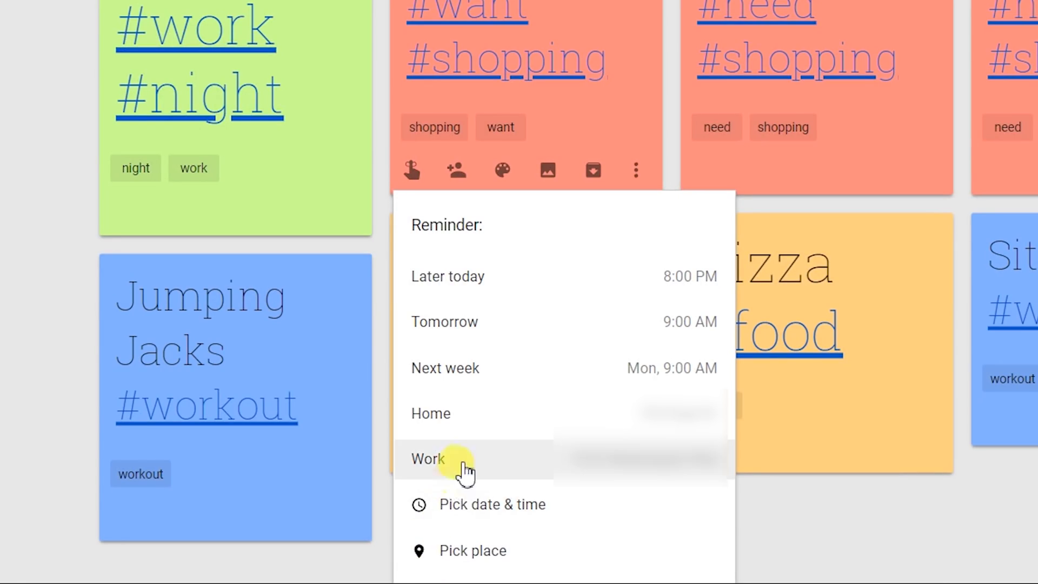
{"action": "mouse_move", "coordinate": [487, 387]}
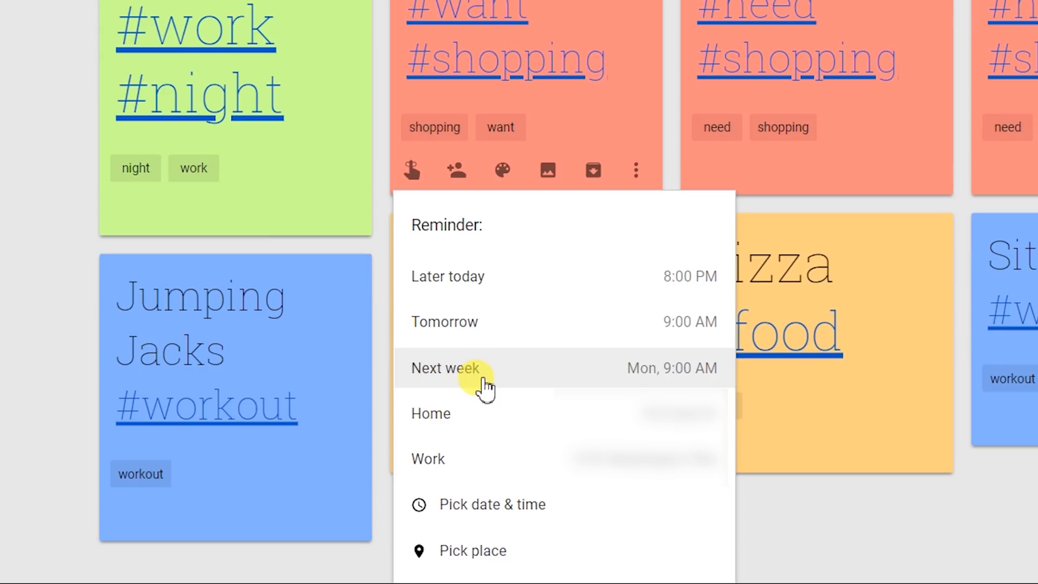
{"action": "left_click", "coordinate": [447, 368]}
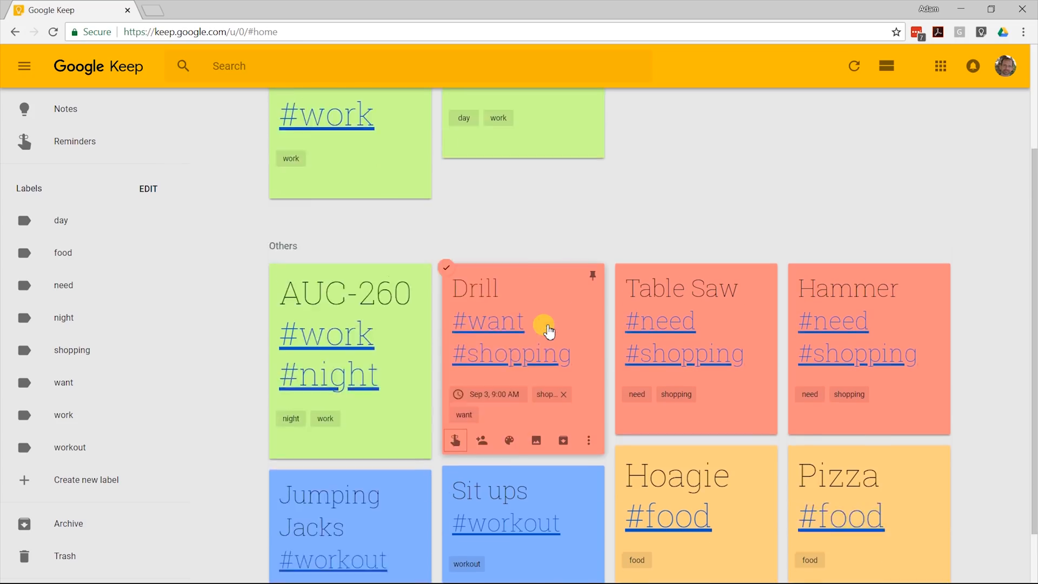
{"action": "scroll", "scroll_direction": "up", "scroll_amount": 3}
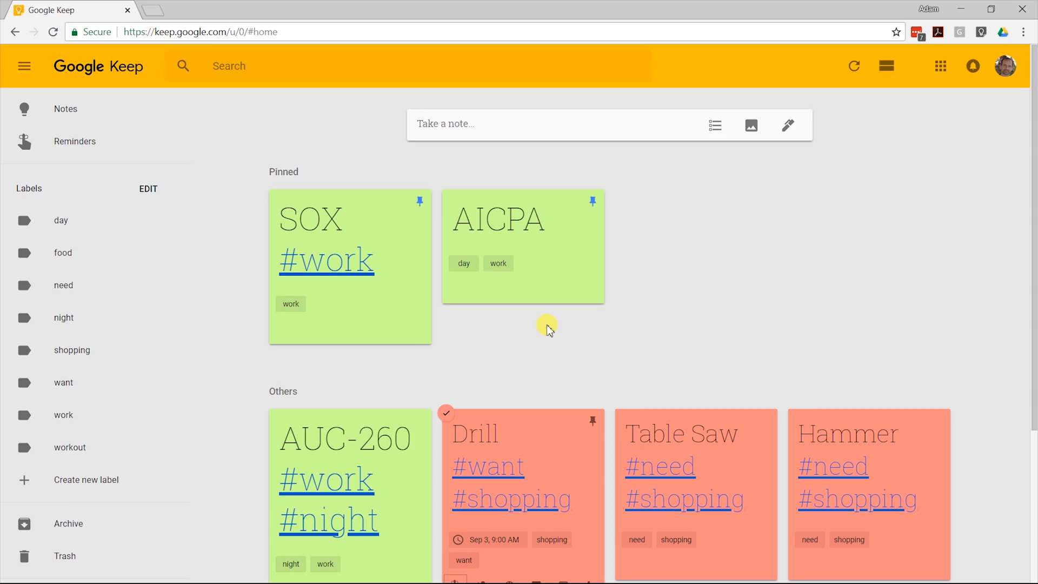
{"action": "mouse_move", "coordinate": [623, 371]}
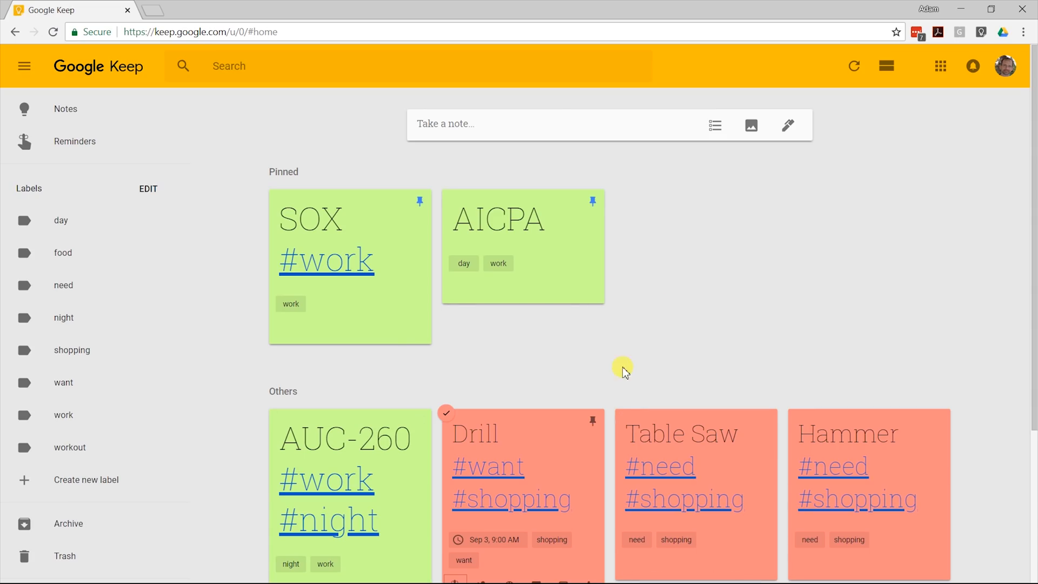
{"action": "mouse_move", "coordinate": [145, 137]}
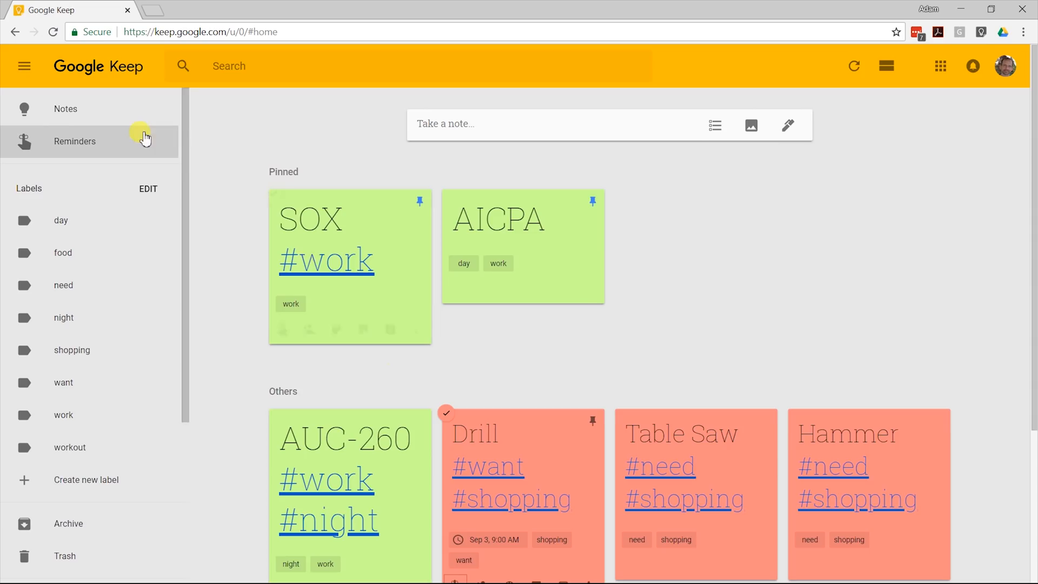
{"action": "left_click", "coordinate": [74, 141]}
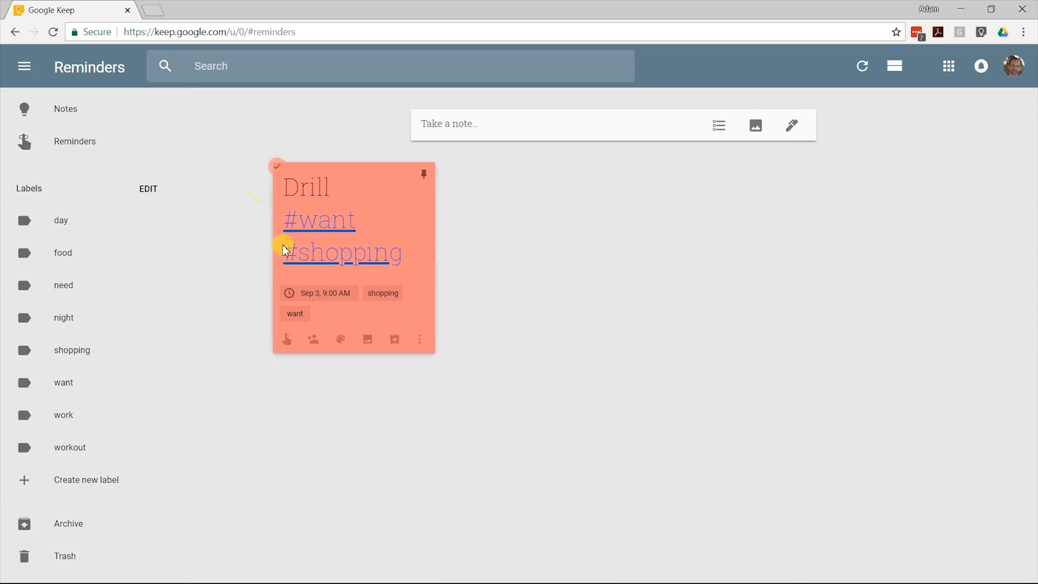
{"action": "mouse_move", "coordinate": [320, 292]}
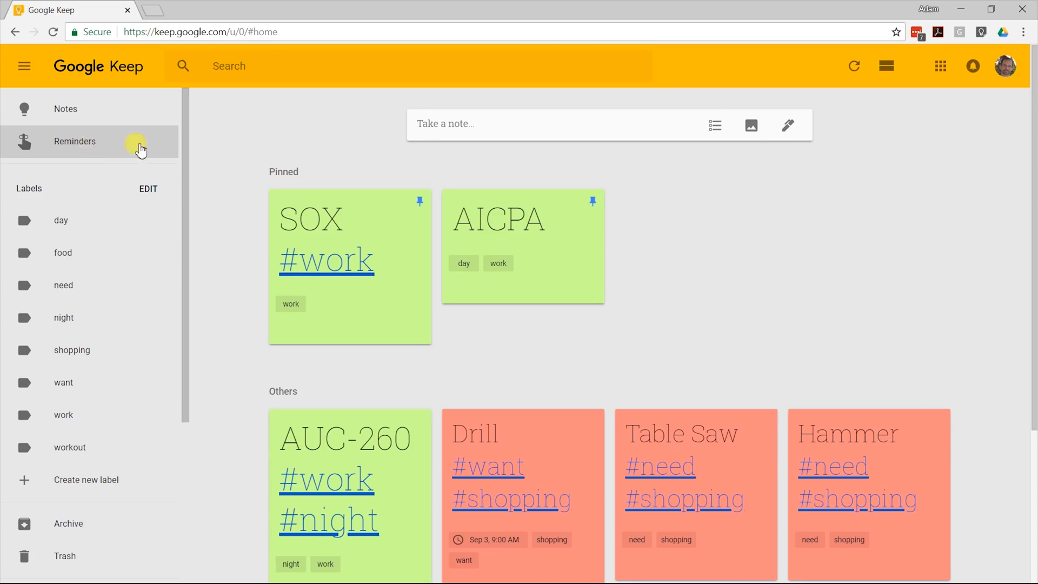
{"action": "scroll", "scroll_direction": "down", "scroll_amount": 3}
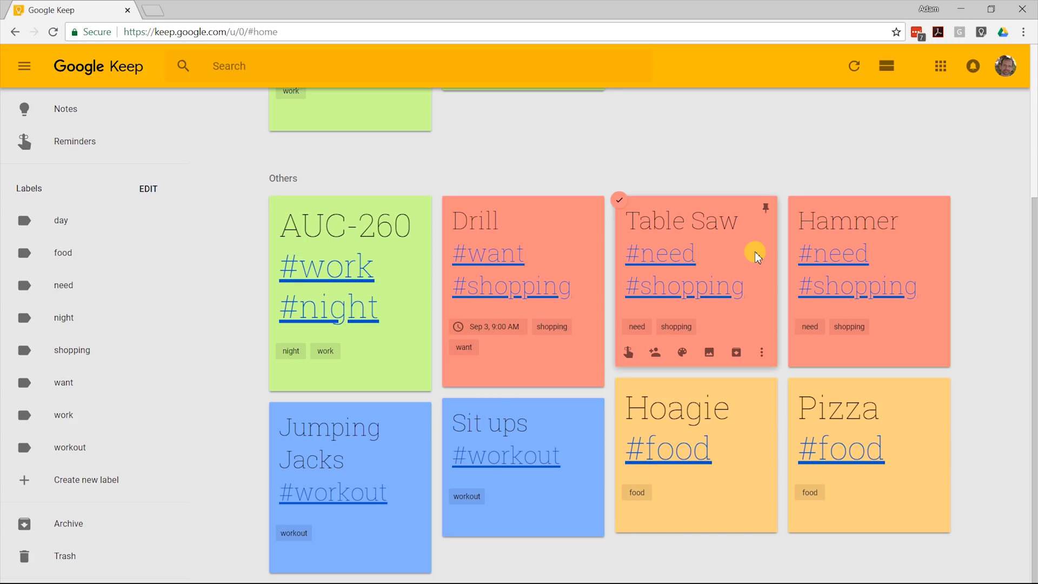
{"action": "scroll", "scroll_direction": "up", "scroll_amount": 3}
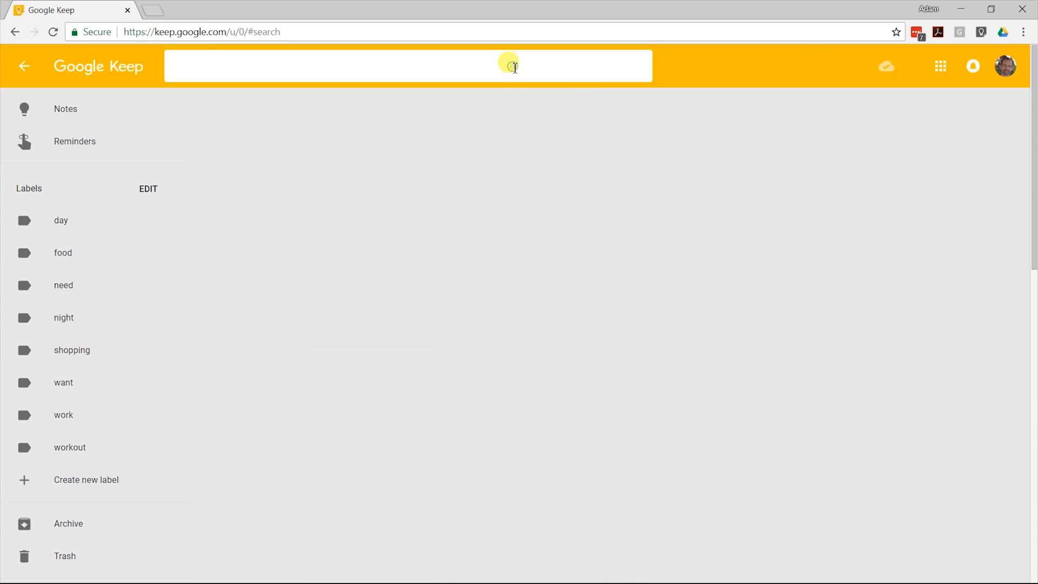
Search notes for 'drill', clear the search, then filter by the URLs type.
{"action": "left_click", "coordinate": [409, 65]}
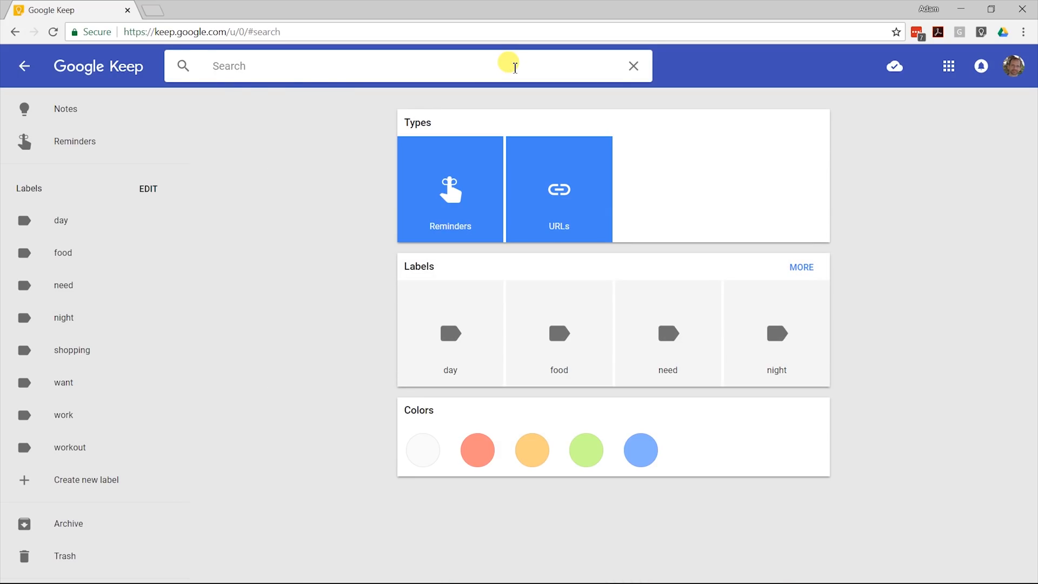
{"action": "mouse_move", "coordinate": [242, 70]}
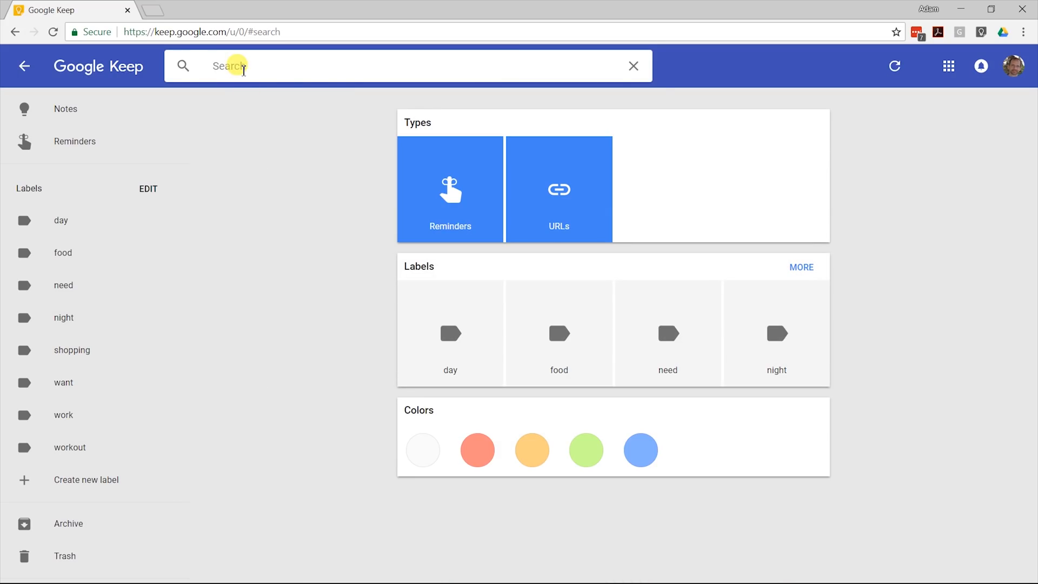
{"action": "type", "text": "drill"}
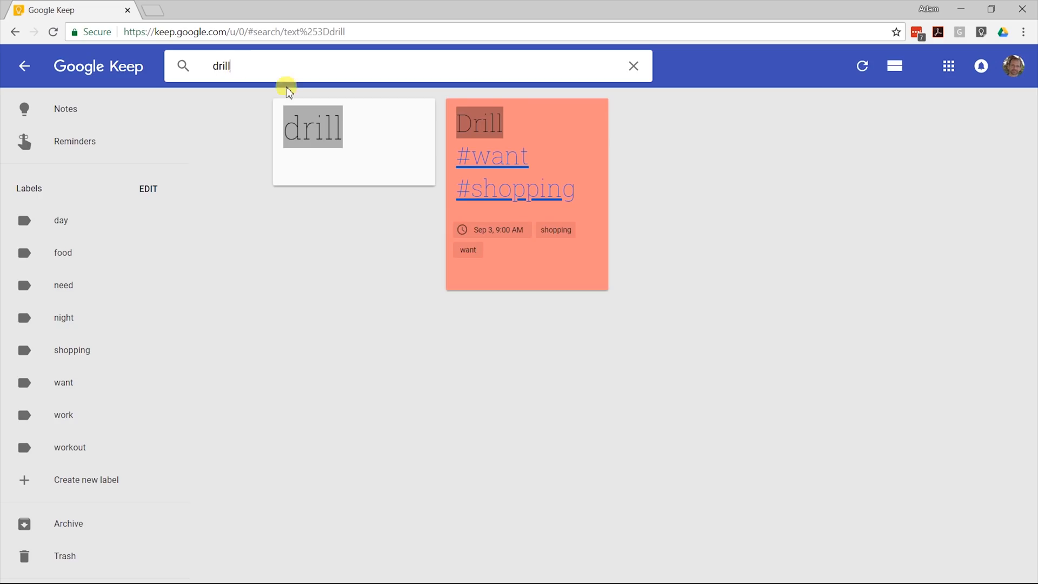
{"action": "mouse_move", "coordinate": [543, 250]}
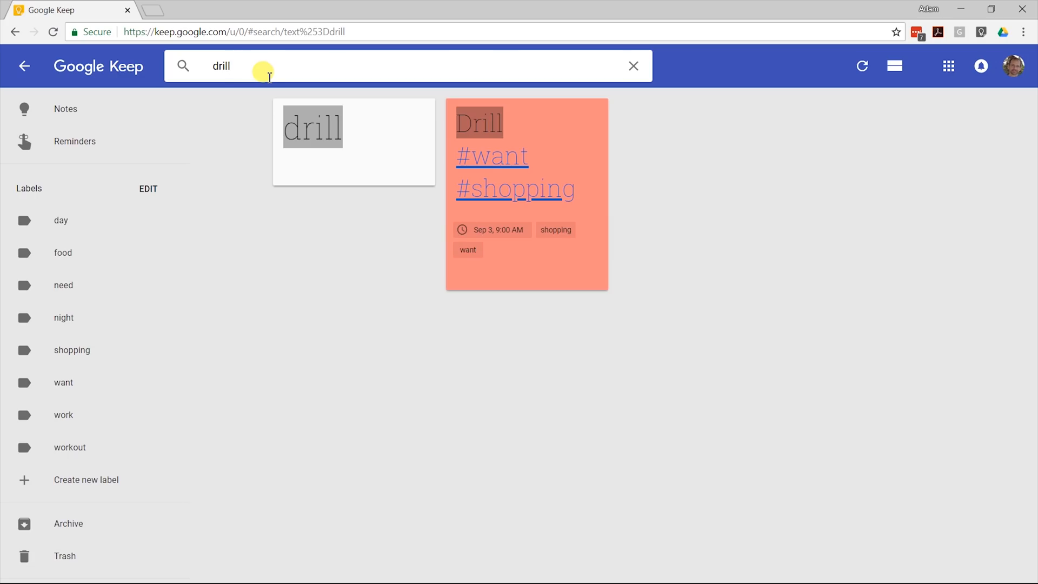
{"action": "key", "text": "Backspace"}
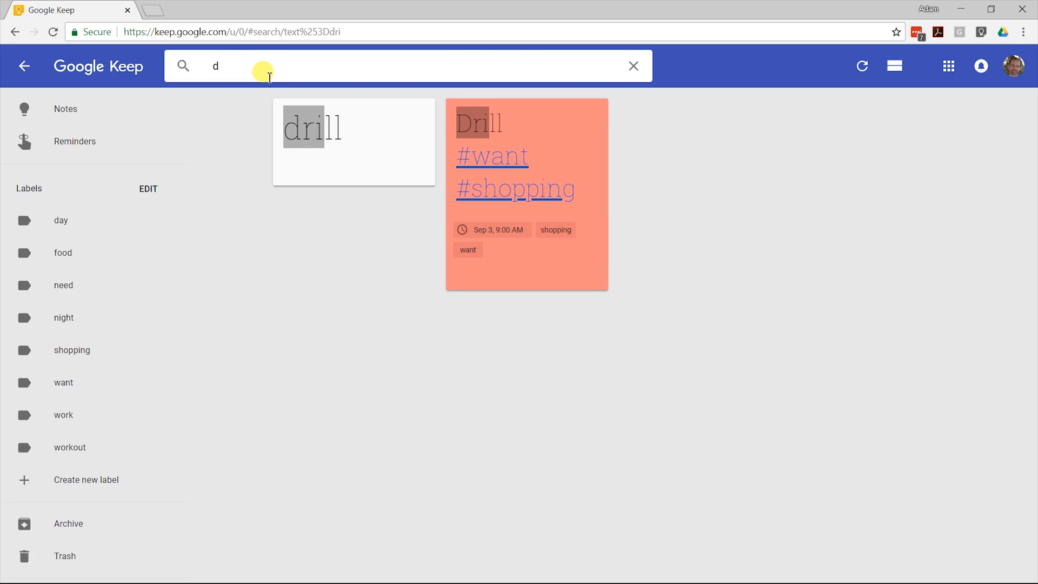
{"action": "left_click", "coordinate": [632, 65]}
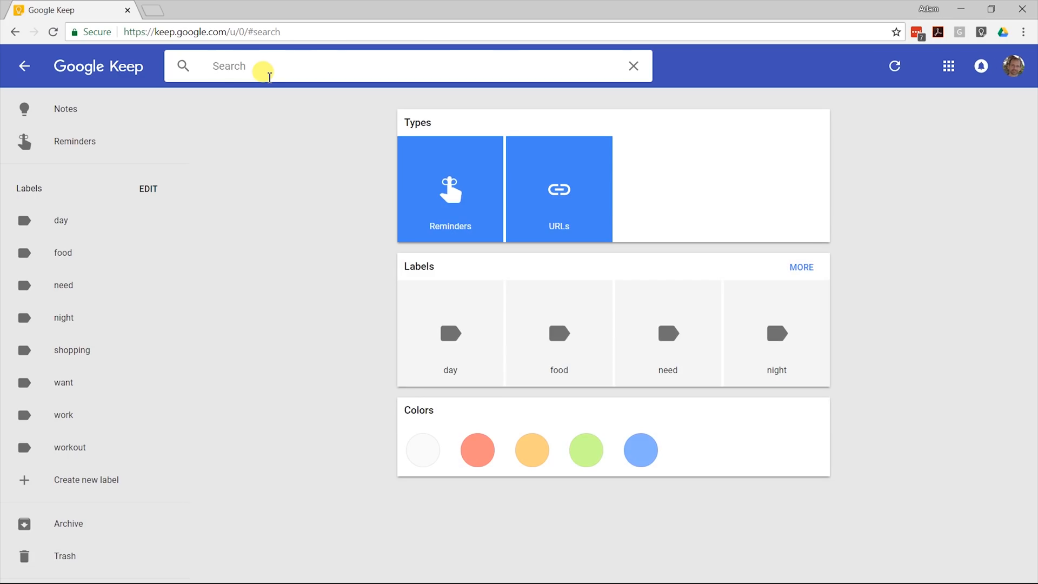
{"action": "mouse_move", "coordinate": [369, 153]}
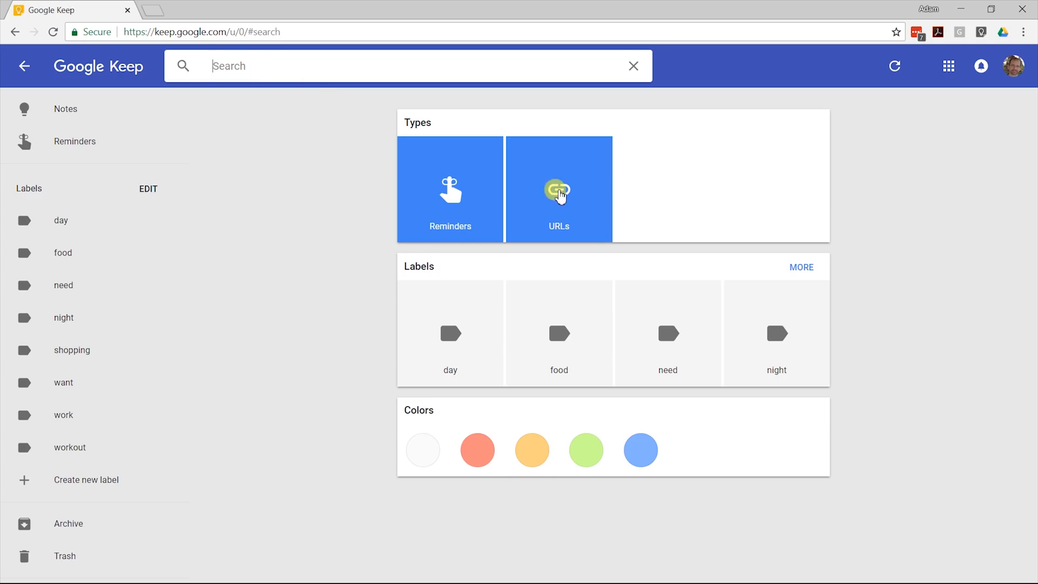
{"action": "left_click", "coordinate": [632, 65]}
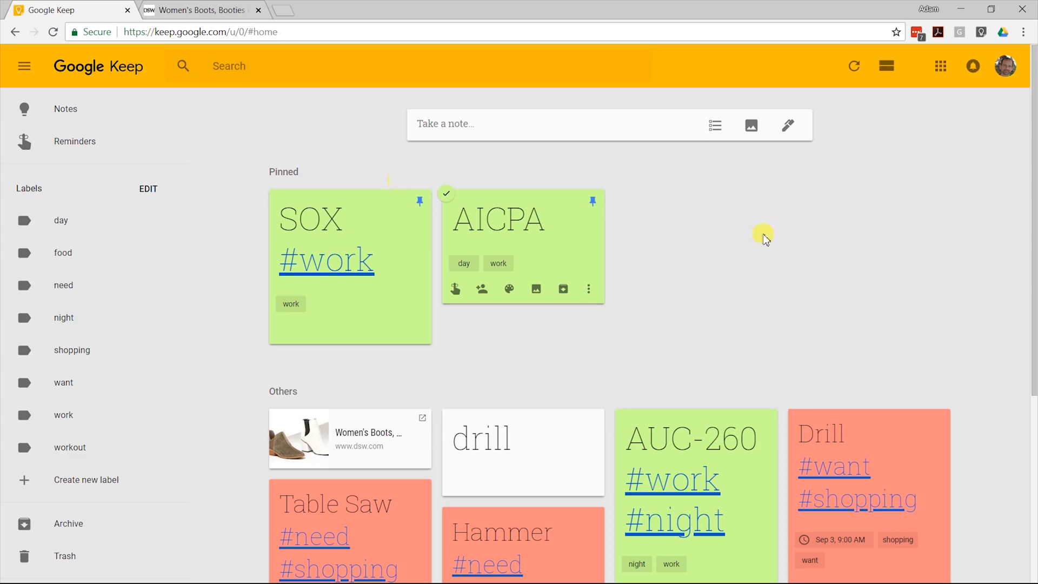
{"action": "mouse_move", "coordinate": [754, 235]}
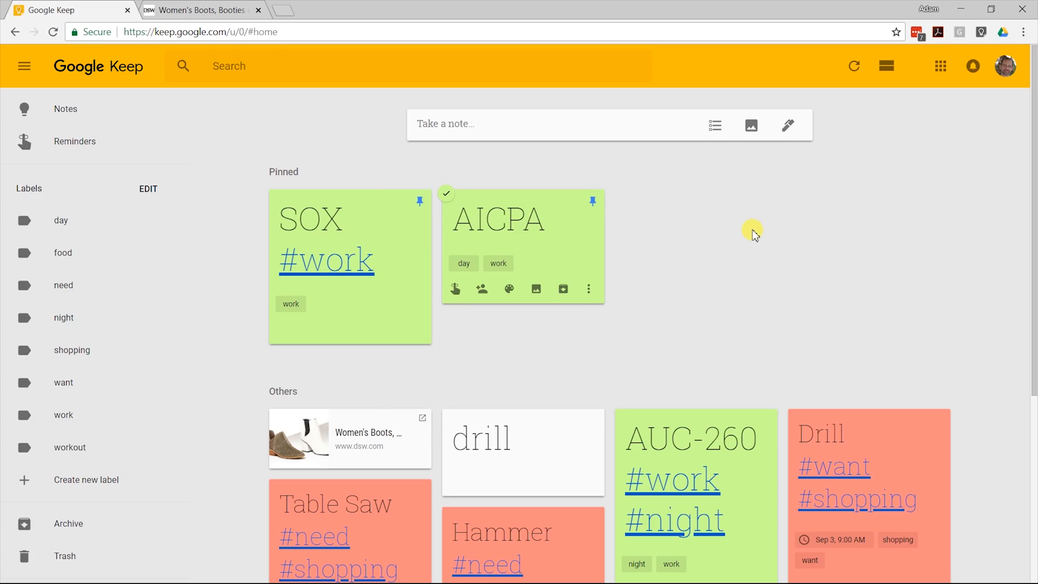
{"action": "mouse_move", "coordinate": [626, 167]}
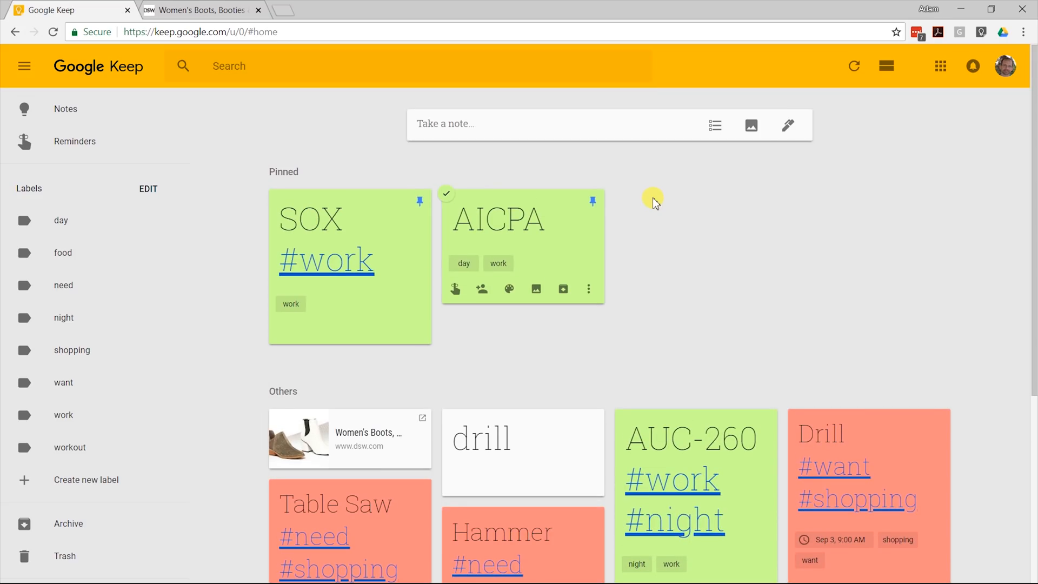
{"action": "mouse_move", "coordinate": [648, 275]}
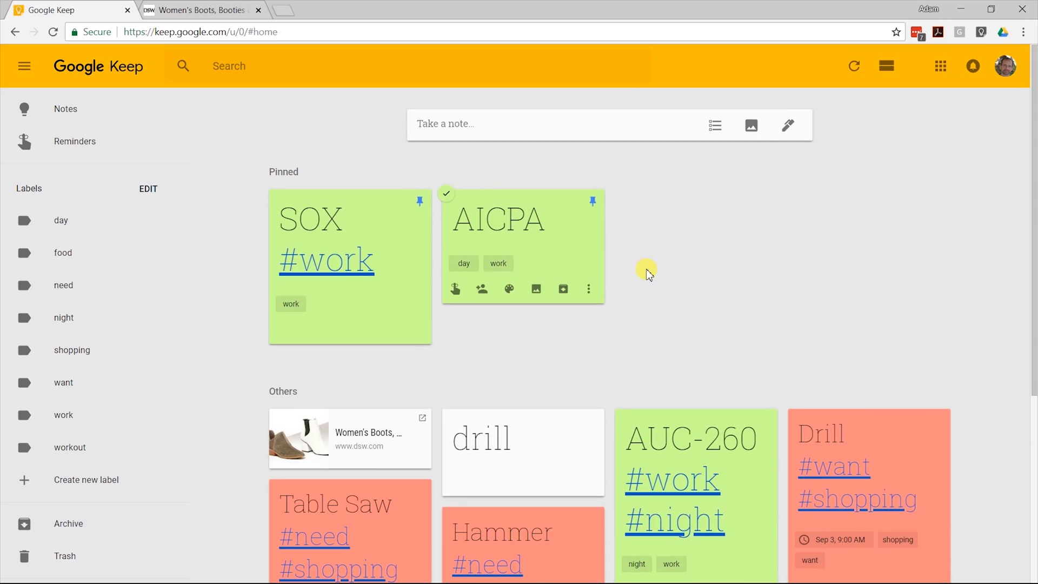
{"action": "mouse_move", "coordinate": [663, 267]}
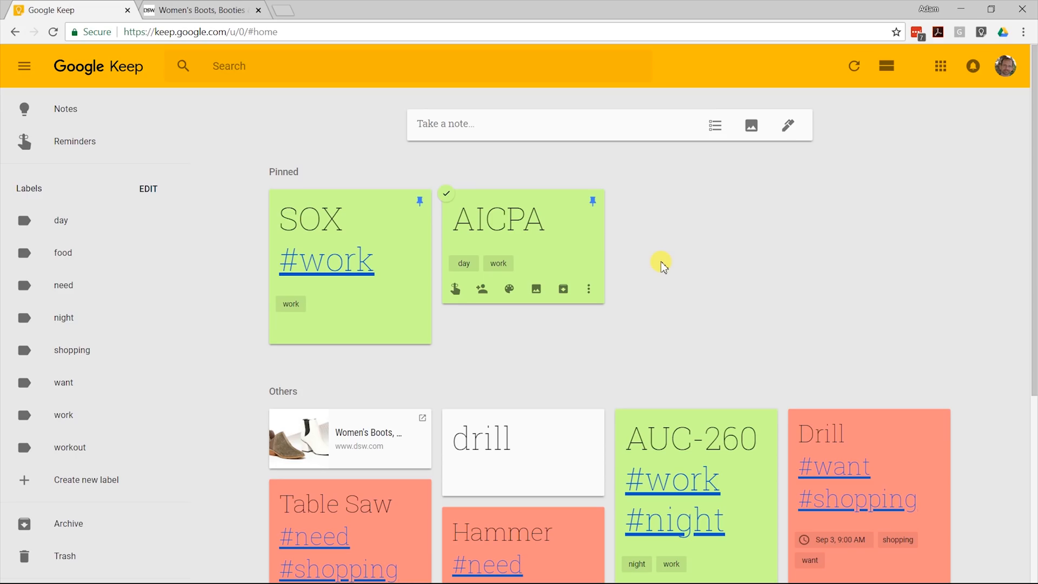